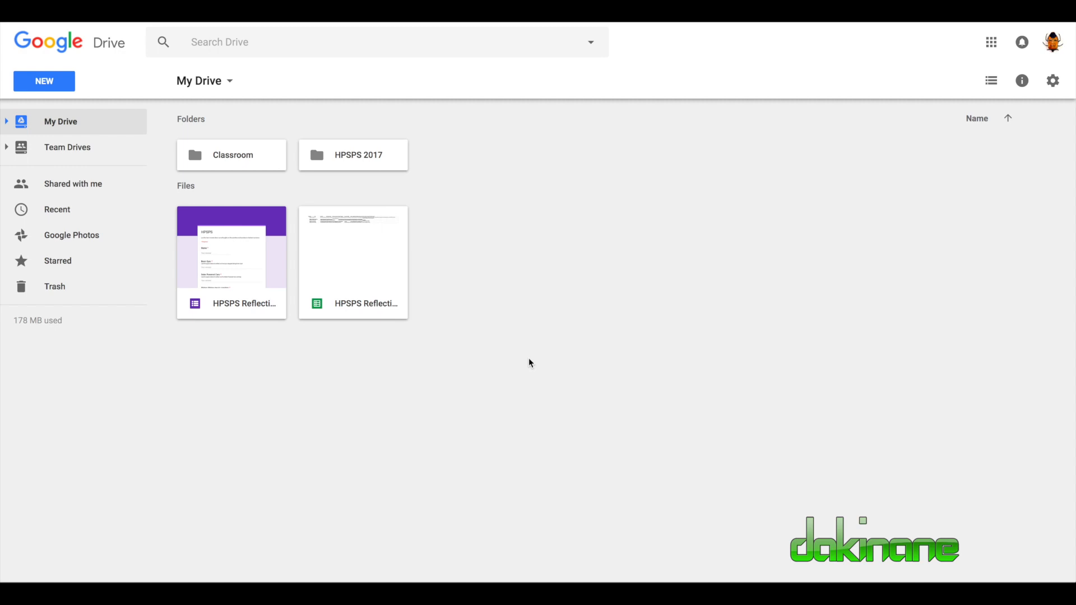
mouse_move(953, 70)
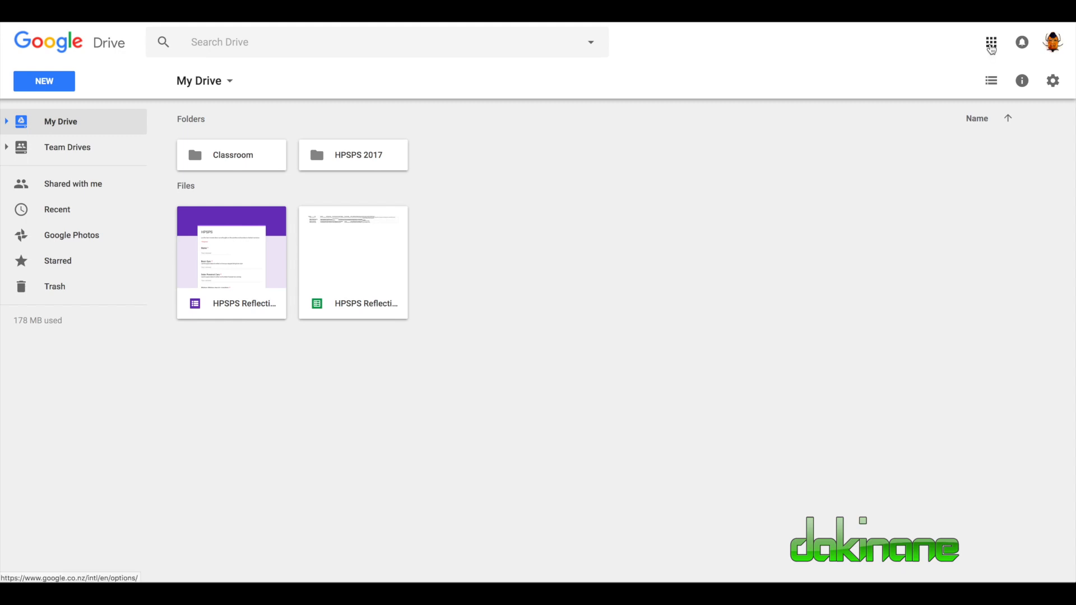
Show the Google apps launcher grid from Drive to reach Classroom.
click(991, 42)
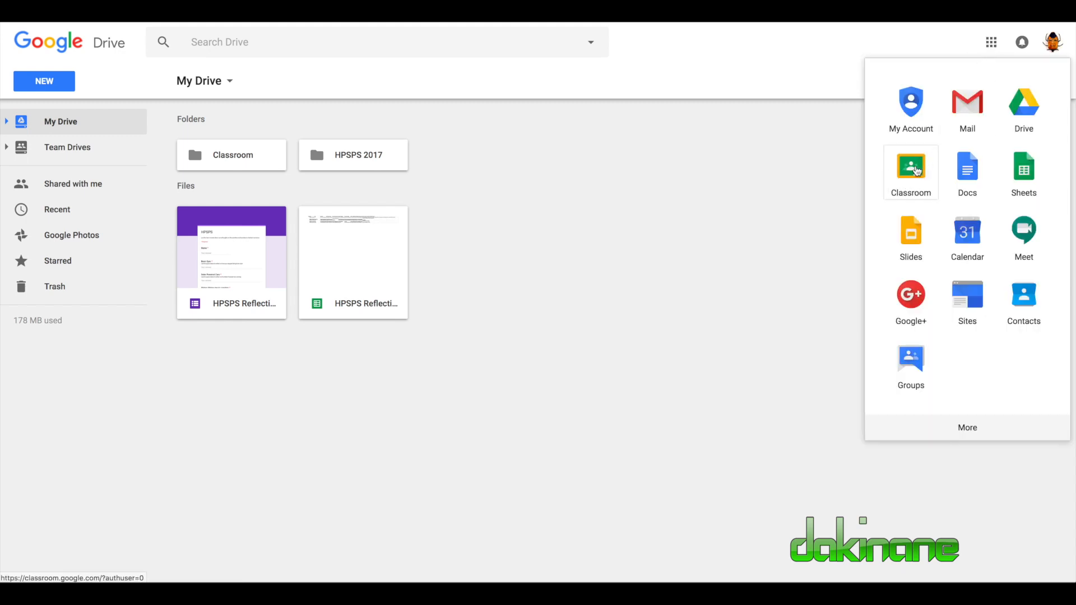
Switch to Google Classroom and bring up the Join class / Create class choices.
click(910, 172)
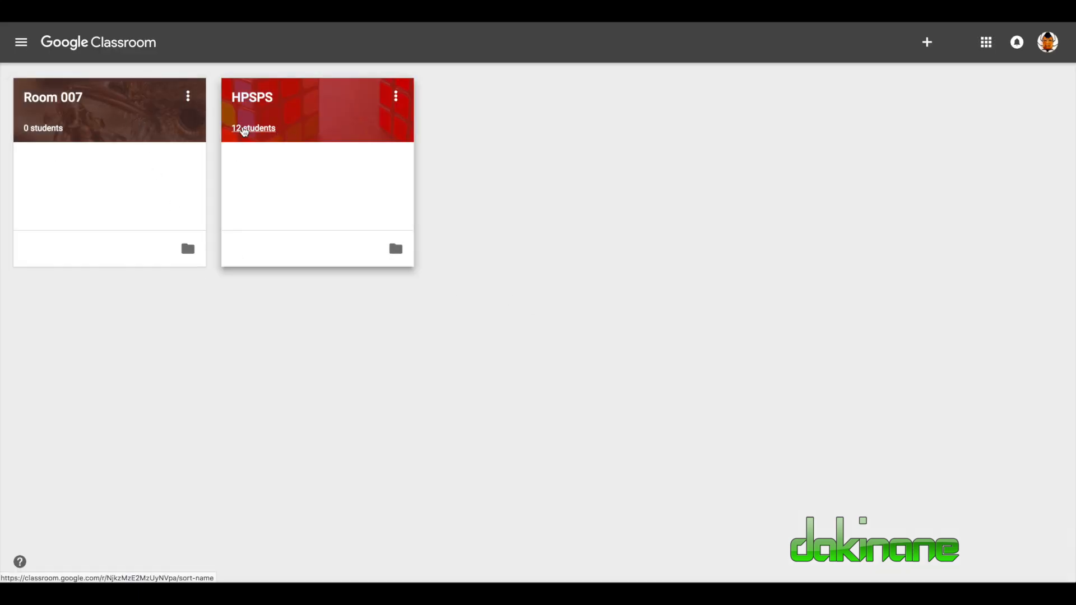
mouse_move(340, 135)
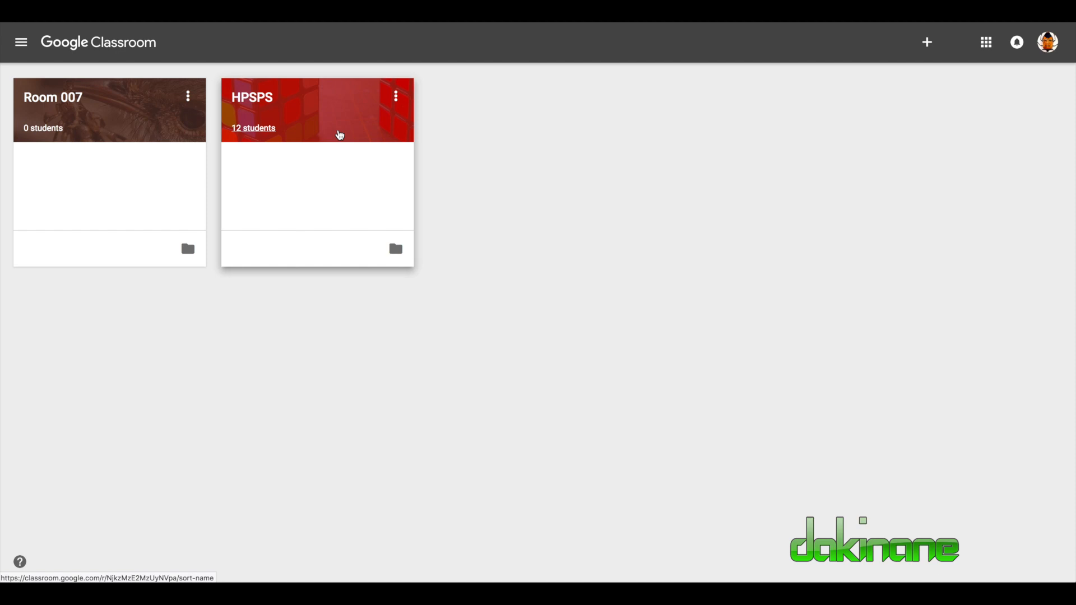
mouse_move(533, 133)
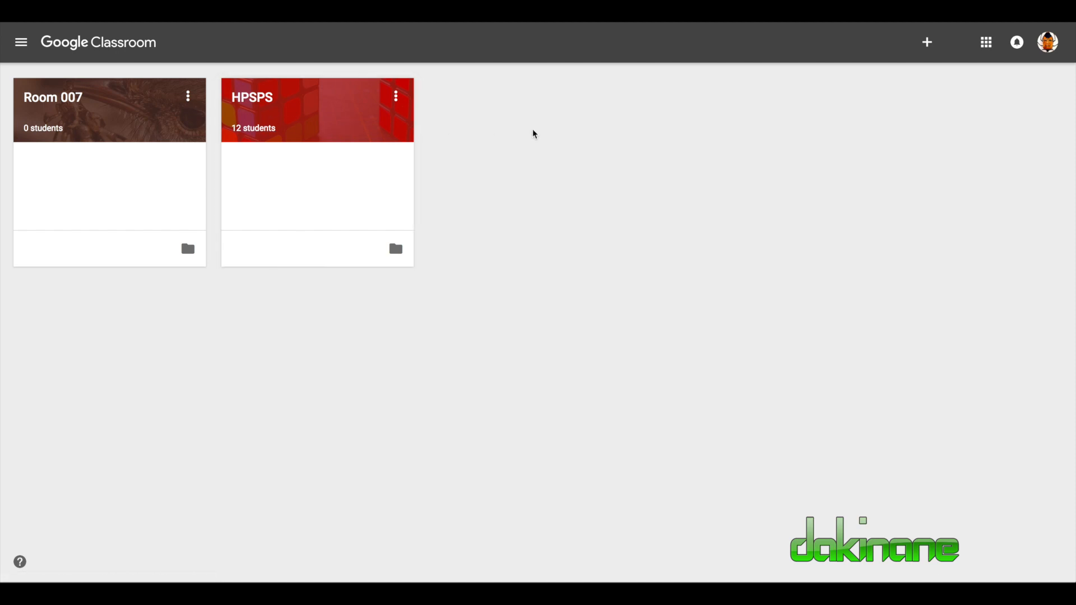
mouse_move(926, 161)
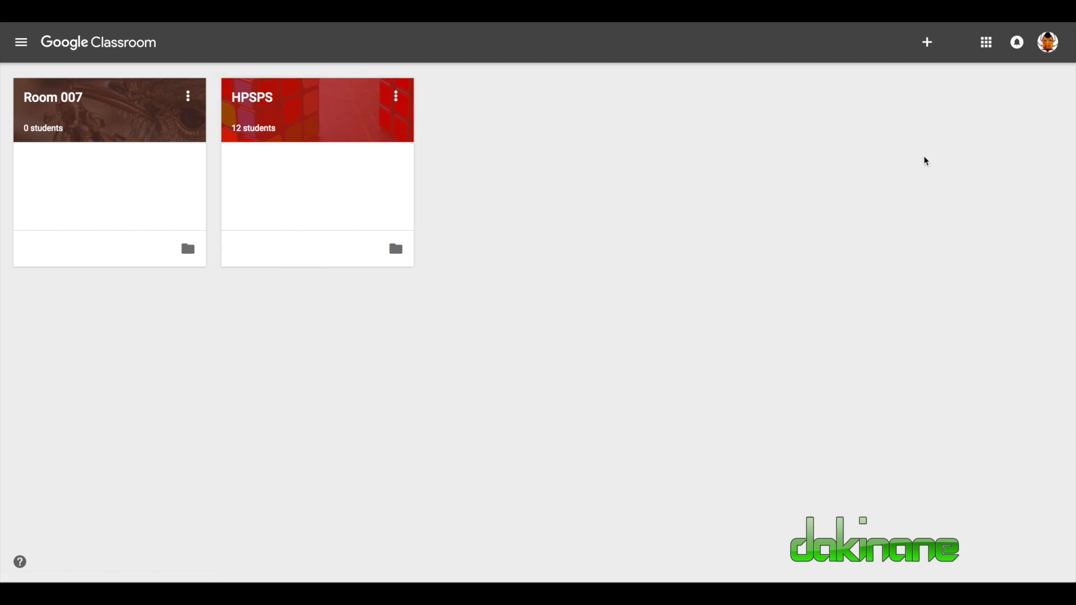
mouse_move(927, 41)
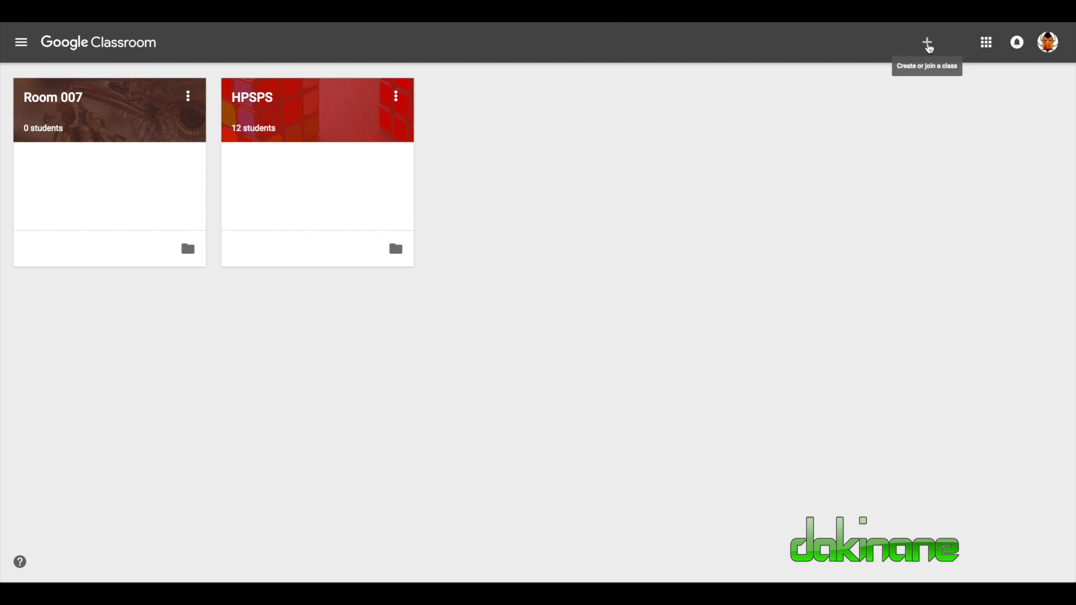
mouse_move(927, 47)
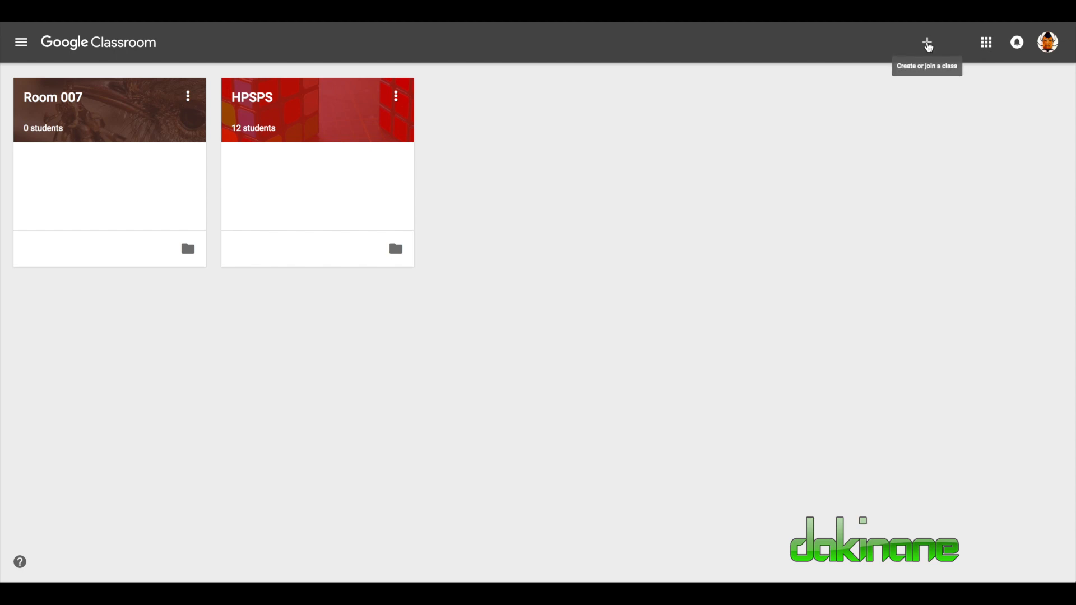
click(927, 41)
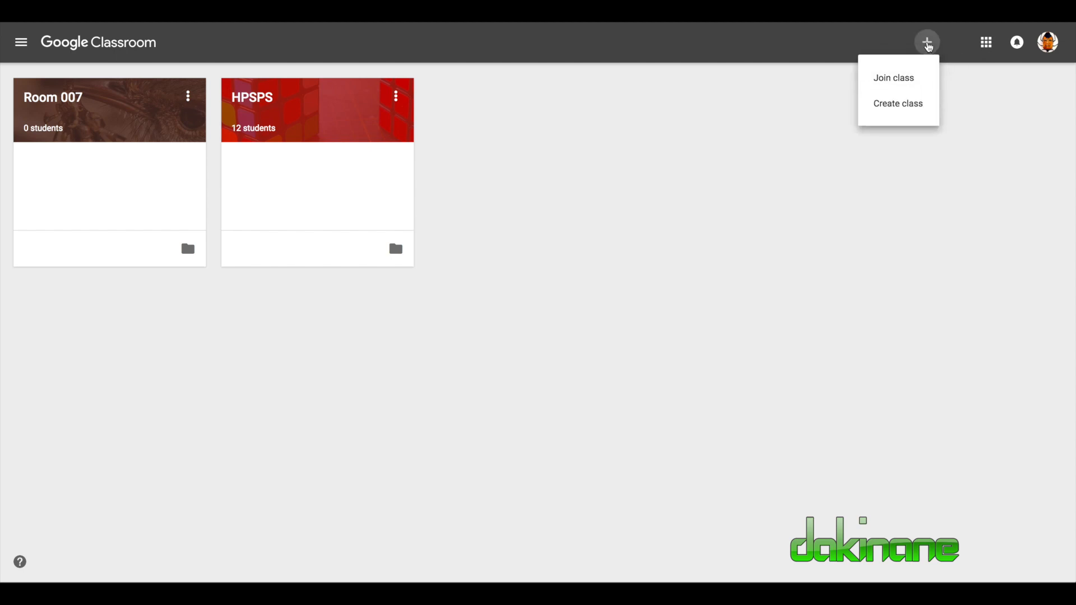
mouse_move(893, 77)
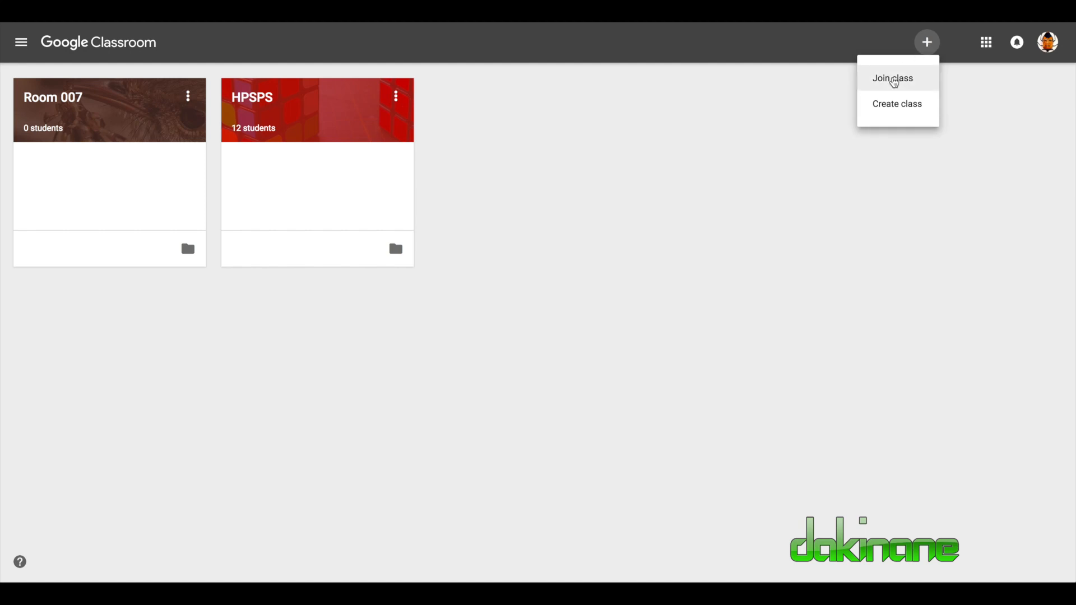
mouse_move(890, 112)
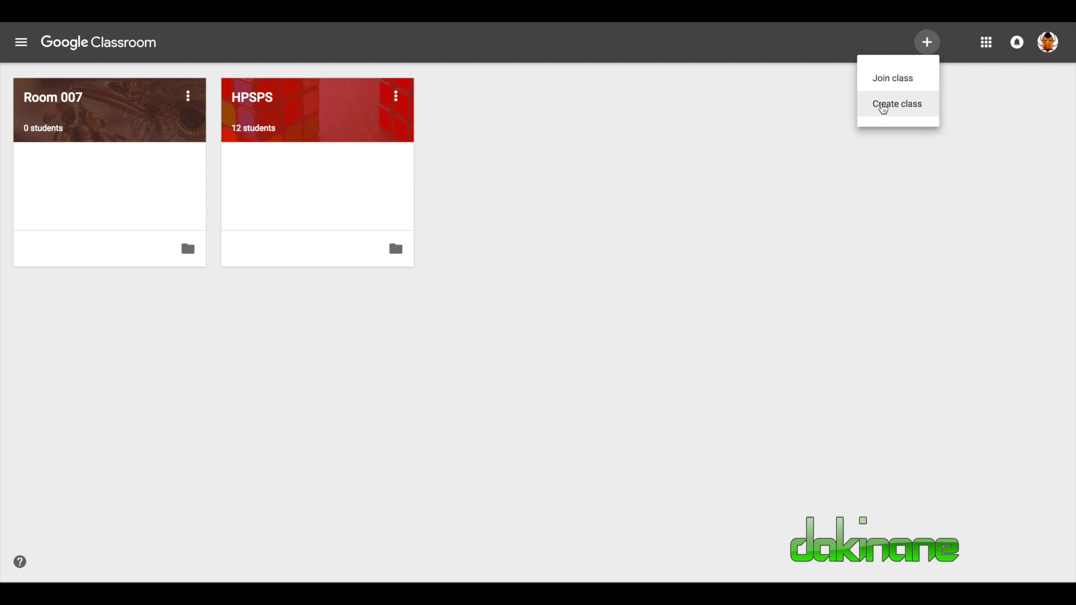
Fill a new class form with name Room 22 2018, section Humanities, subject History.
click(897, 103)
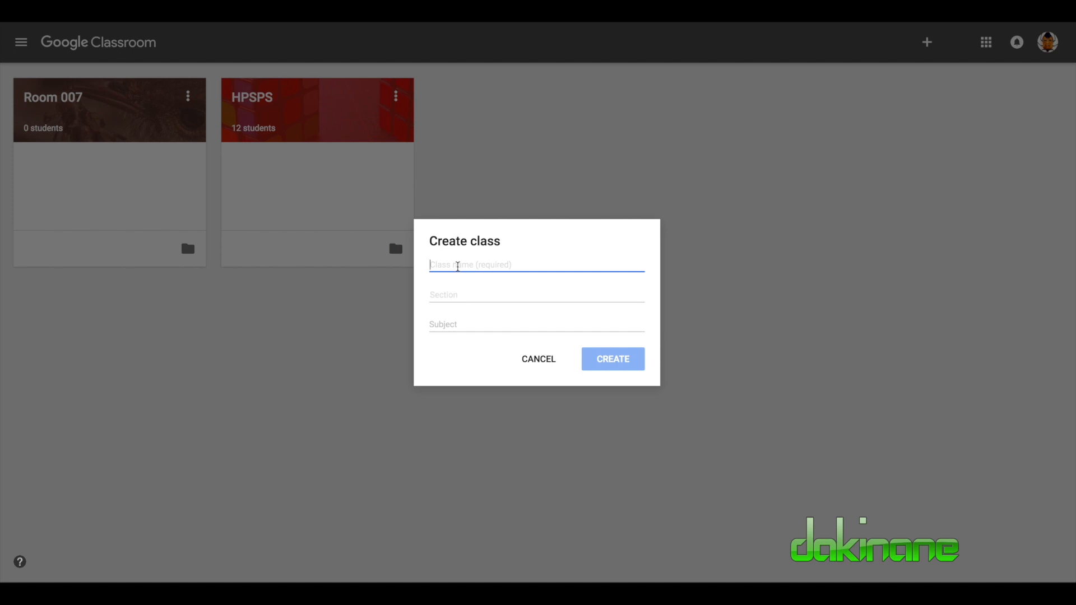
text(R)
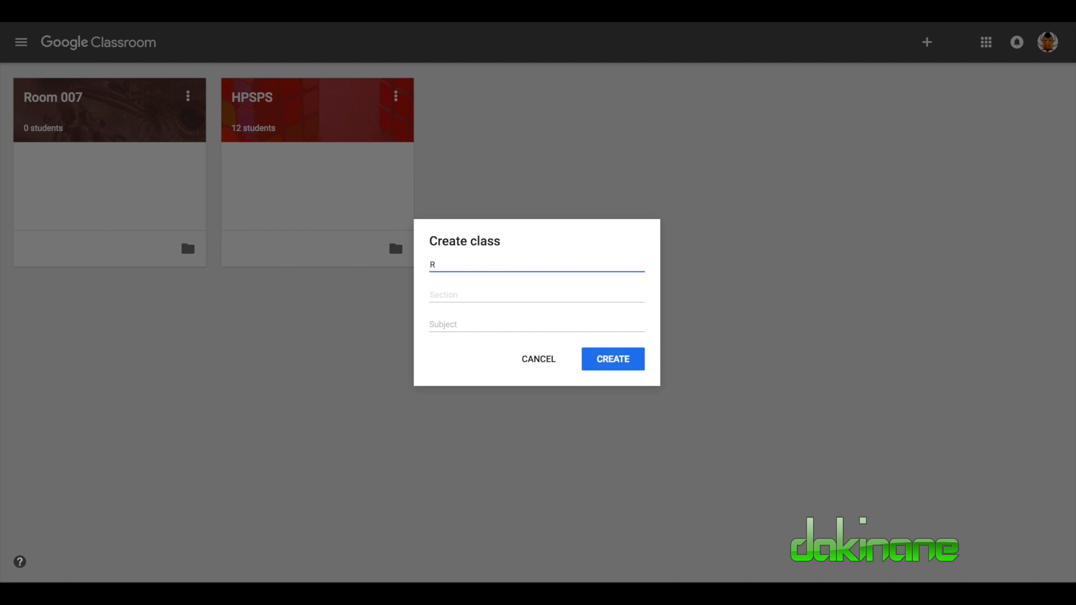
text(oom)
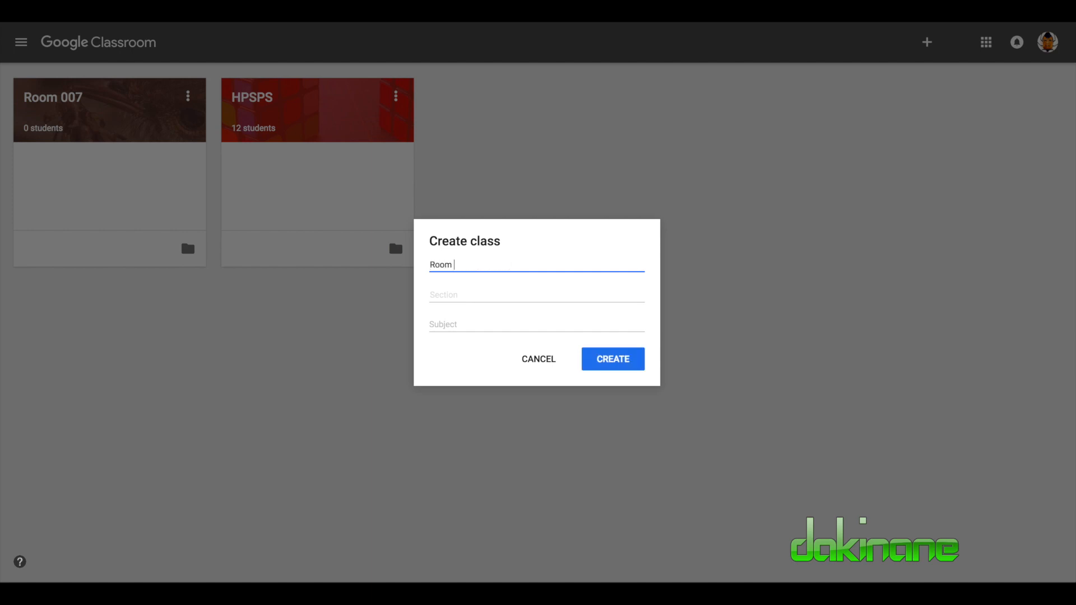
text(22)
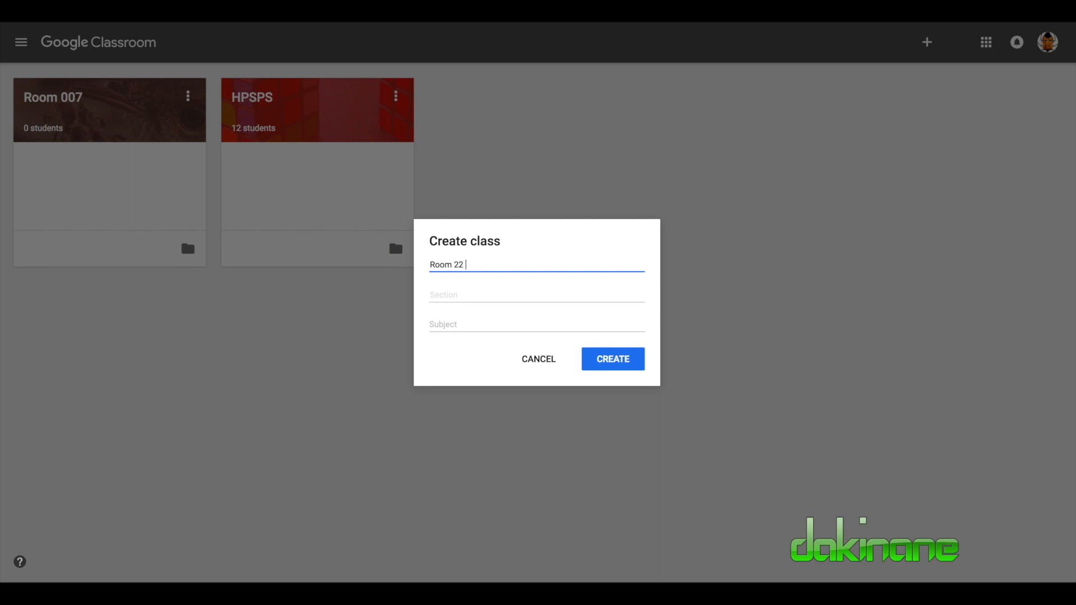
text(2018)
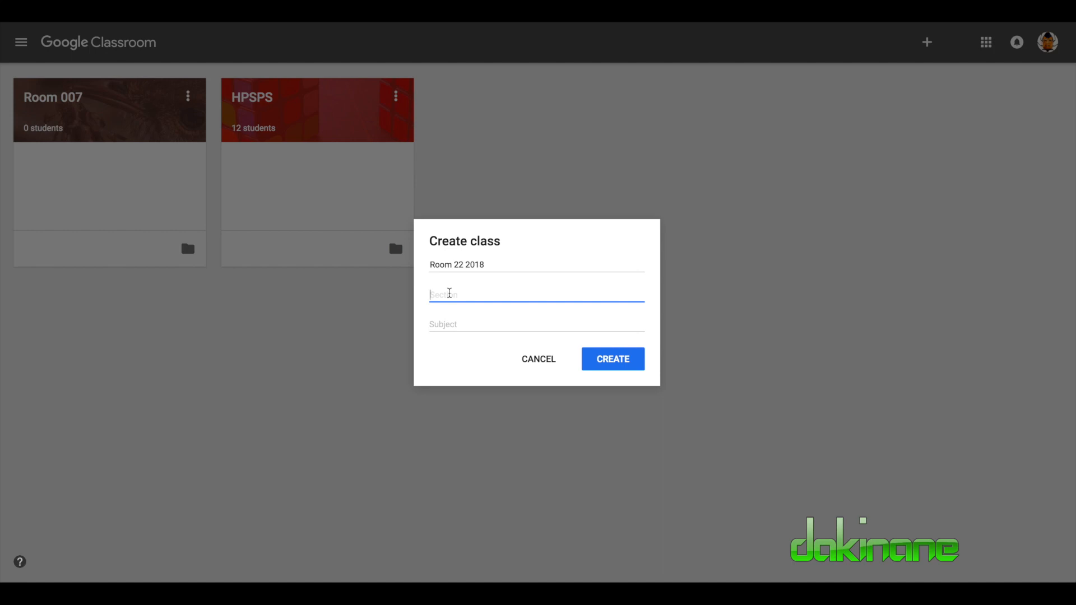
text(Humanities)
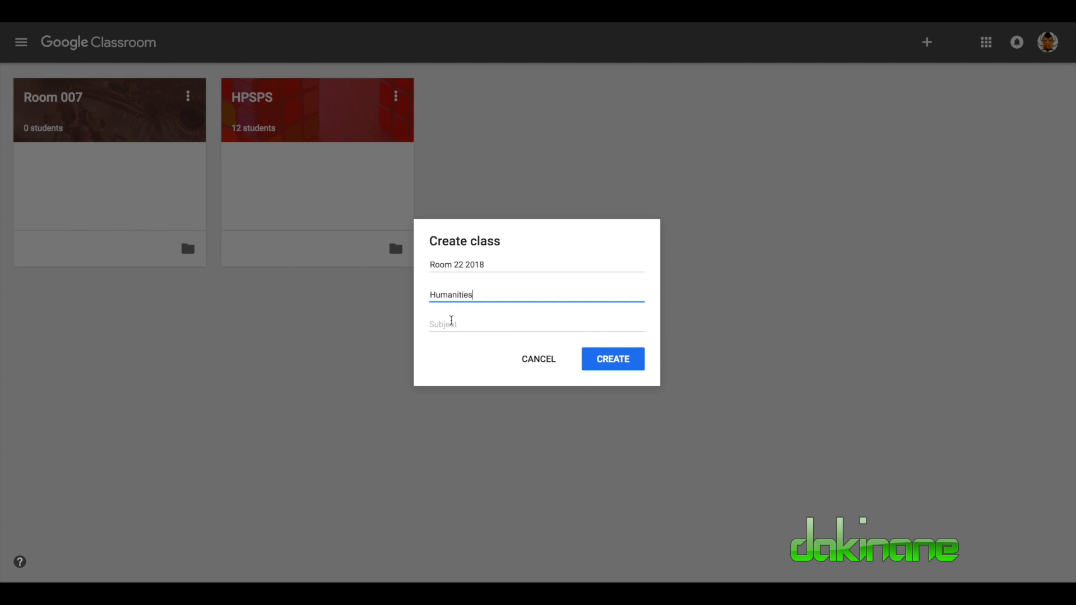
text(History)
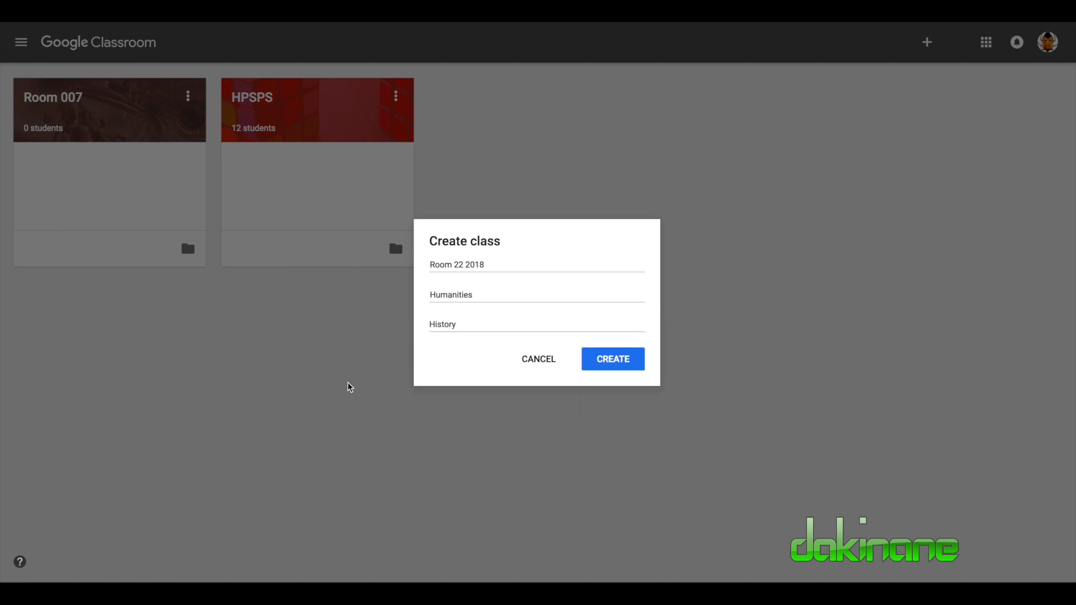
click(466, 324)
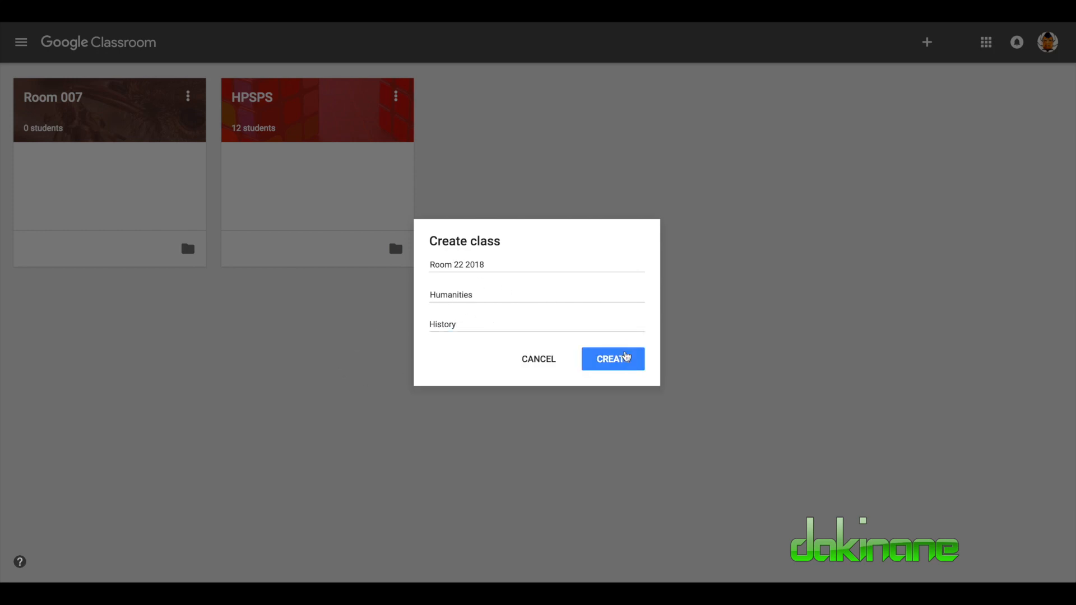
Create the Room 22 2018 Humanities class so its empty stream appears.
click(612, 359)
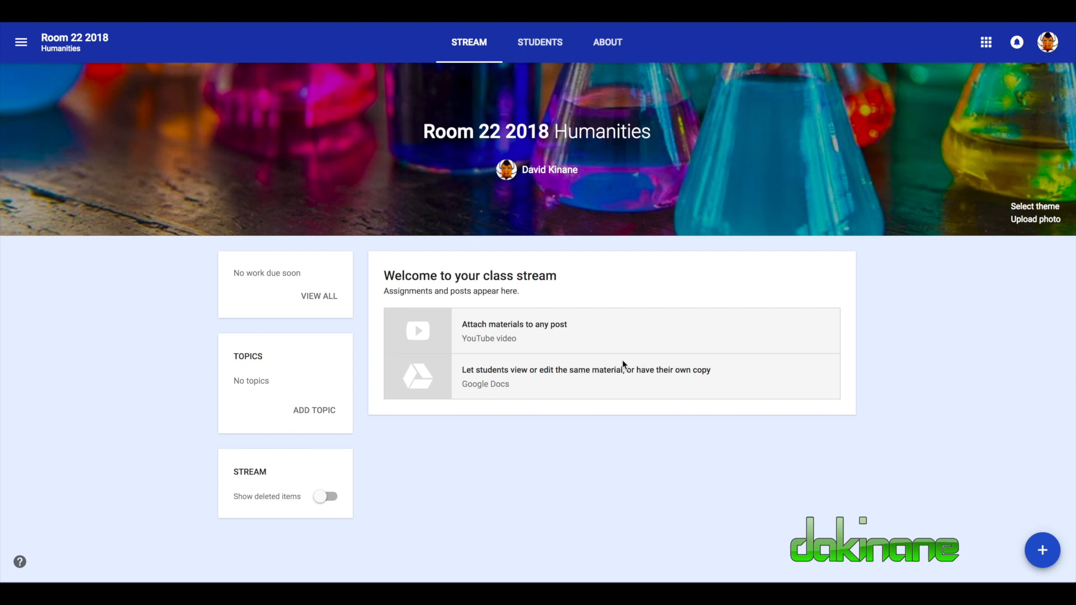
mouse_move(767, 96)
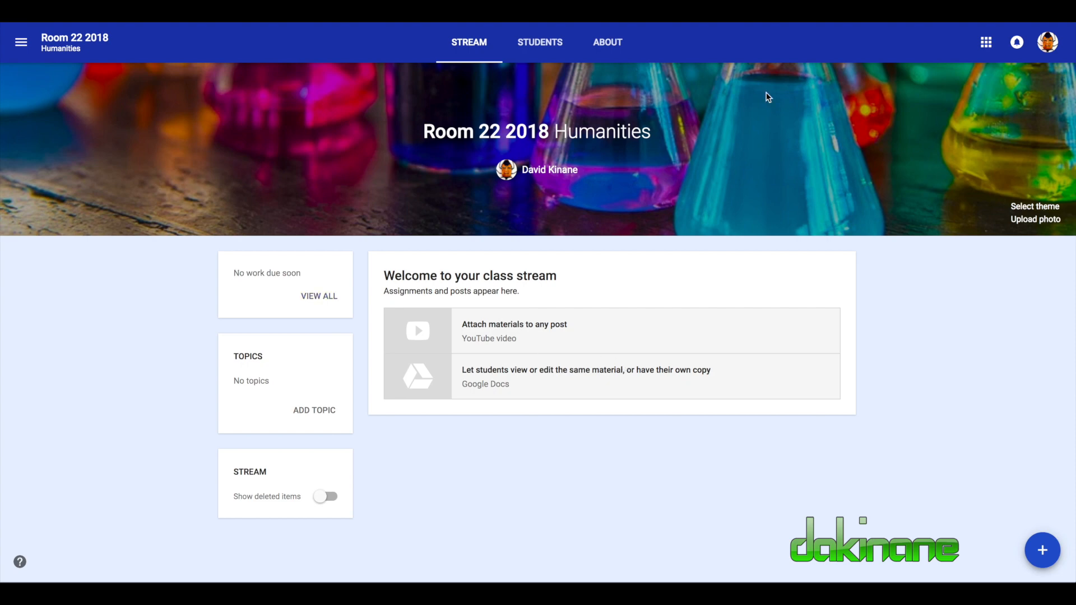
mouse_move(728, 121)
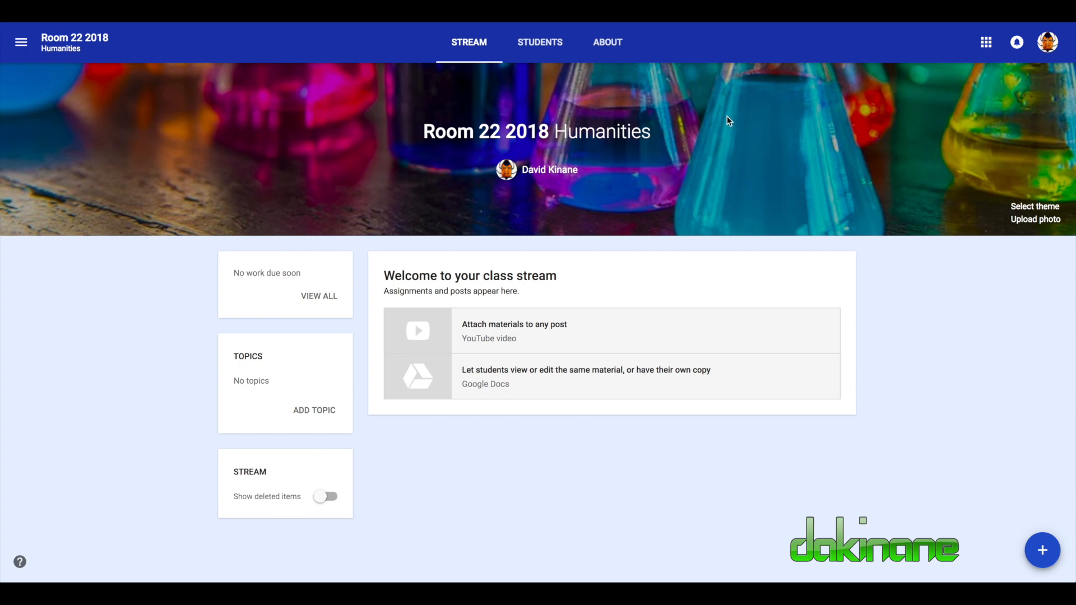
mouse_move(619, 121)
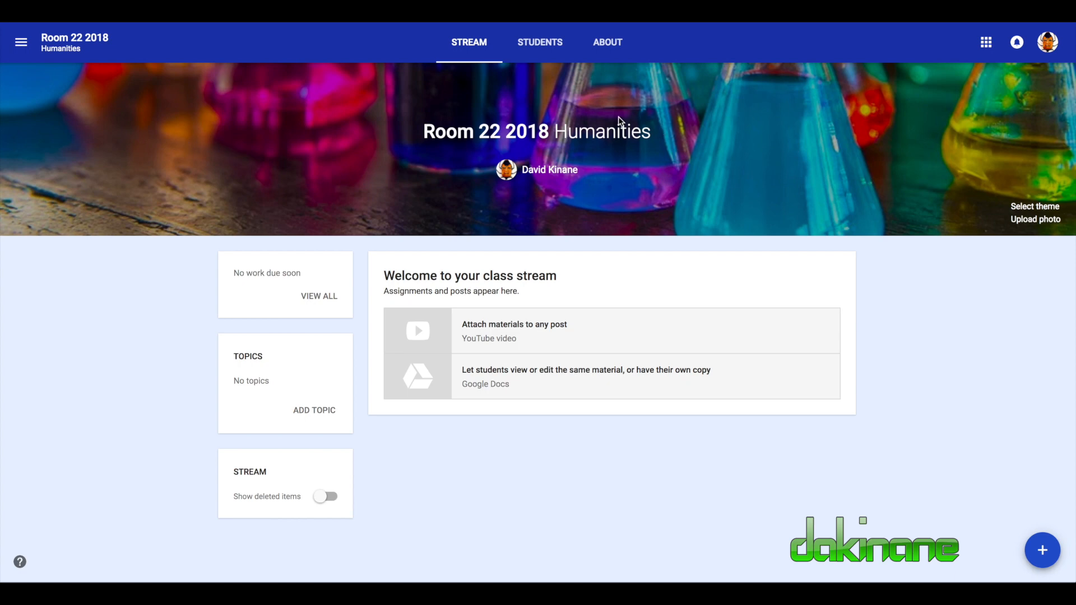
mouse_move(1034, 210)
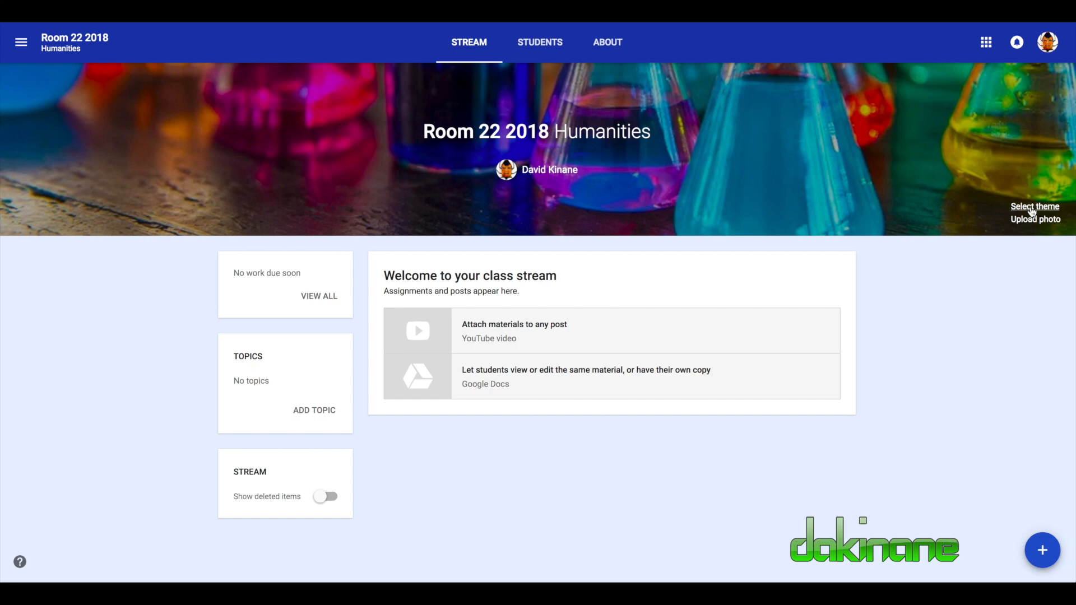
Browse the theme gallery and apply the circle of coloured pencils image as class theme.
click(1035, 206)
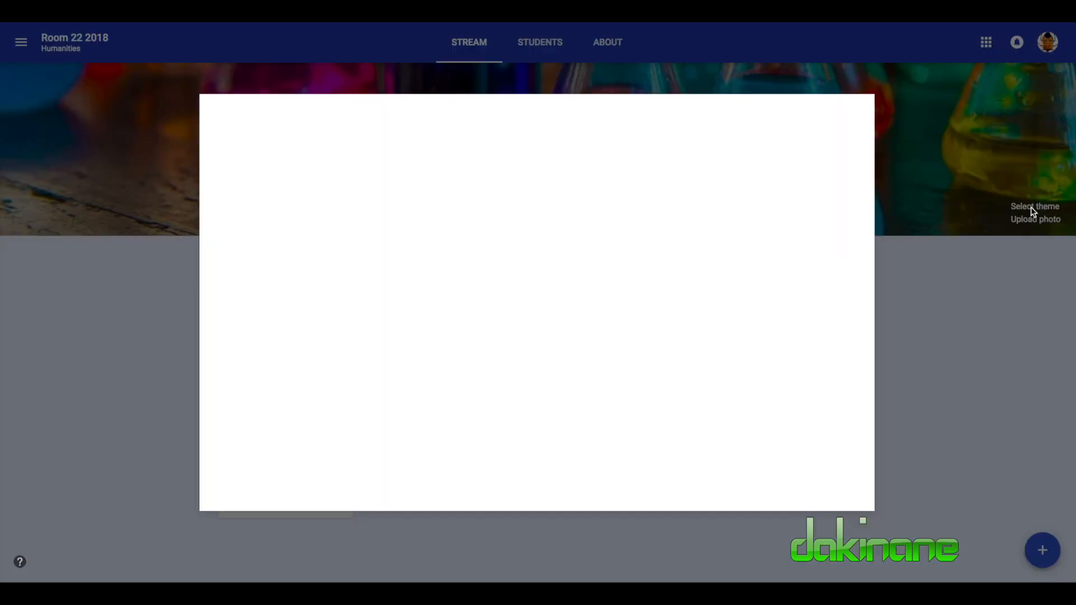
click(1034, 206)
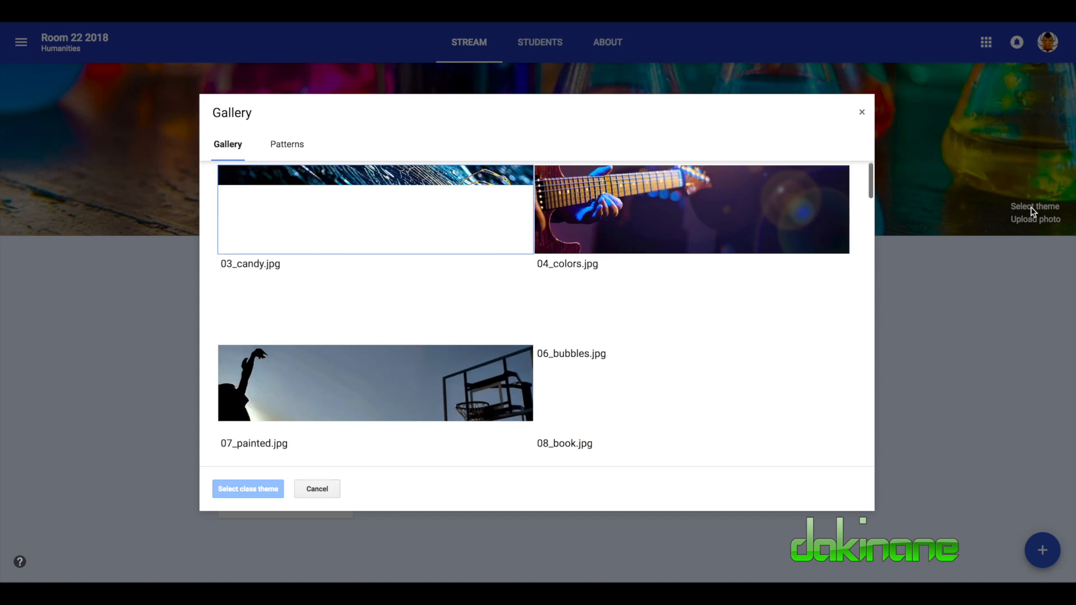
scroll(down, 3)
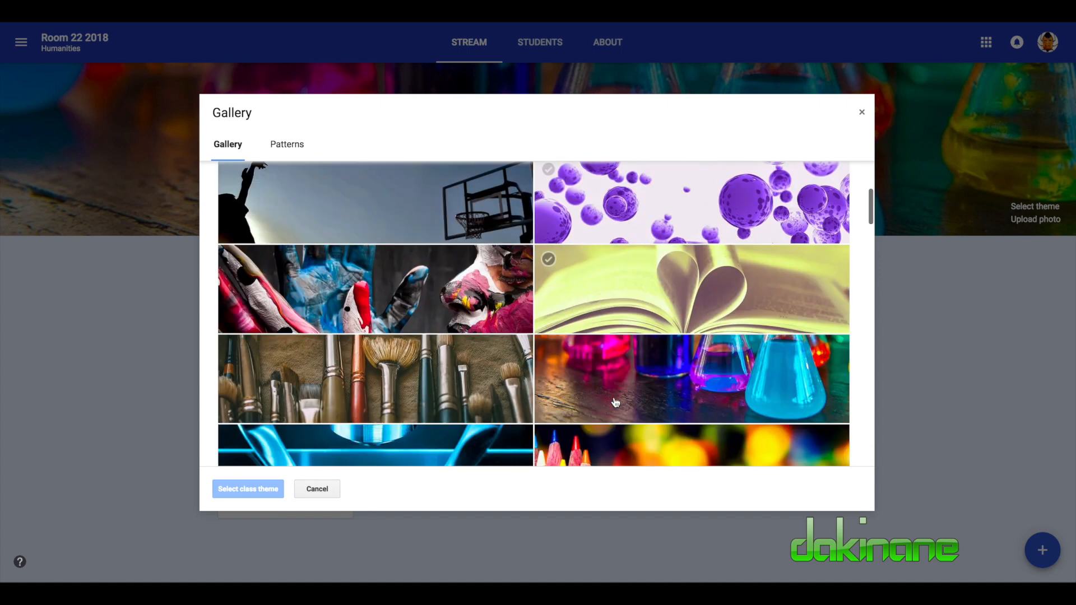
scroll(down, 3)
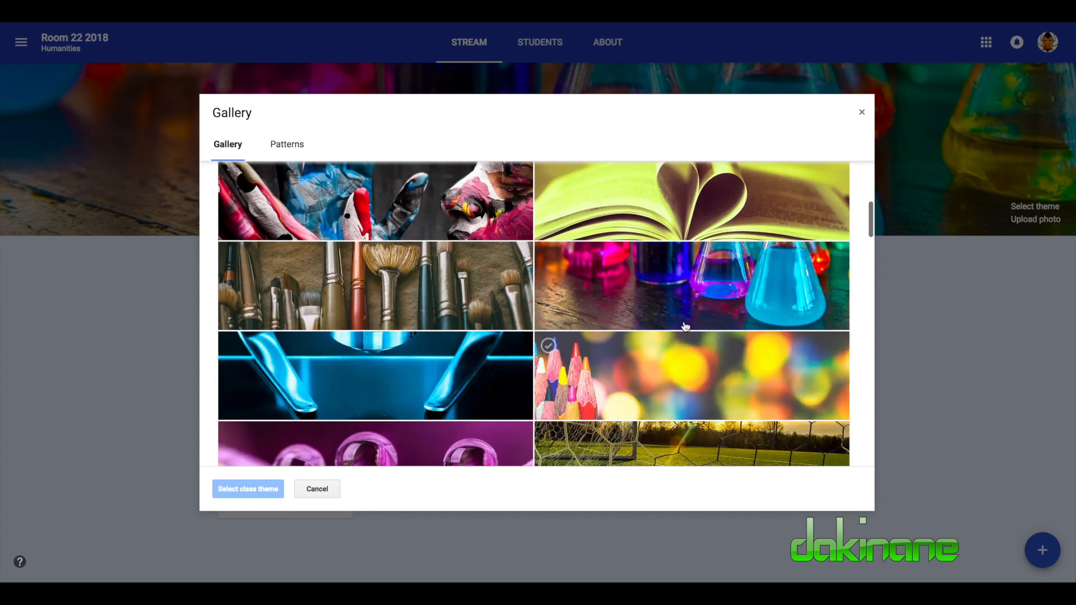
scroll(down, 3)
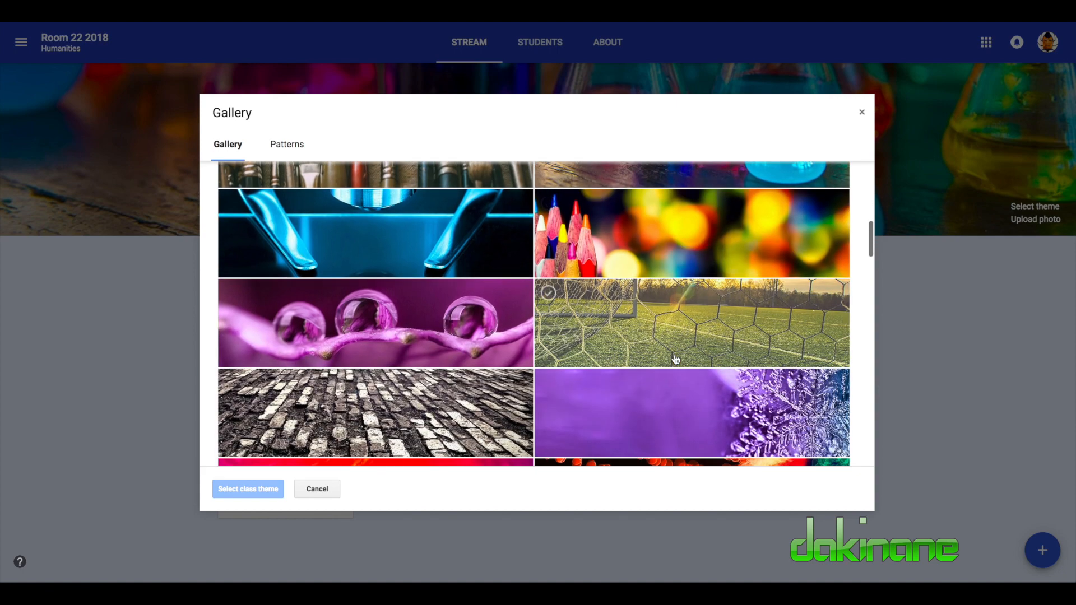
click(691, 233)
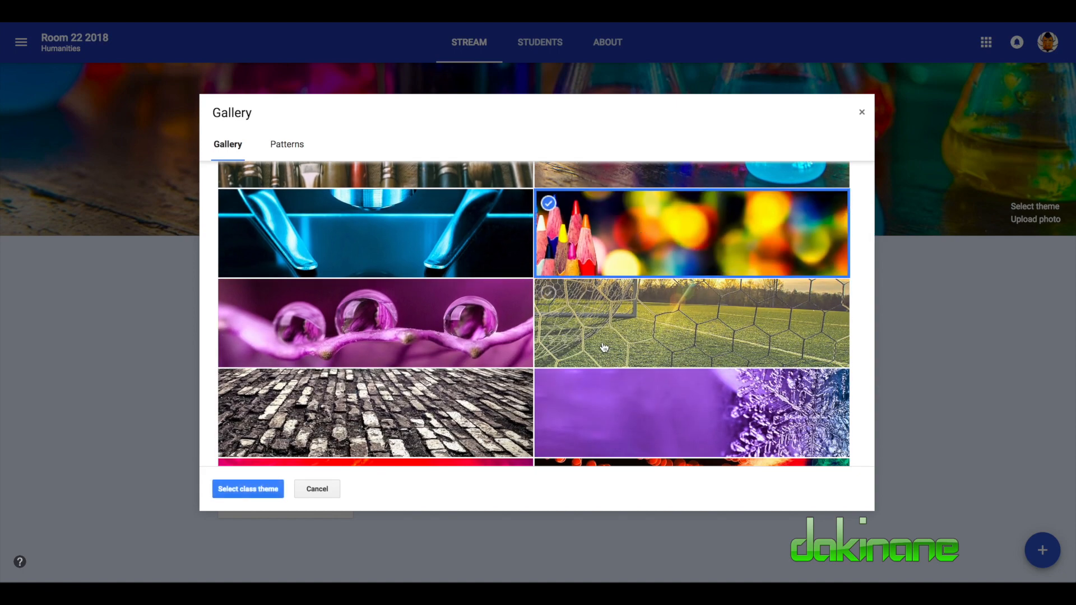
scroll(down, 3)
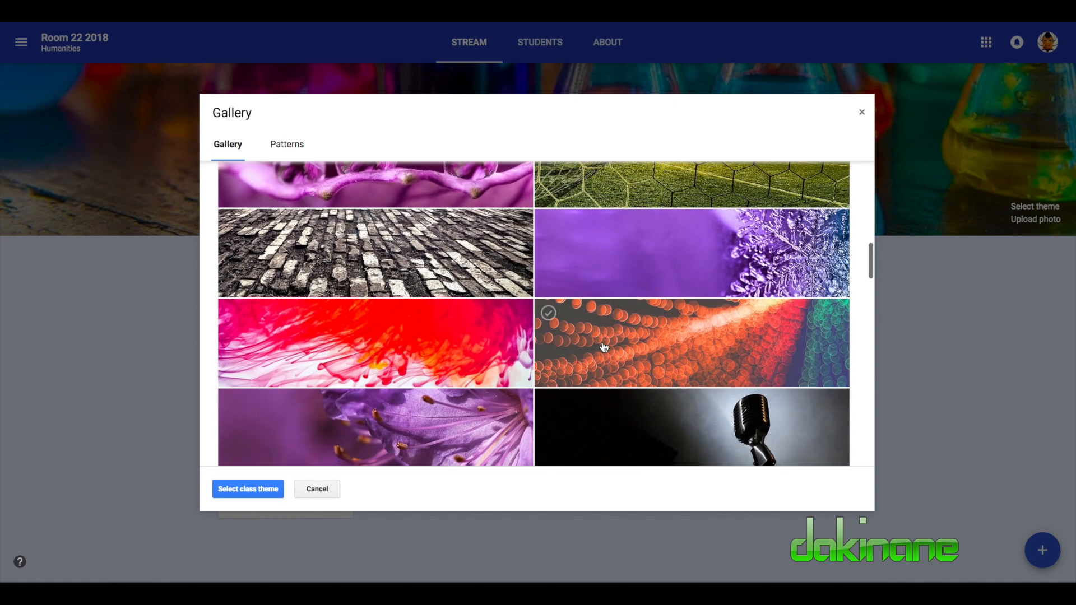
scroll(down, 3)
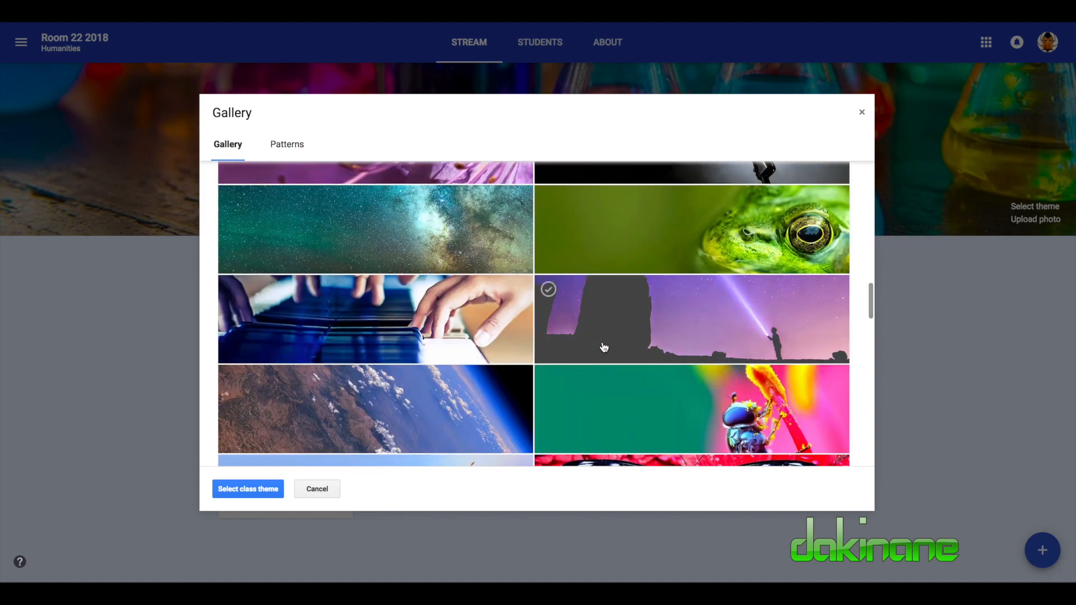
scroll(down, 3)
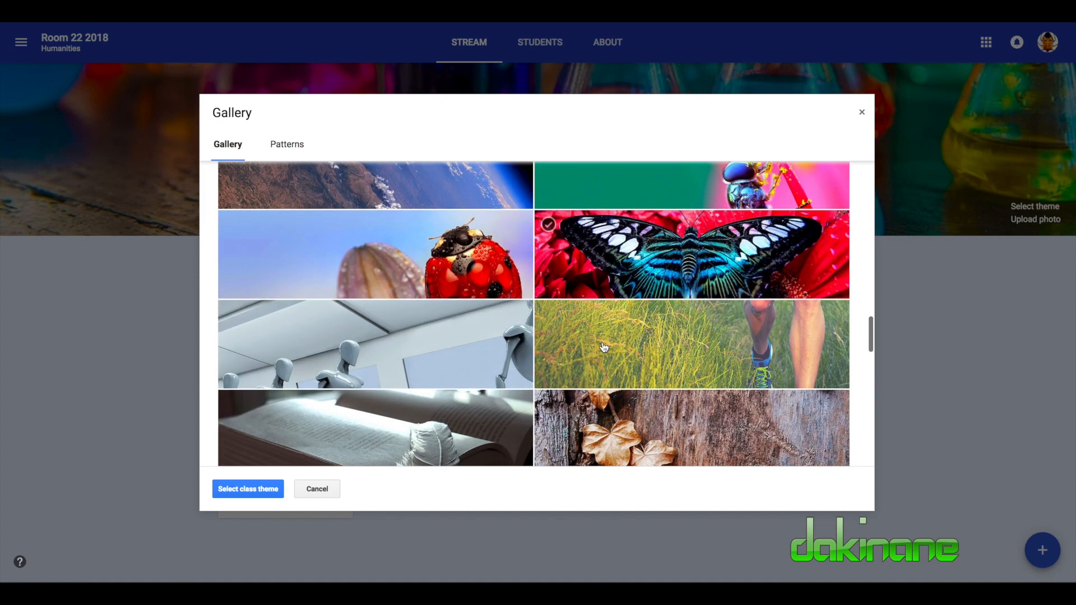
click(691, 344)
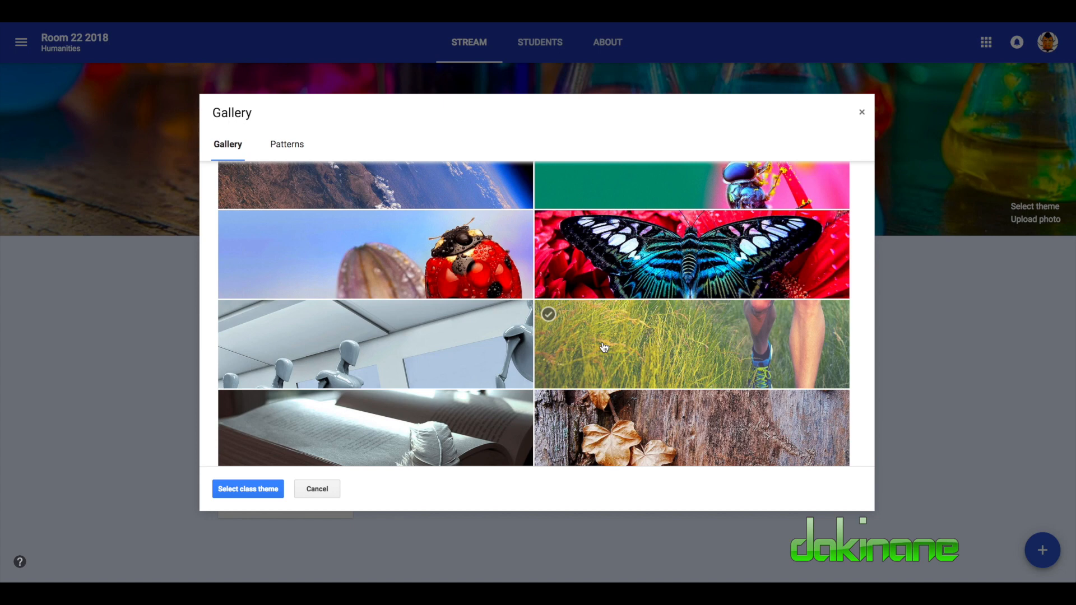
scroll(down, 3)
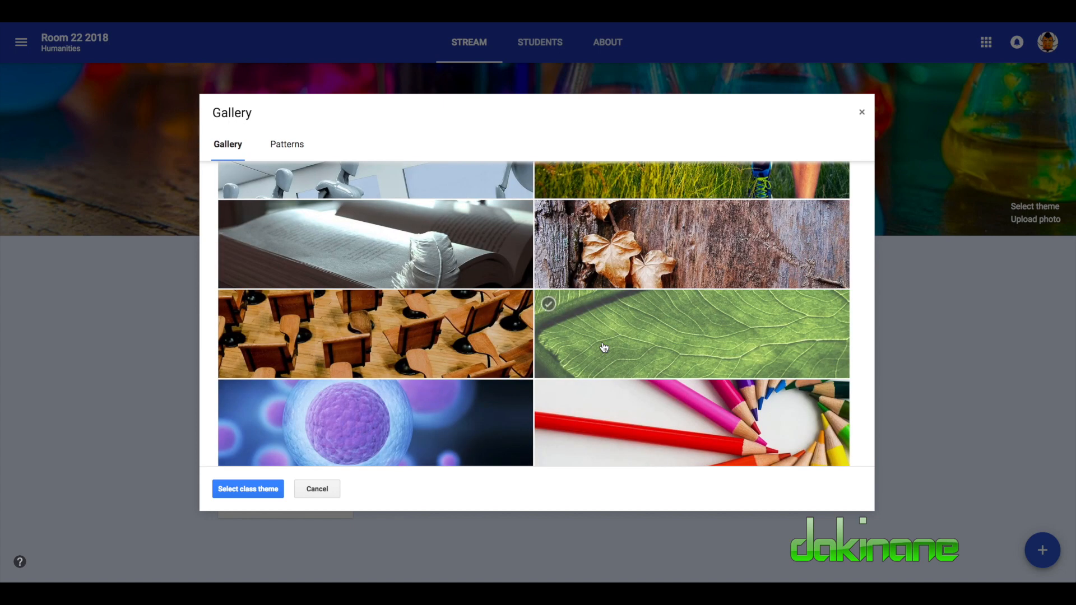
click(691, 422)
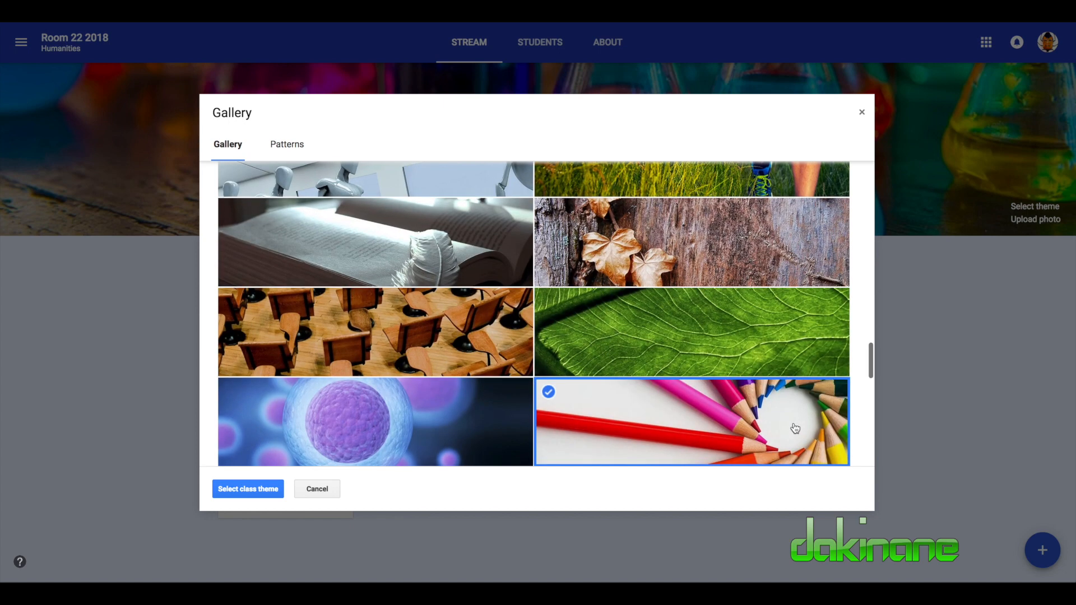
click(246, 489)
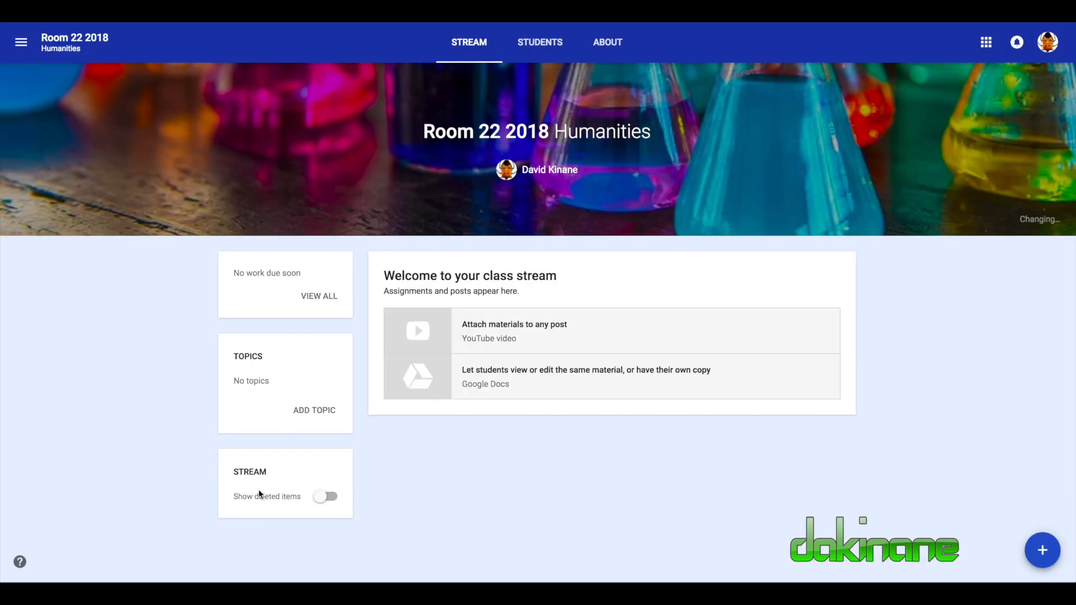
click(1034, 206)
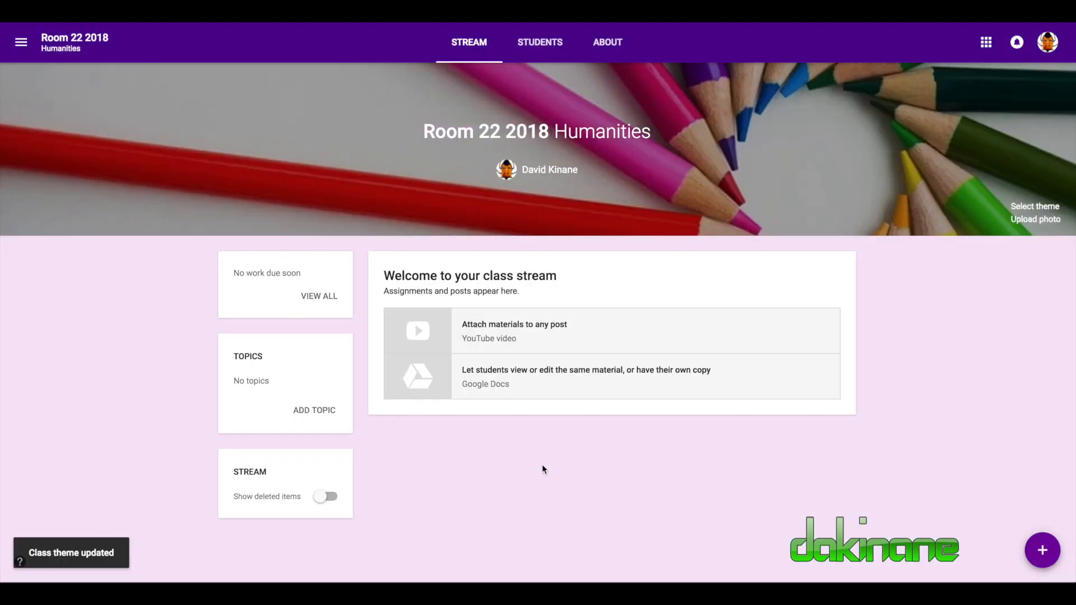
mouse_move(741, 47)
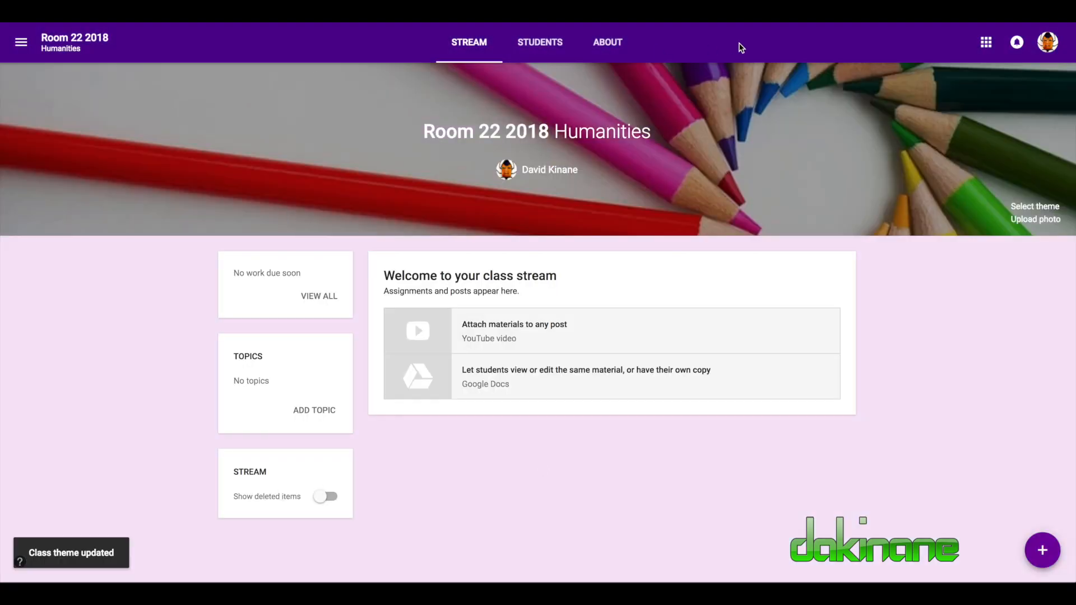
mouse_move(796, 64)
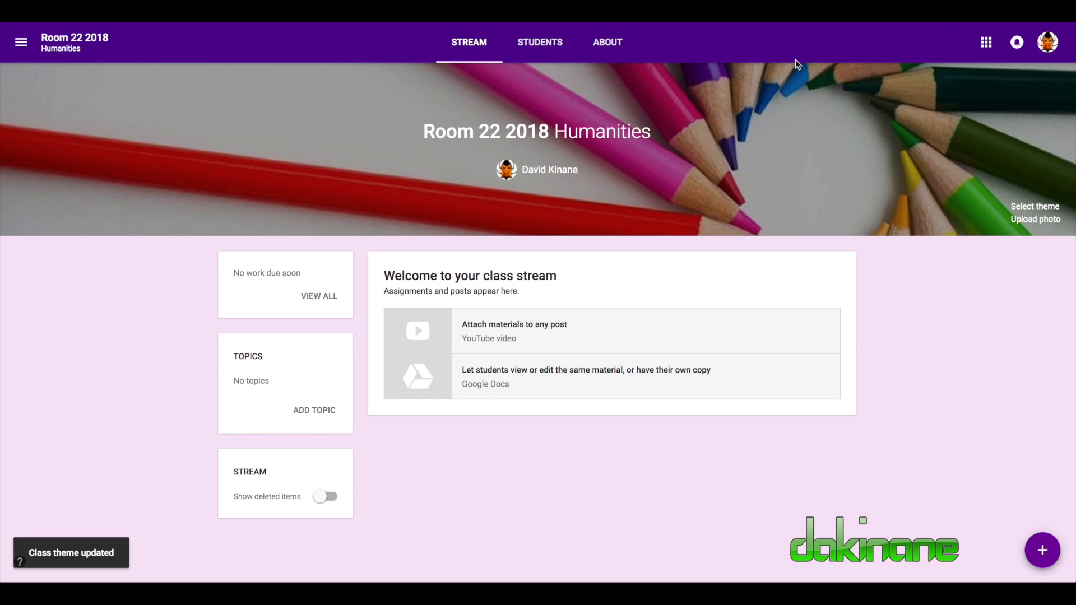
mouse_move(897, 158)
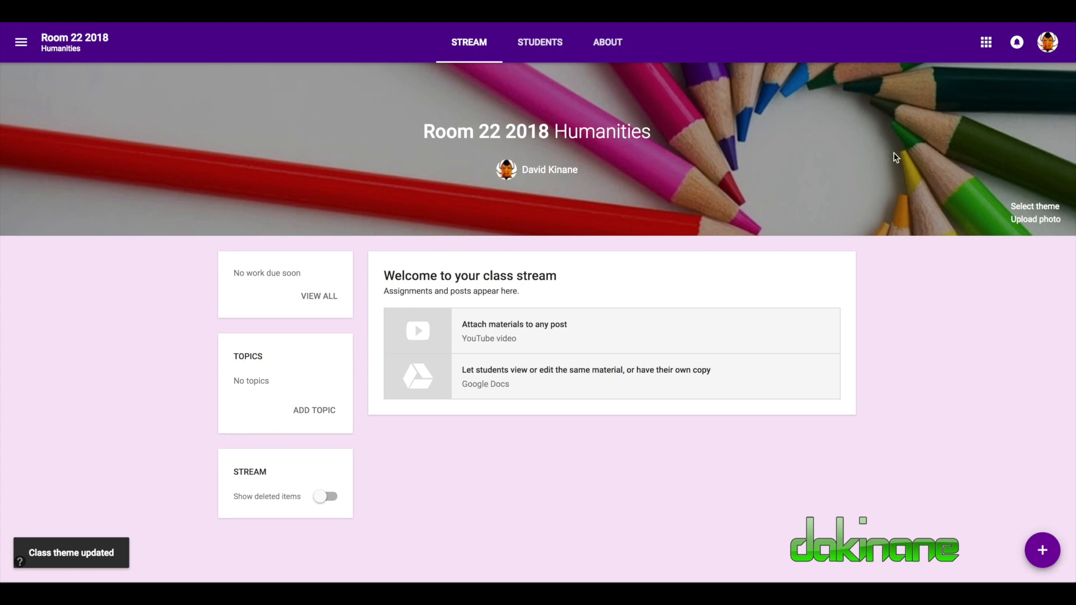
click(1034, 219)
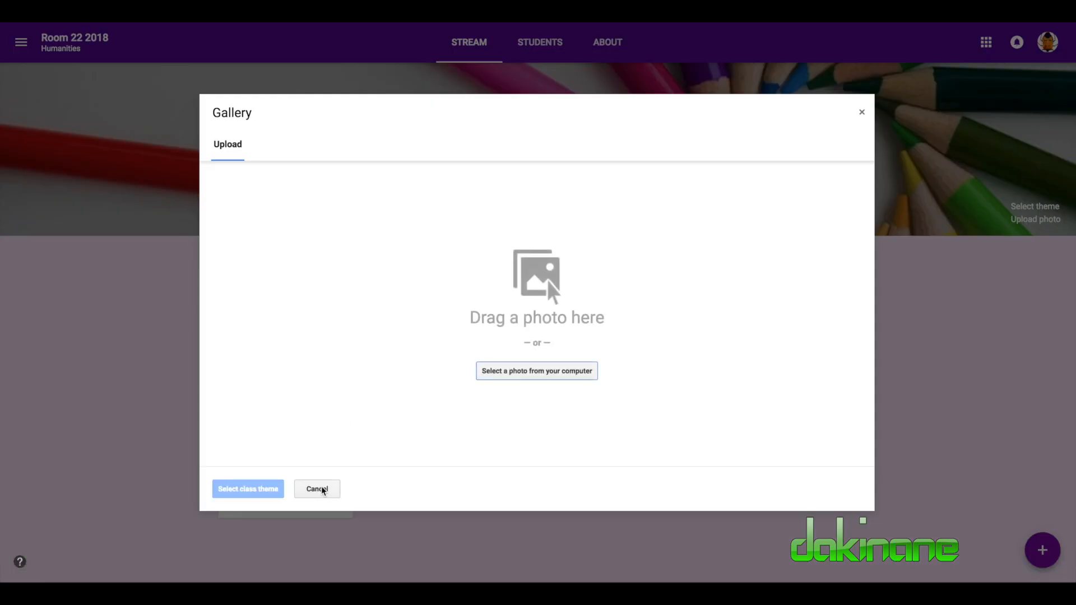
click(317, 488)
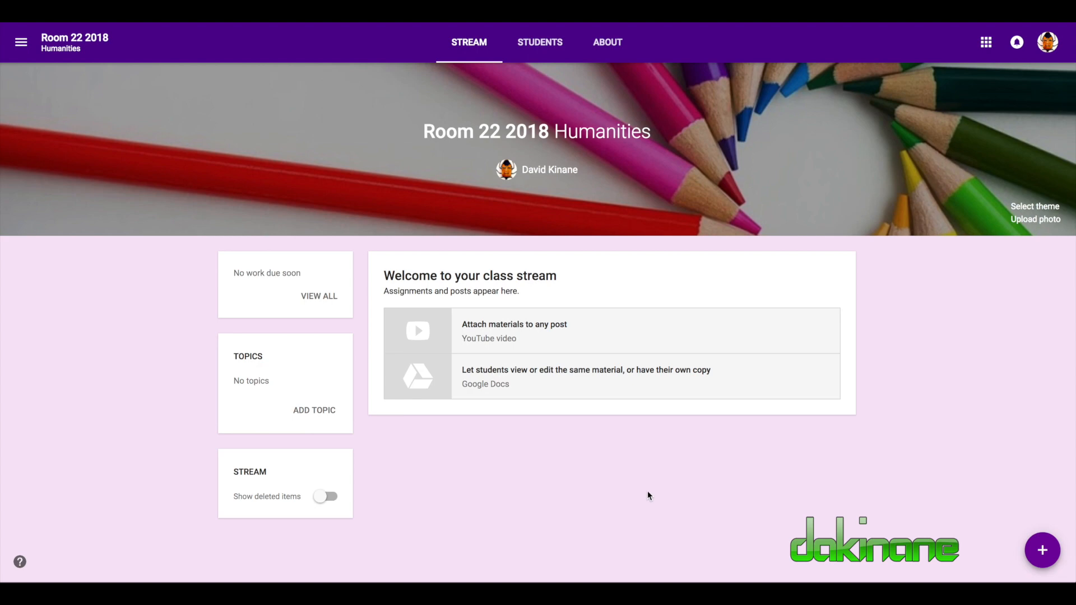
mouse_move(539, 42)
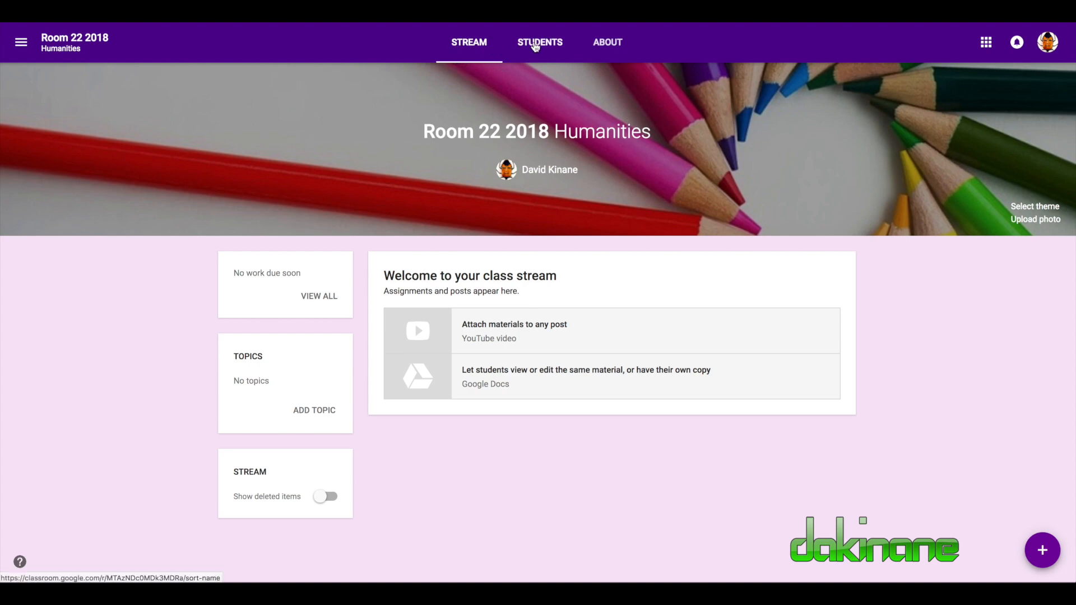
click(539, 42)
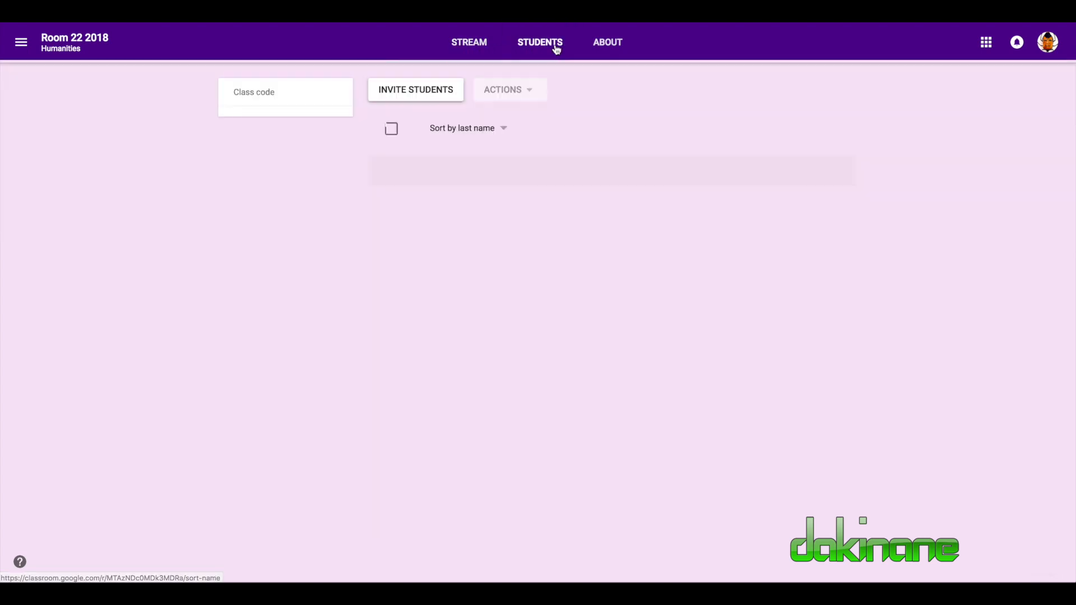
click(607, 42)
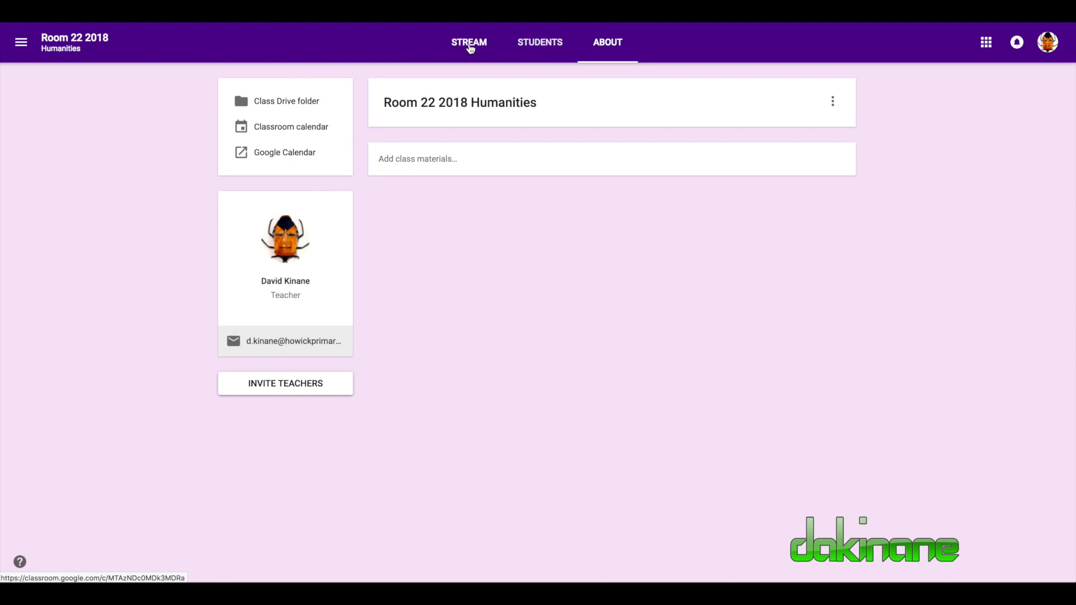
click(470, 42)
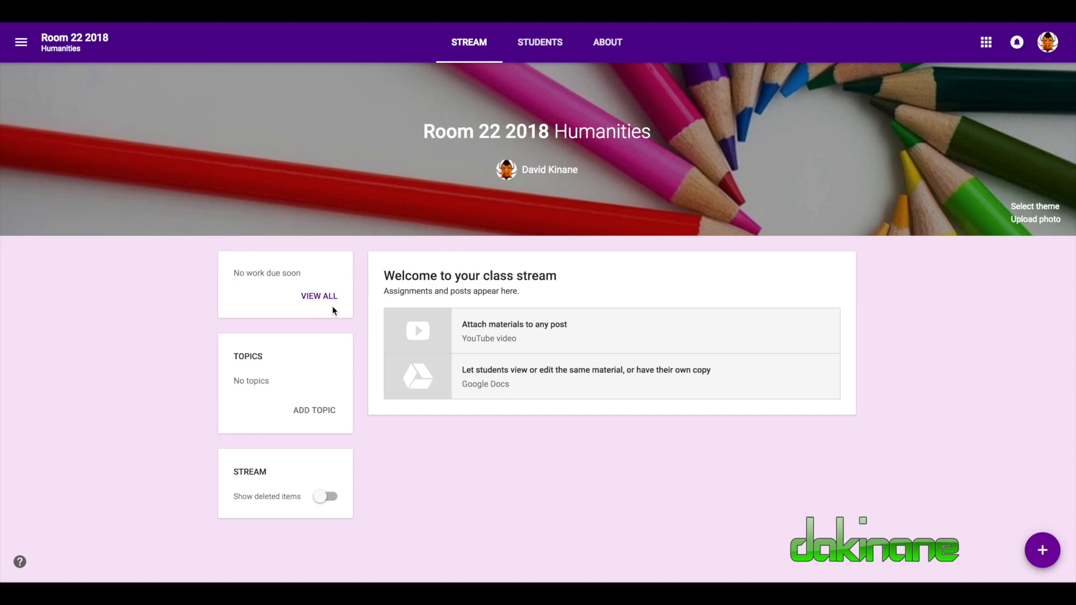
mouse_move(352, 296)
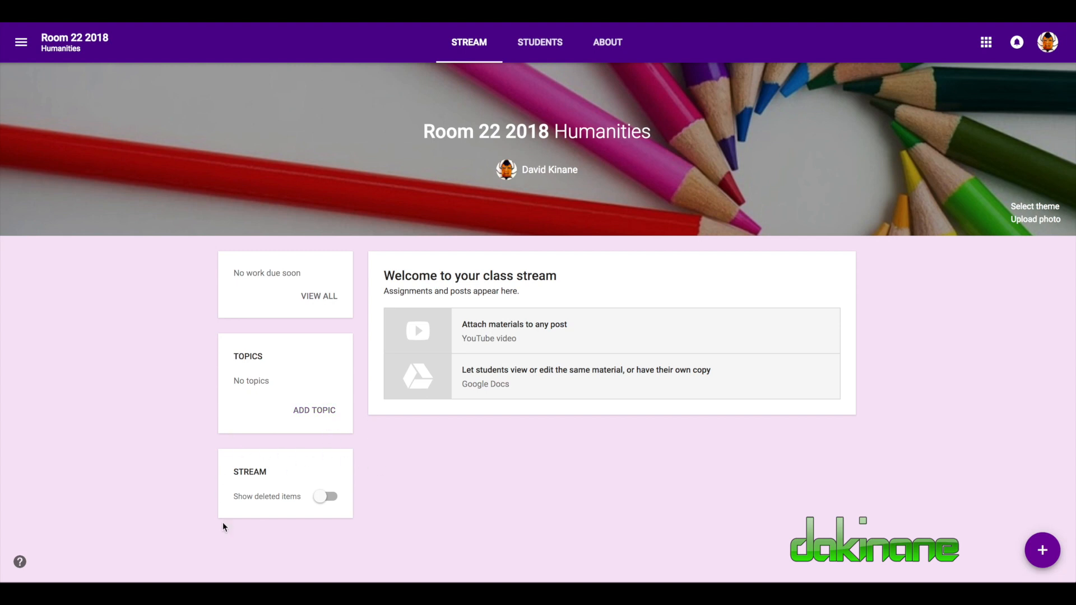
mouse_move(273, 450)
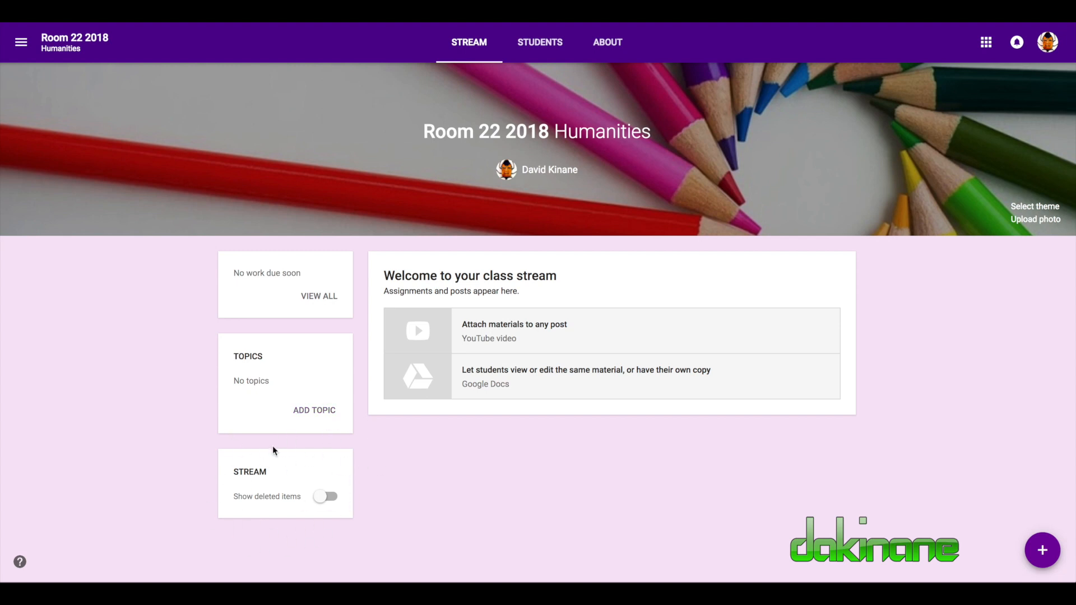
mouse_move(606, 302)
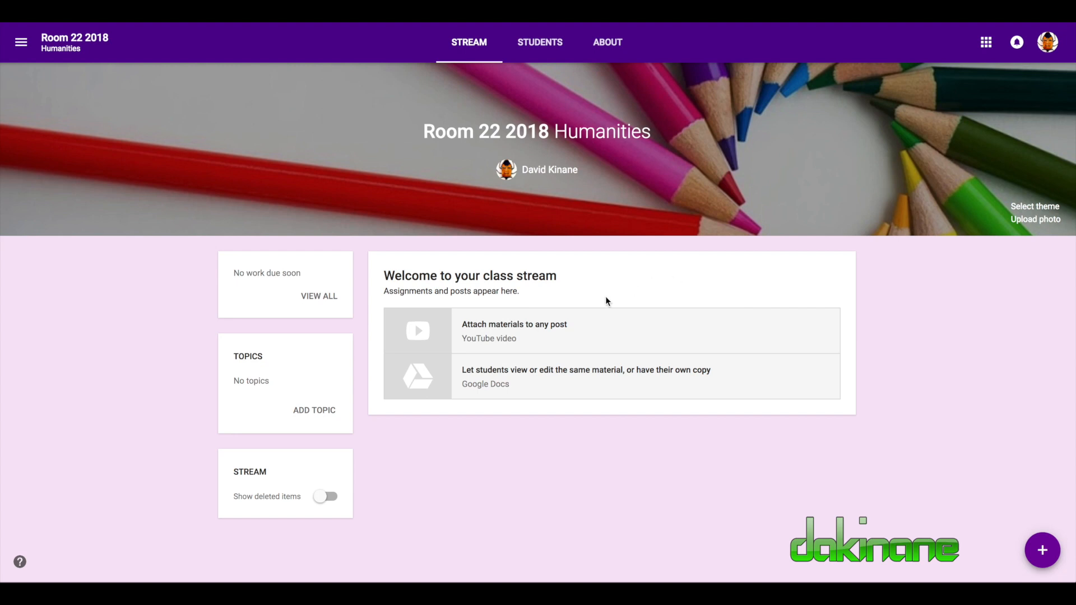
mouse_move(837, 363)
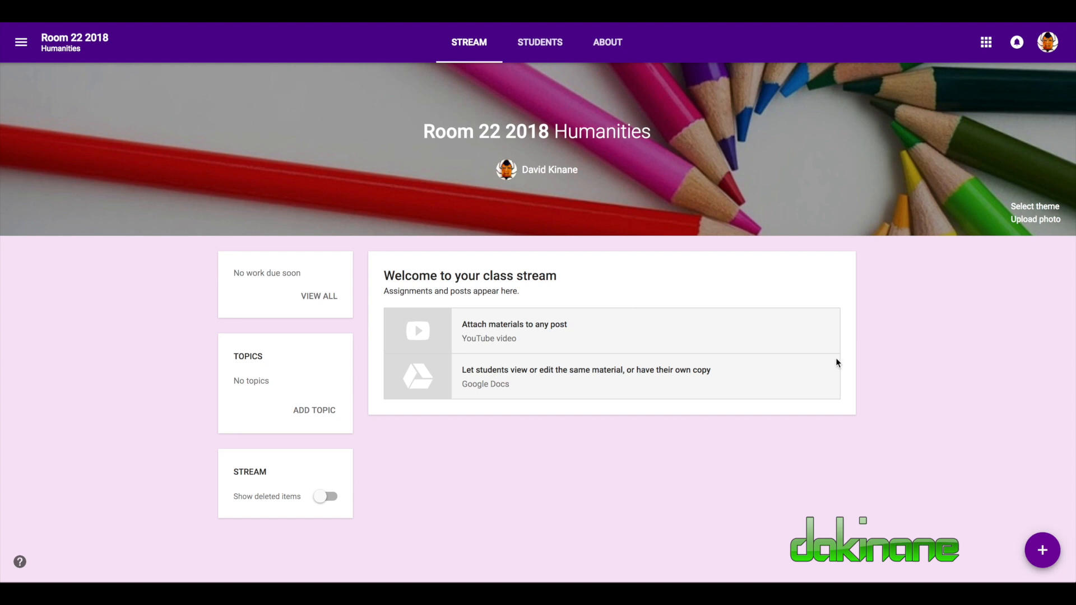
click(1042, 550)
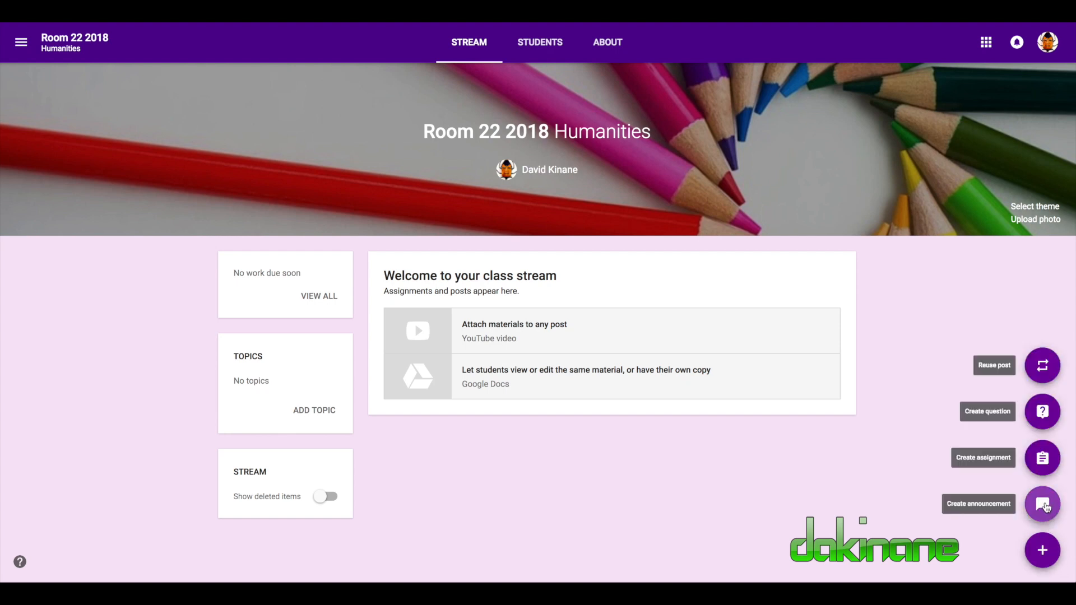
mouse_move(1042, 412)
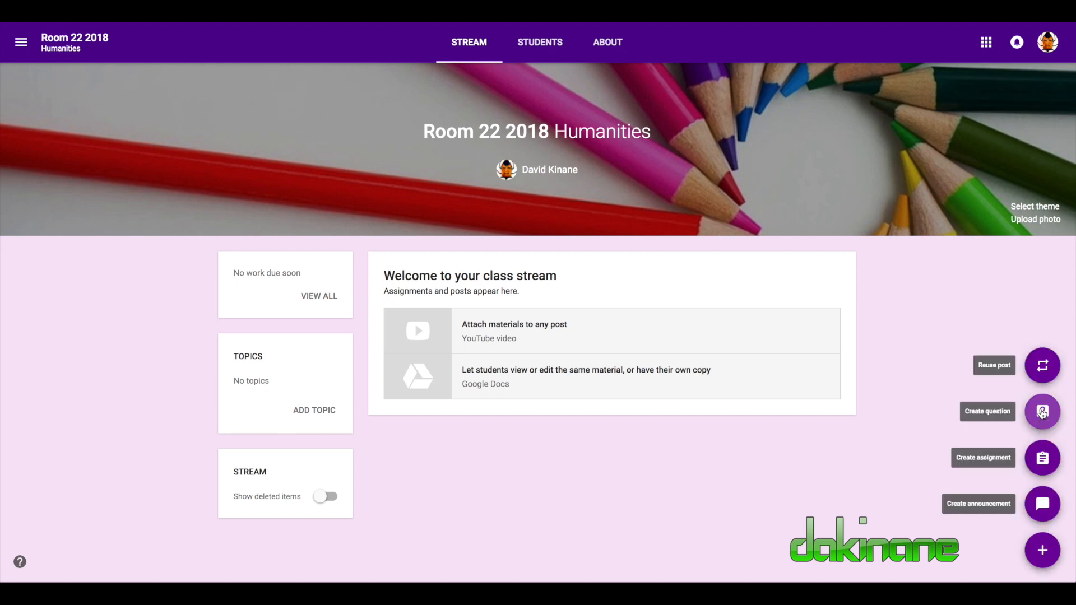
mouse_move(1042, 549)
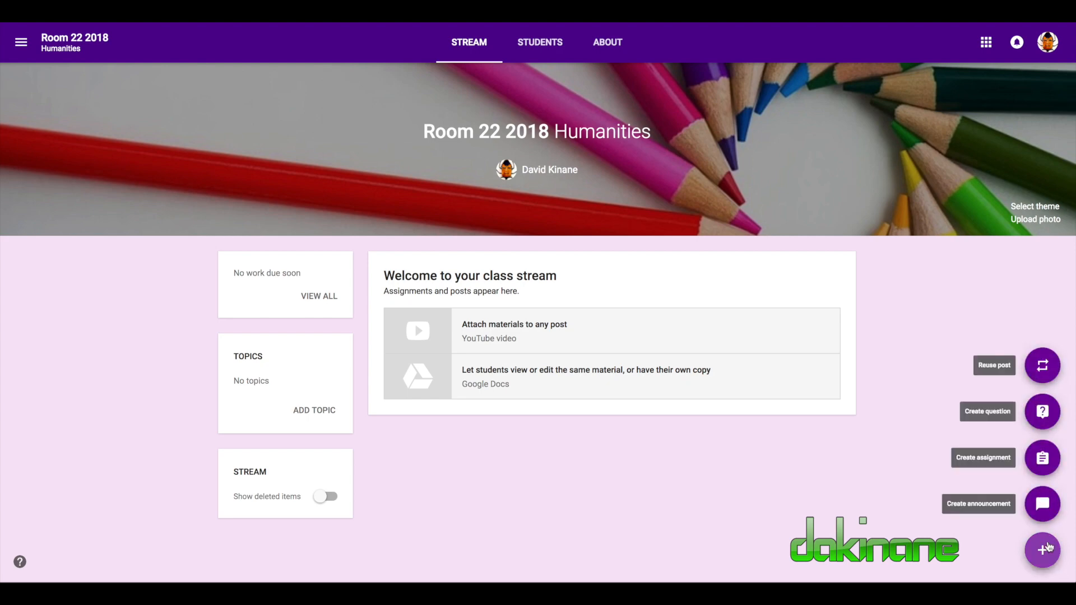
click(1043, 549)
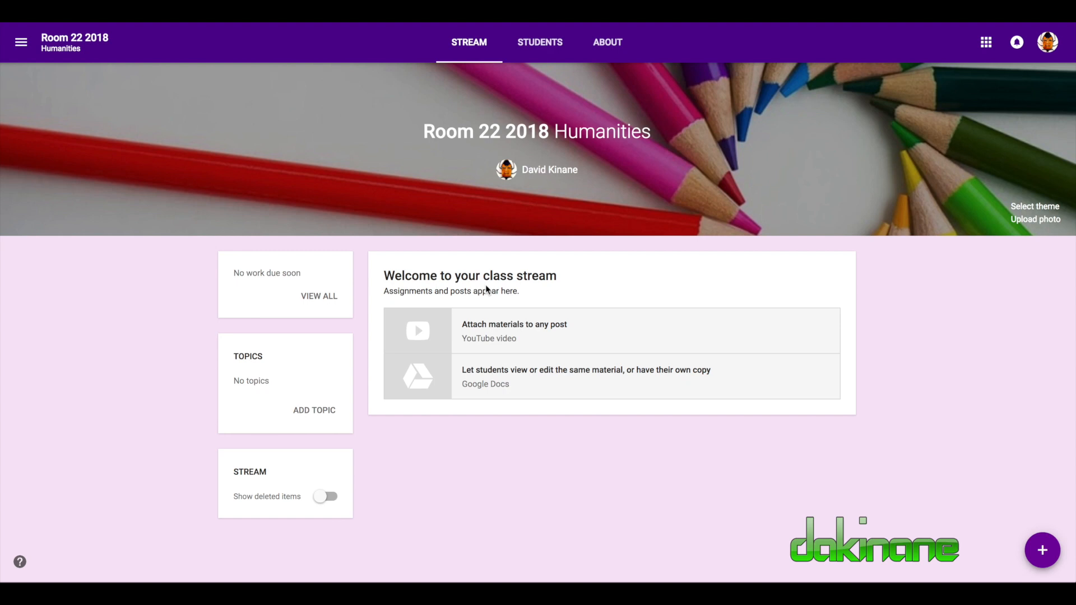
mouse_move(775, 351)
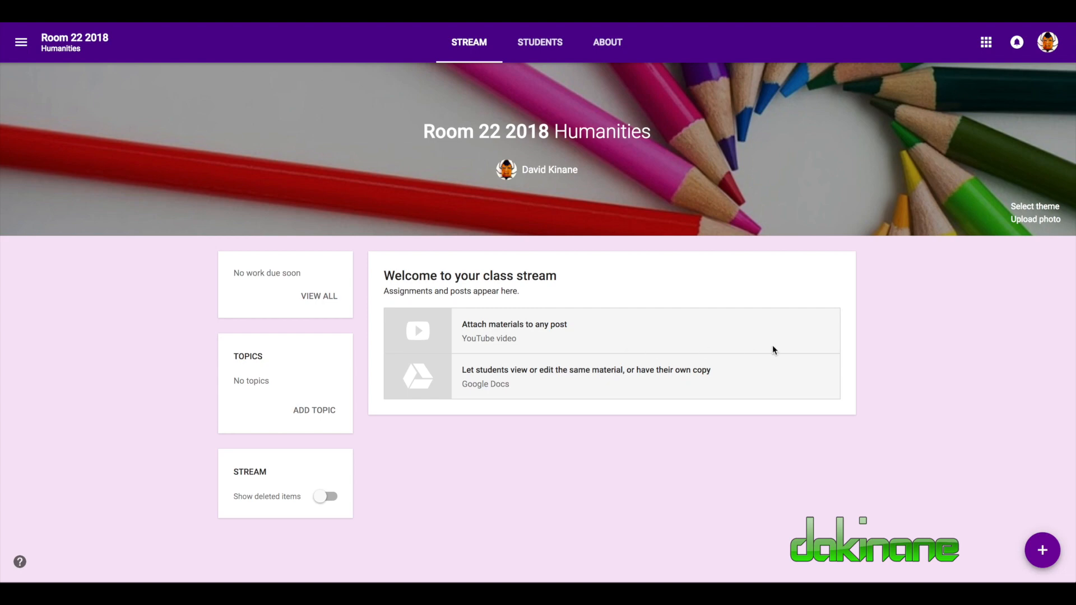
mouse_move(478, 100)
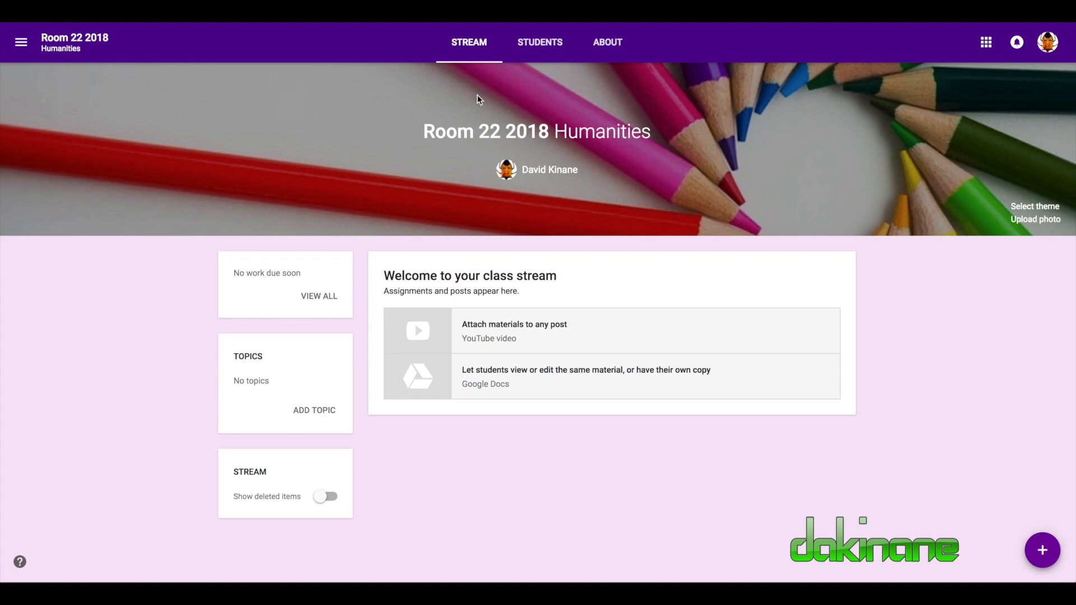
click(539, 42)
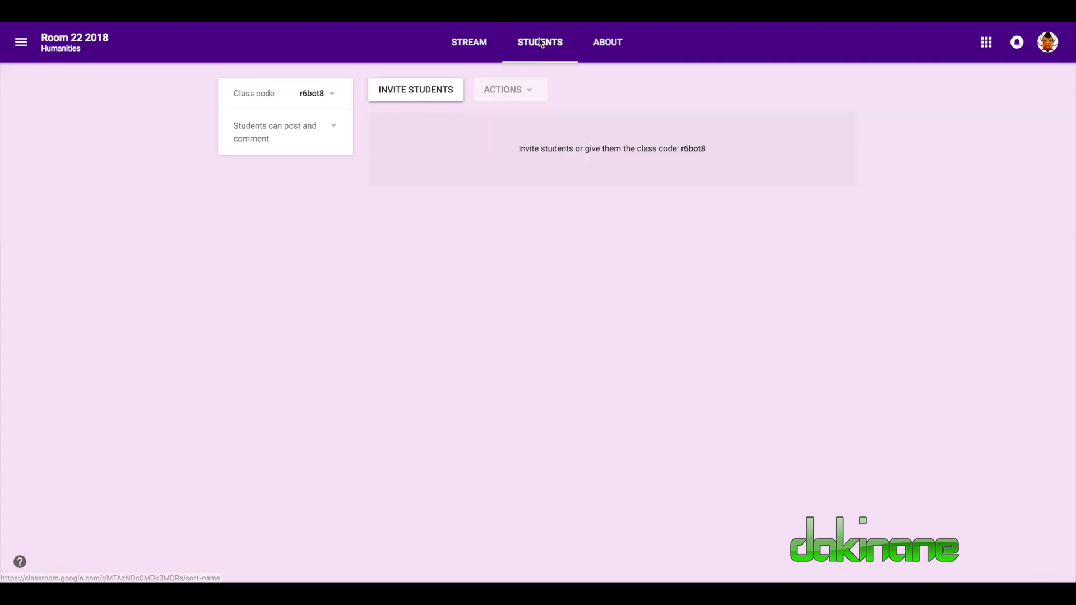
mouse_move(403, 133)
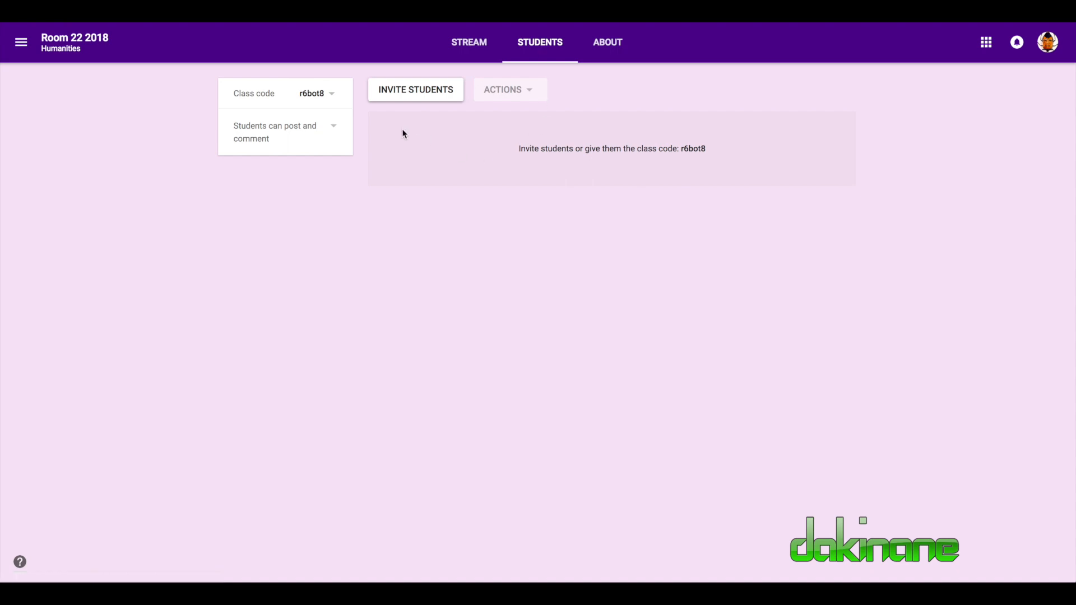
mouse_move(299, 106)
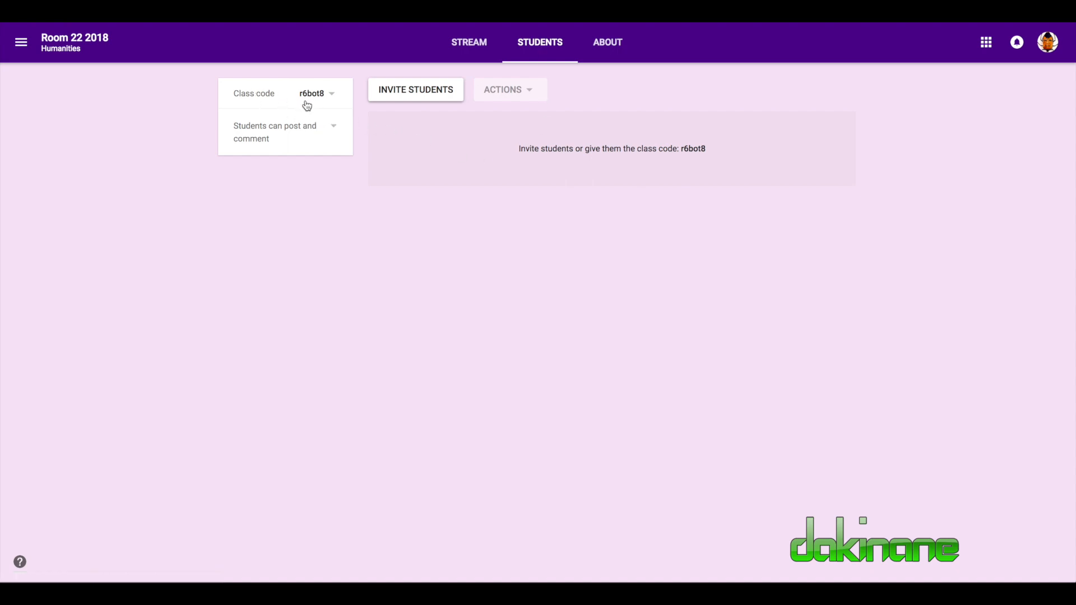
mouse_move(337, 113)
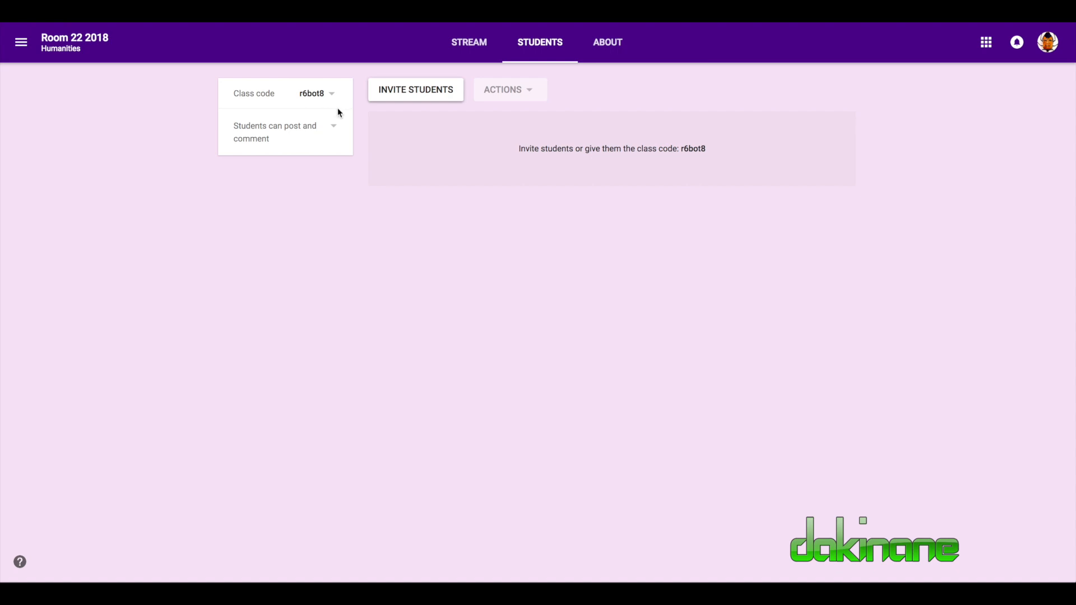
mouse_move(427, 96)
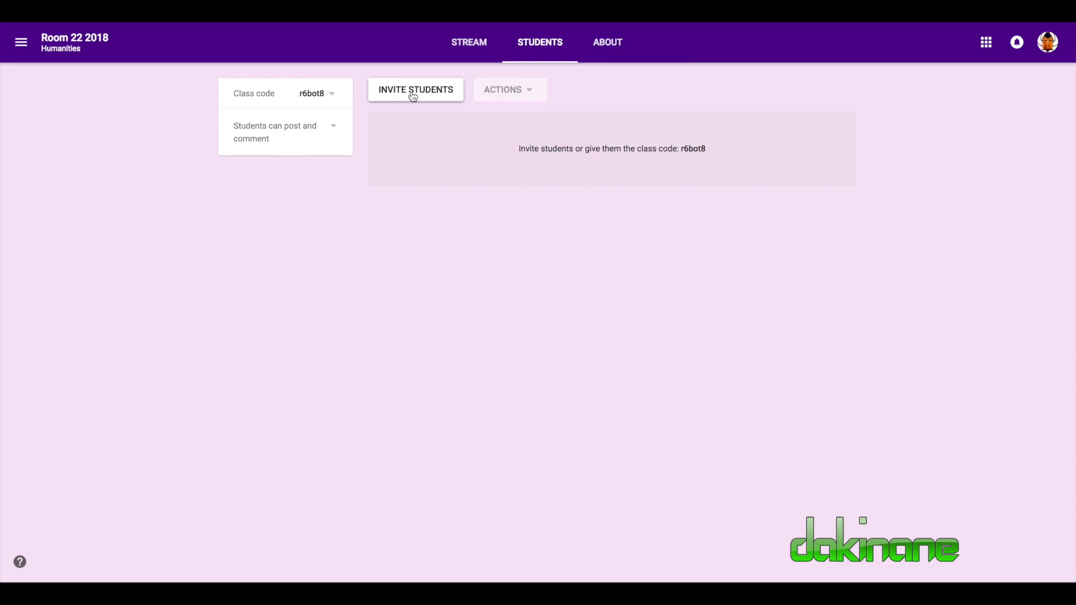
click(415, 90)
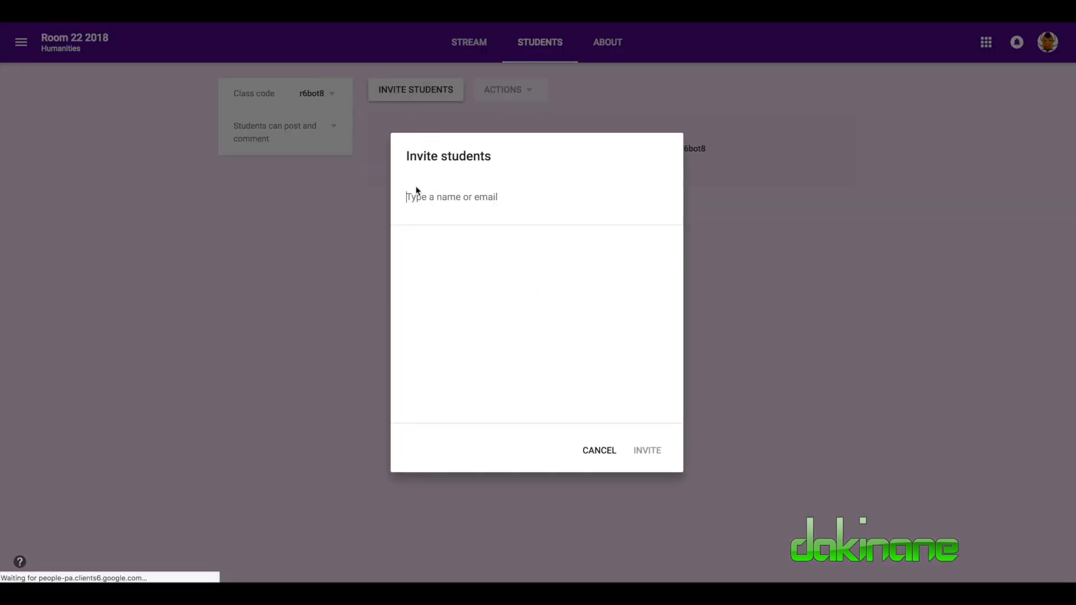
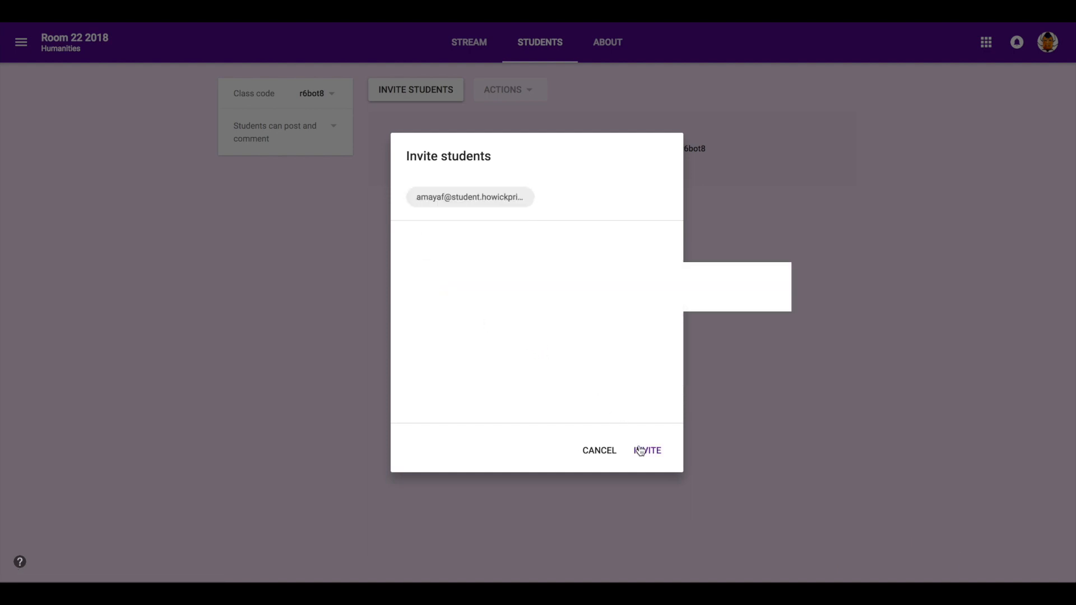
click(645, 451)
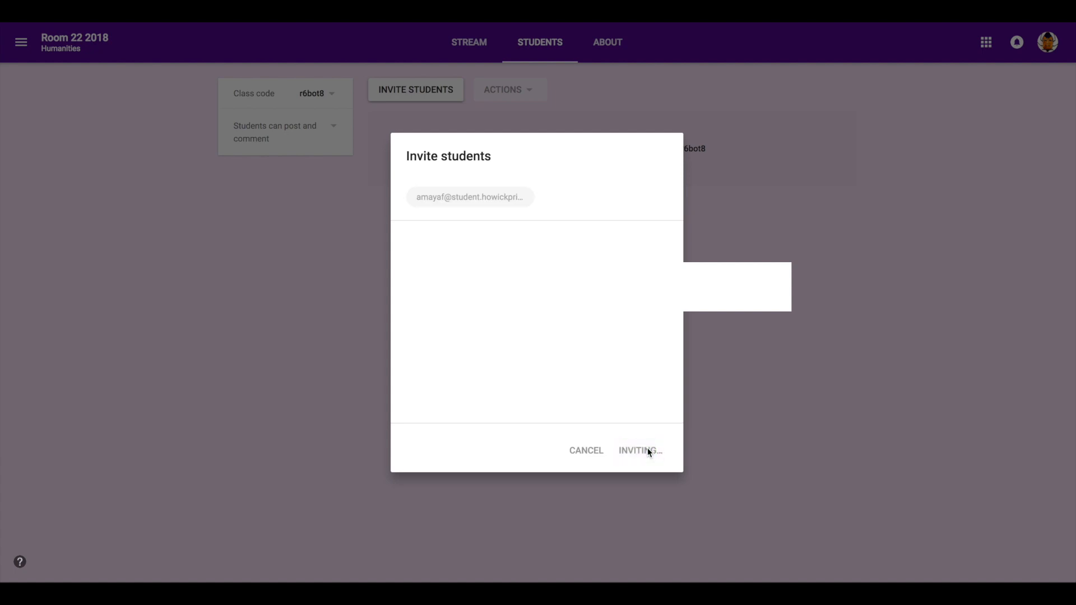
click(637, 450)
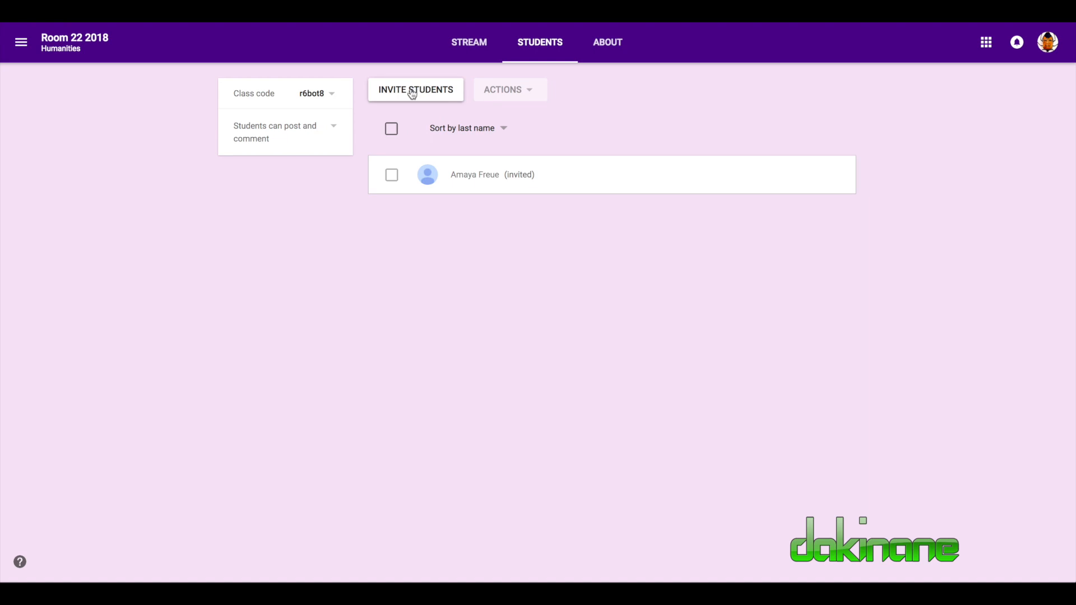
click(414, 89)
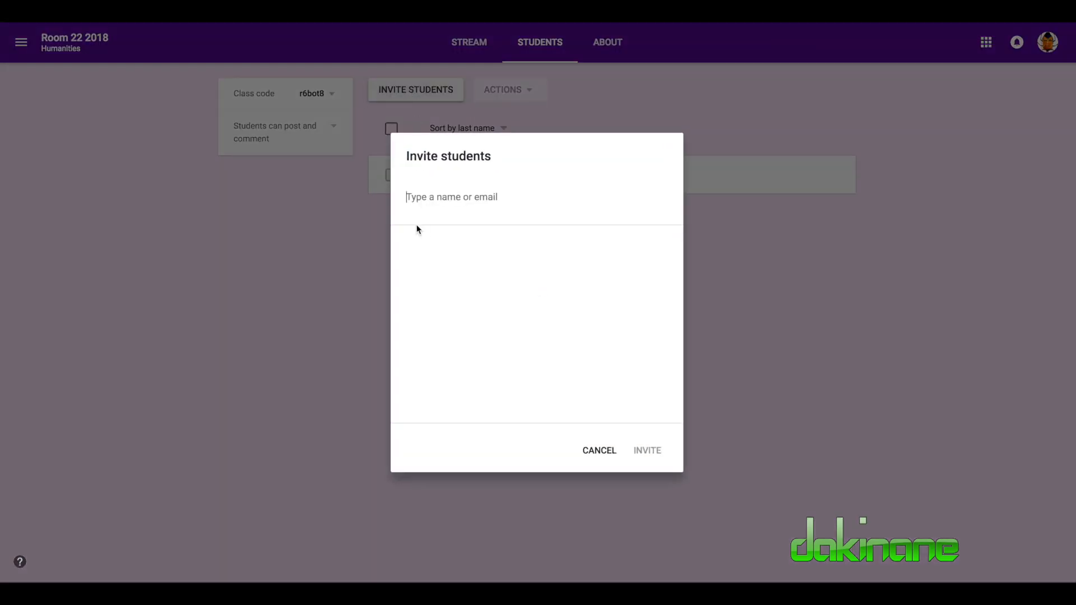
text(bryab)
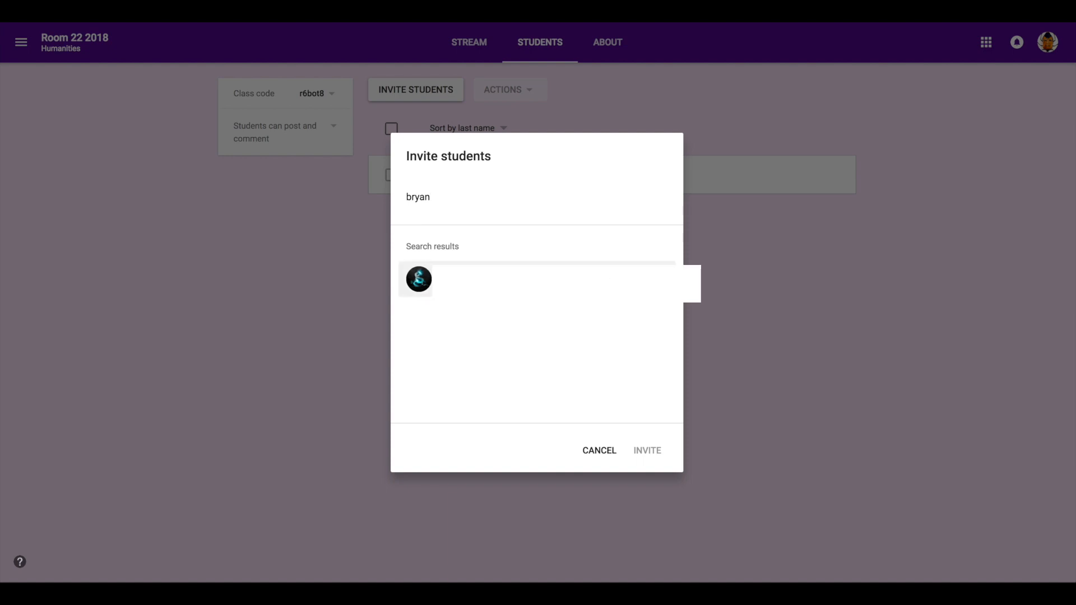
click(645, 450)
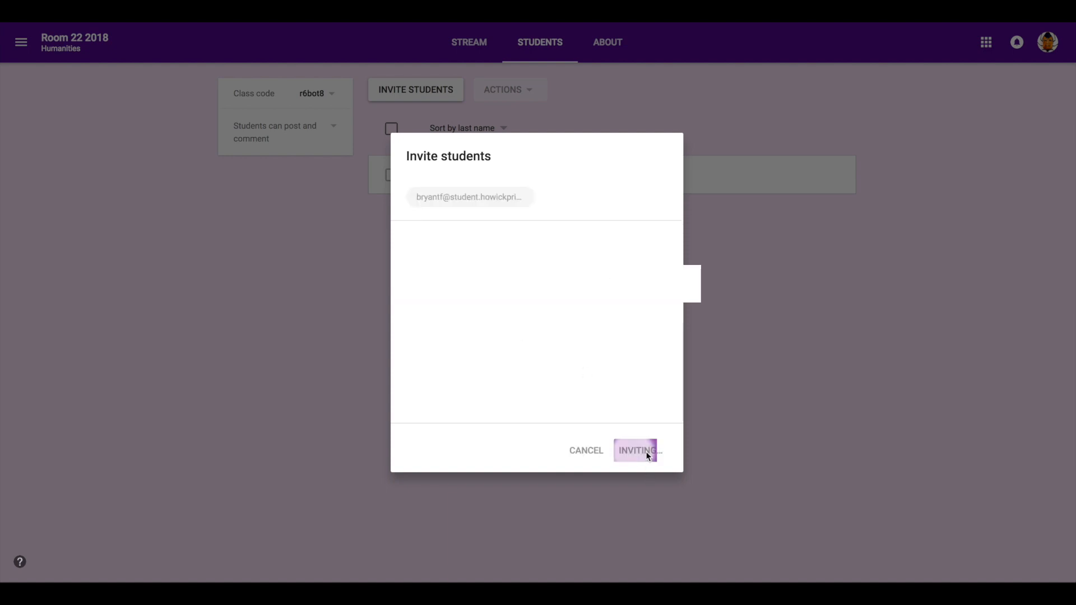
click(634, 450)
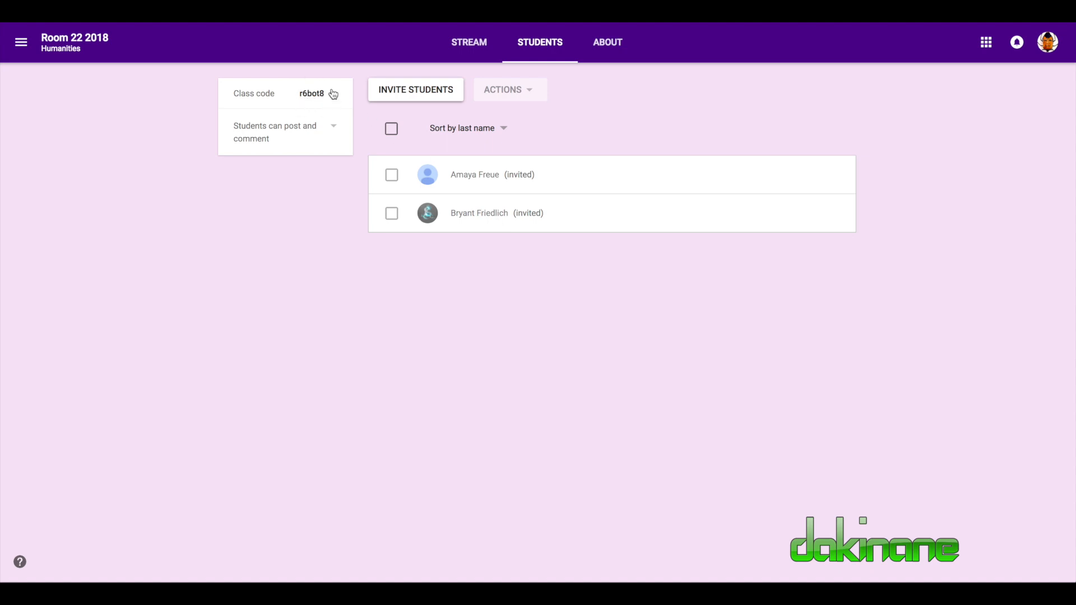
mouse_move(301, 102)
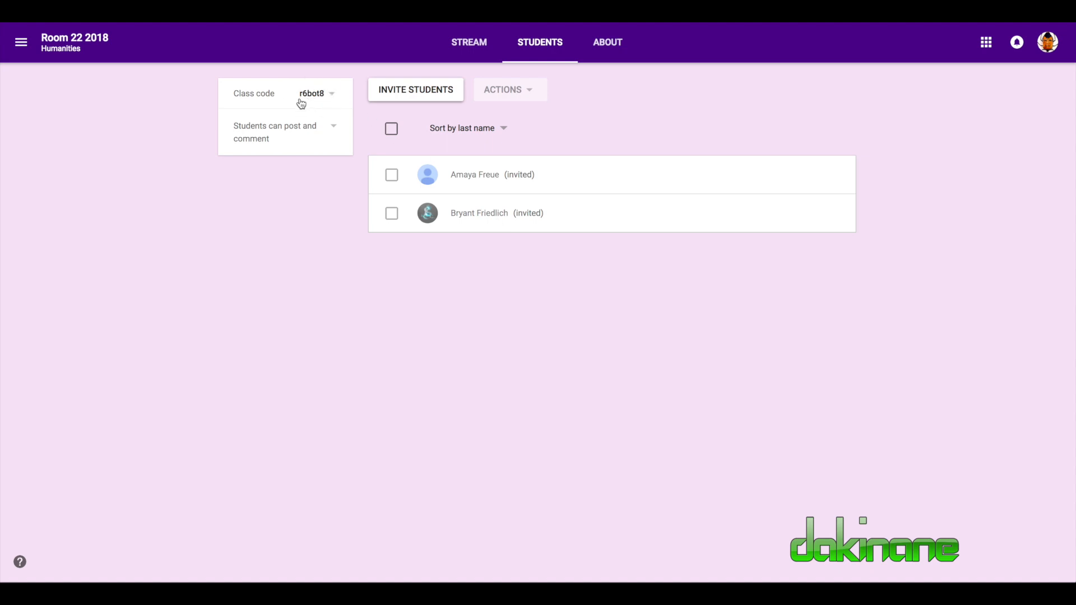
mouse_move(308, 107)
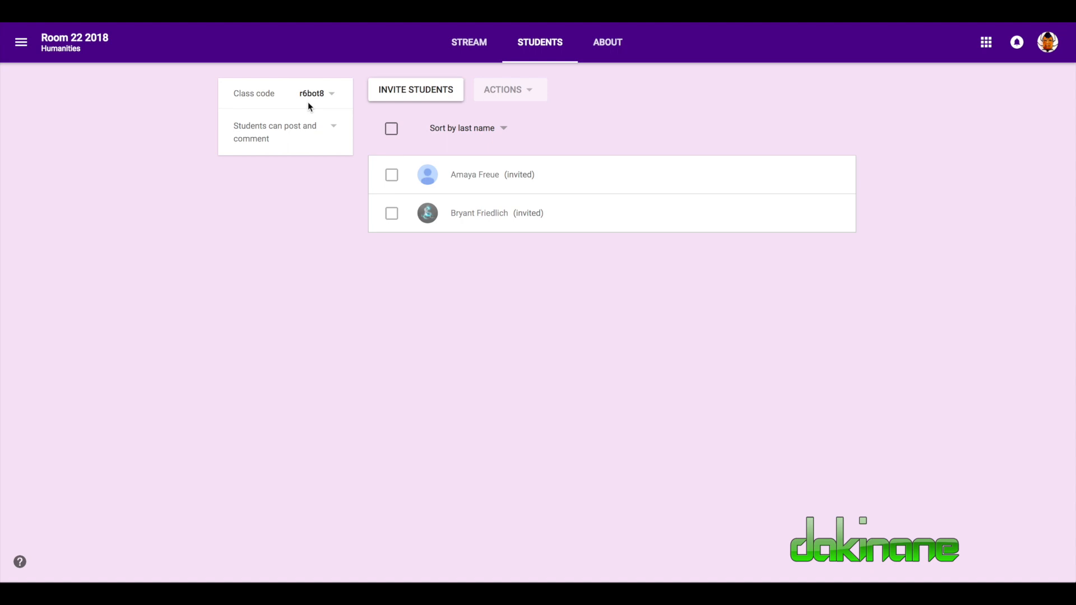
mouse_move(333, 112)
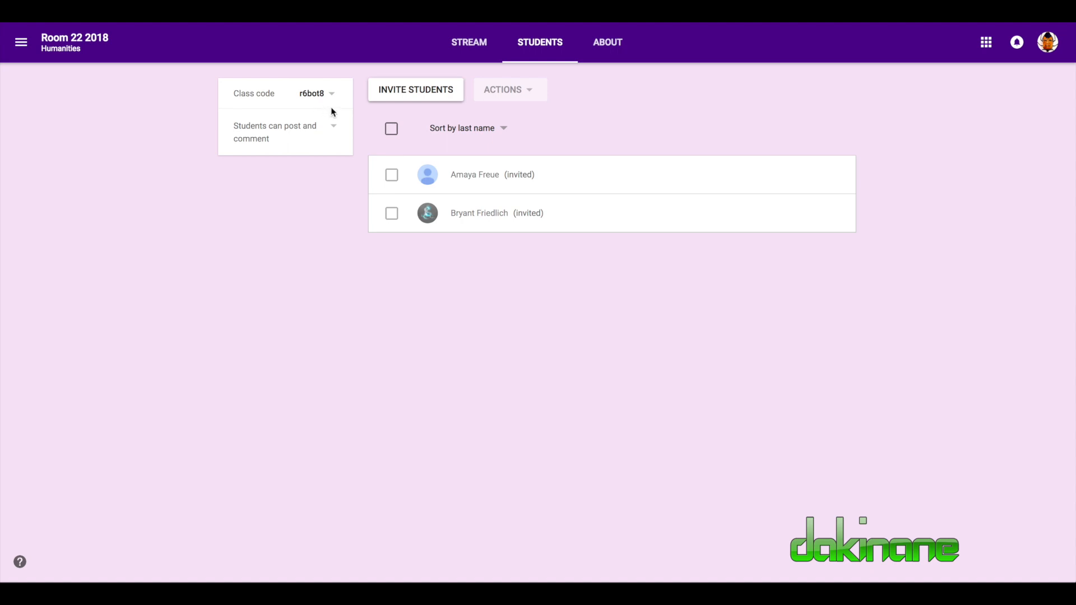
mouse_move(754, 81)
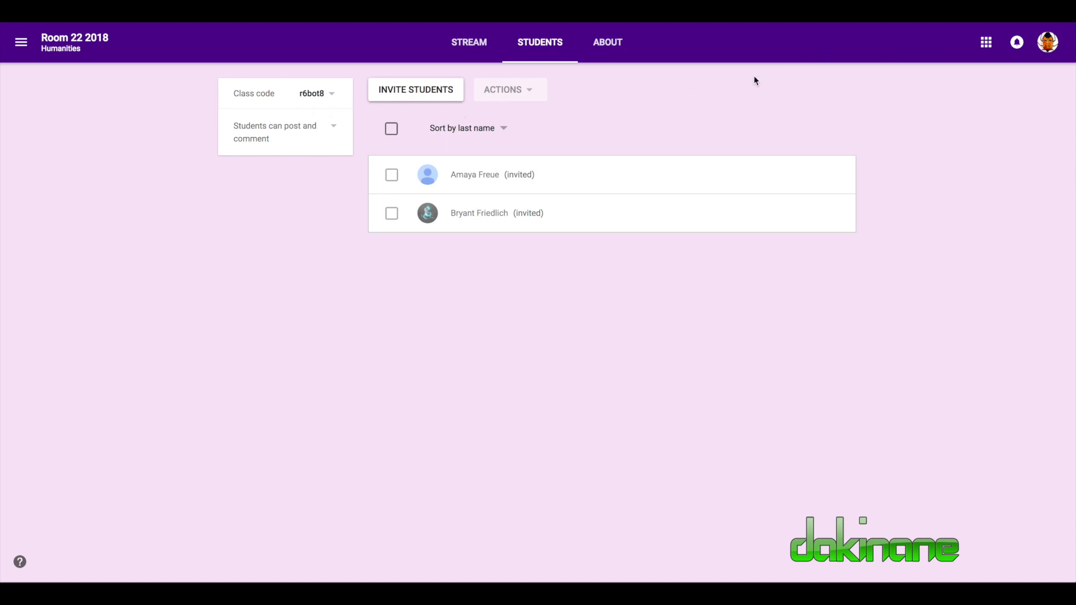
mouse_move(373, 143)
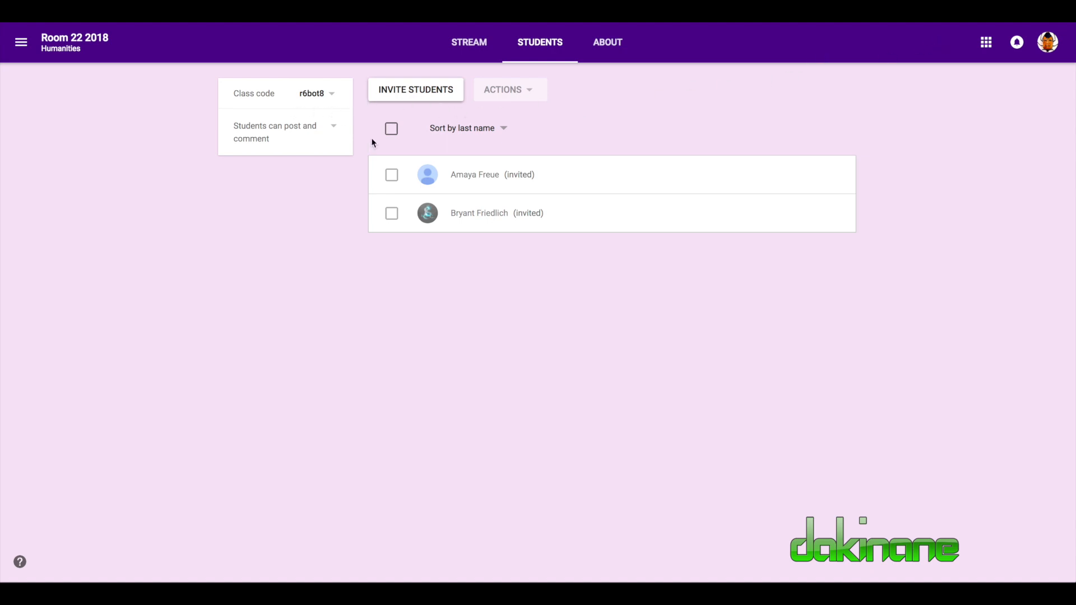
mouse_move(293, 104)
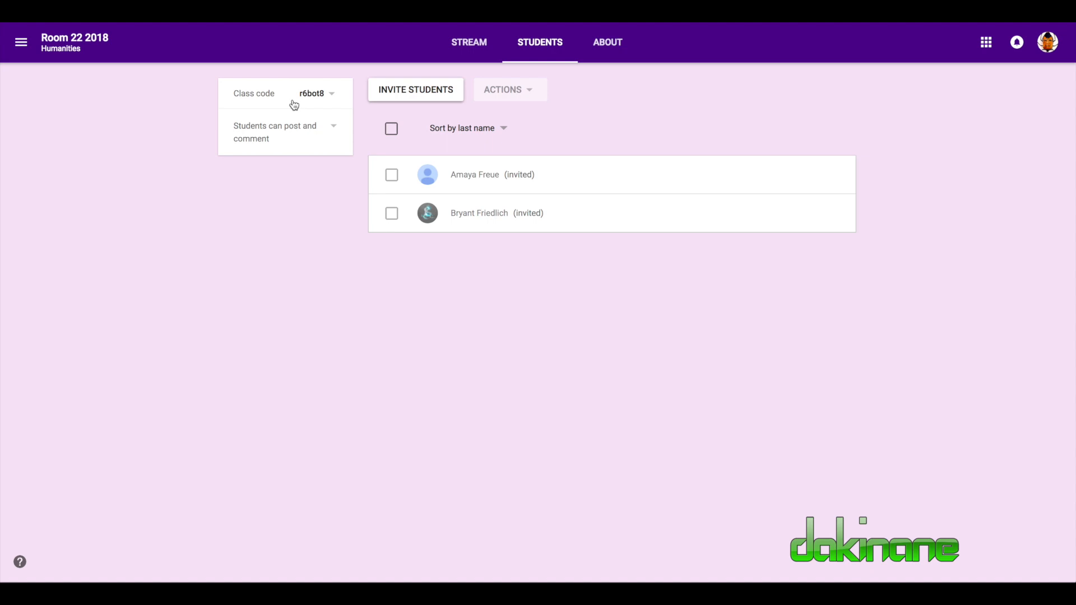
mouse_move(608, 42)
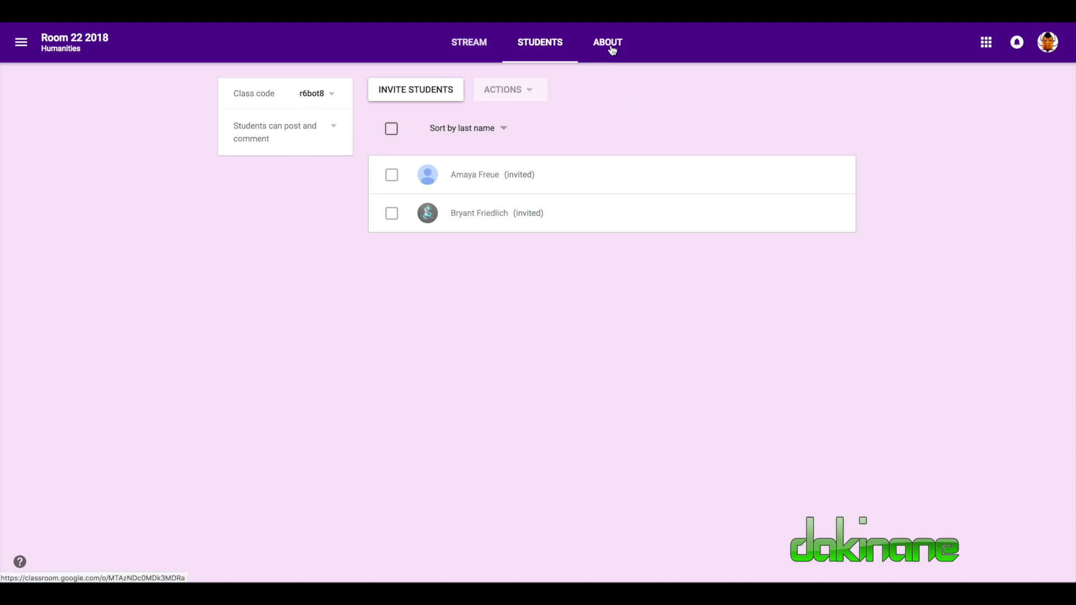
Go to the class About page and view its empty Class Drive folder.
click(606, 42)
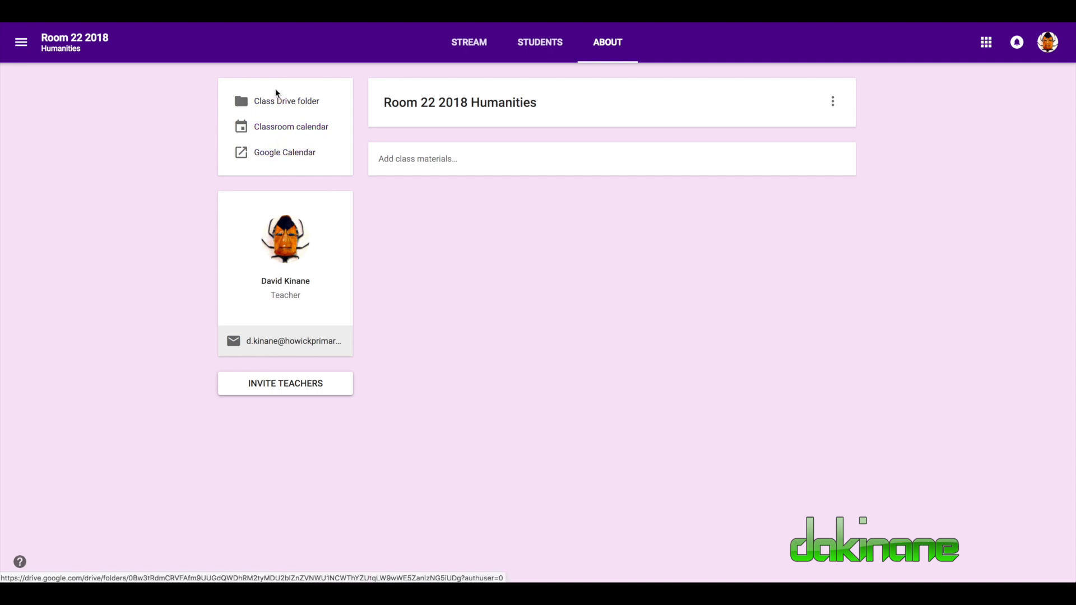
mouse_move(286, 101)
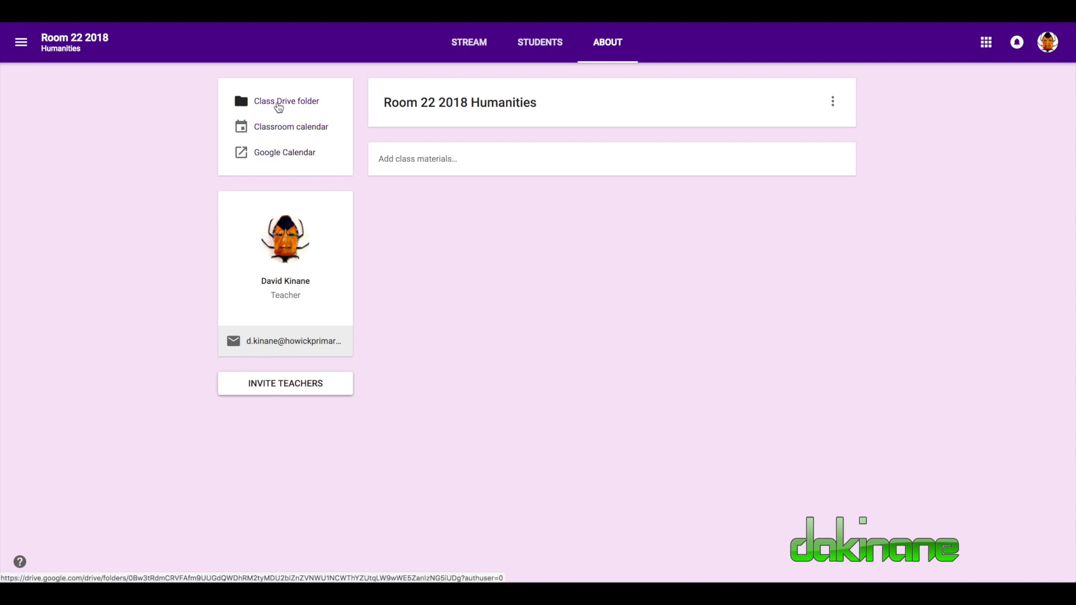
click(286, 101)
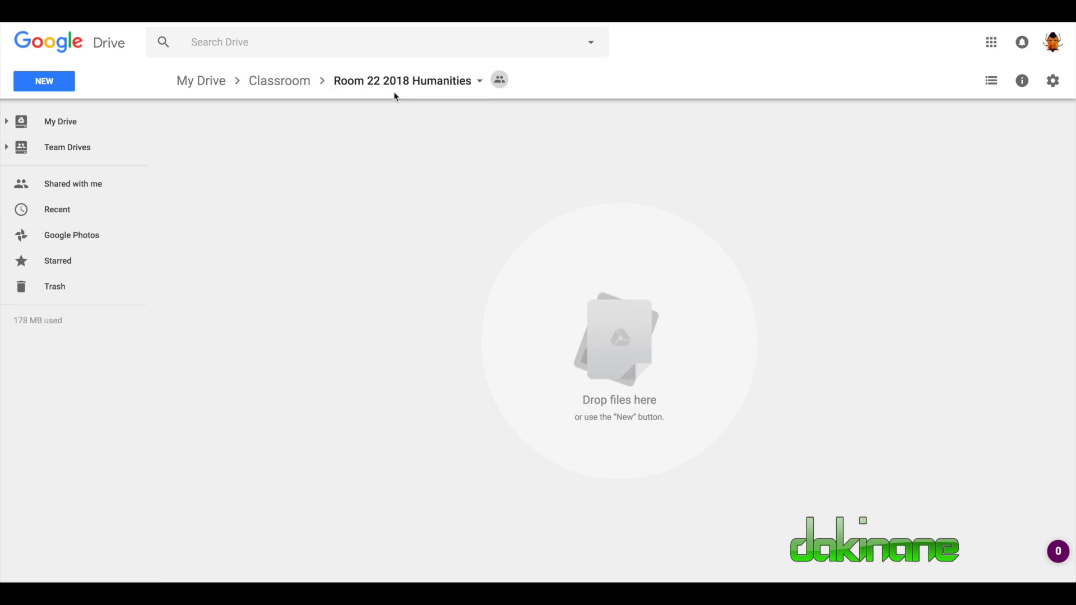
mouse_move(399, 96)
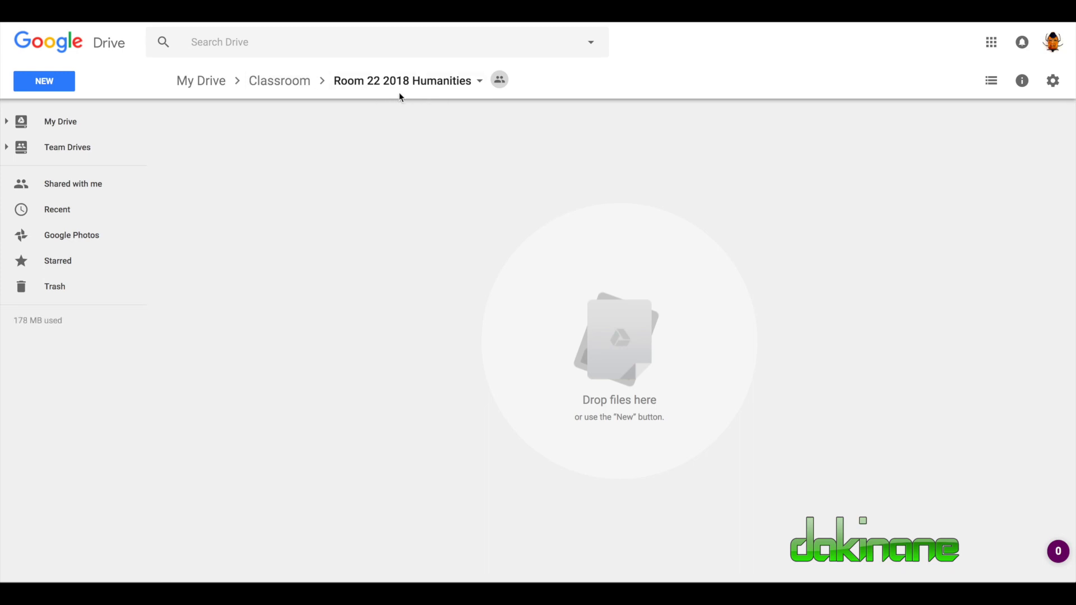
mouse_move(406, 213)
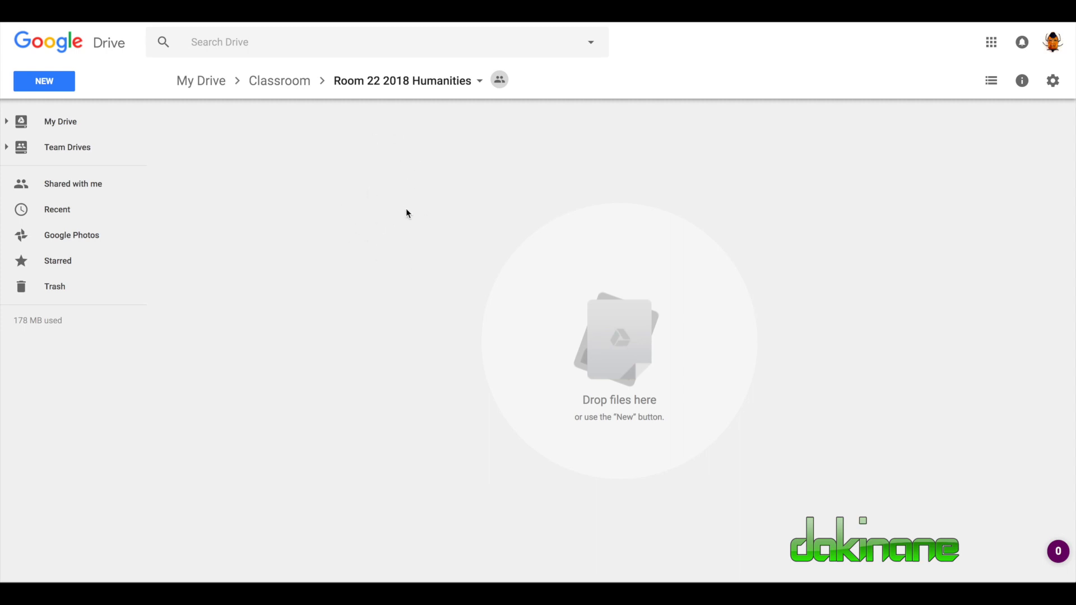
mouse_move(327, 219)
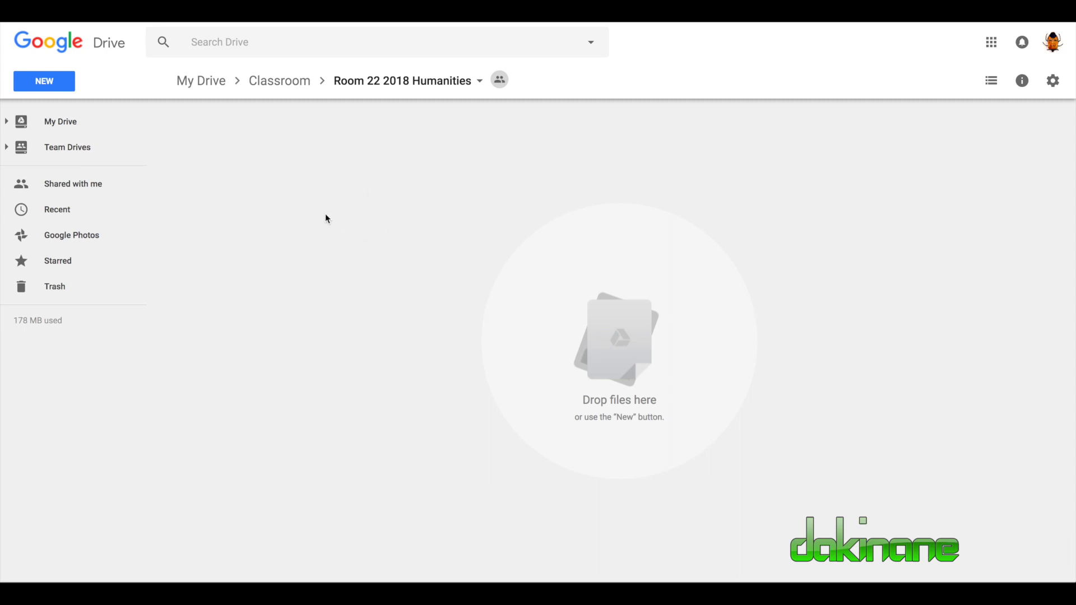
mouse_move(413, 283)
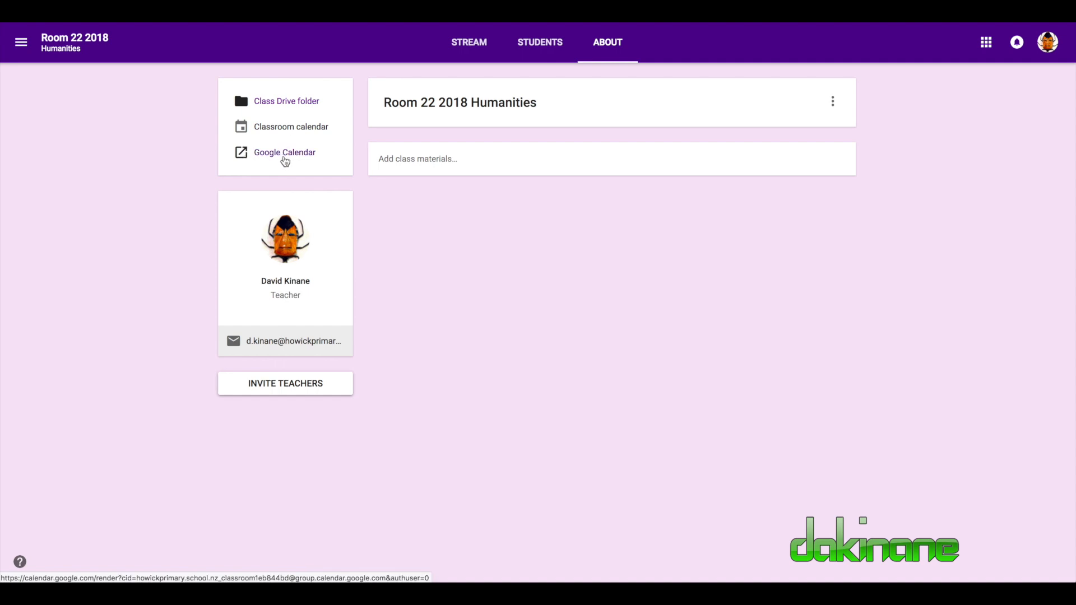
mouse_move(412, 275)
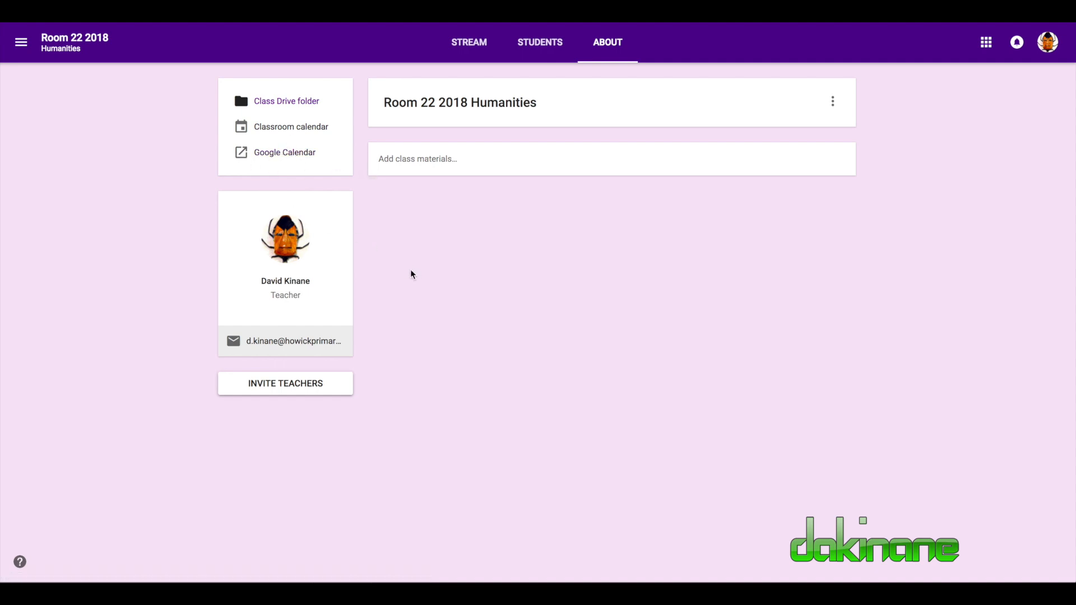
mouse_move(383, 421)
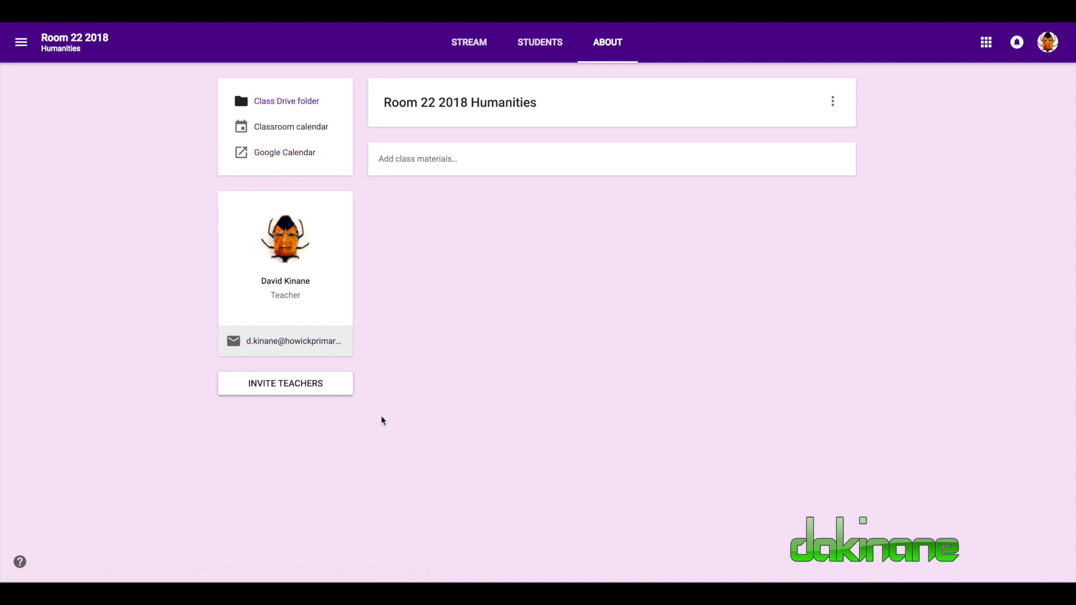
mouse_move(400, 395)
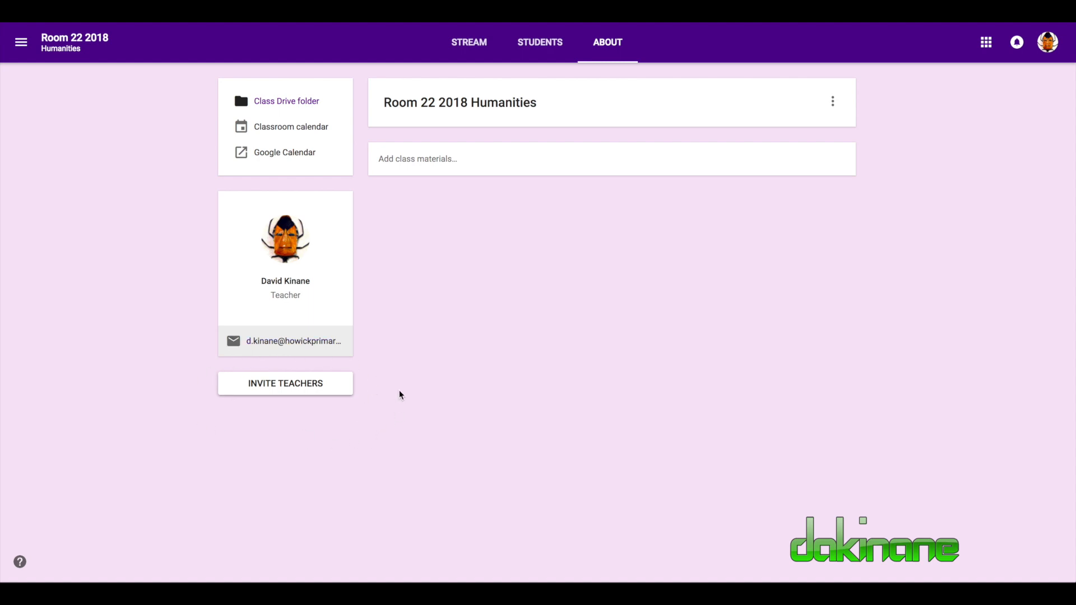
mouse_move(213, 417)
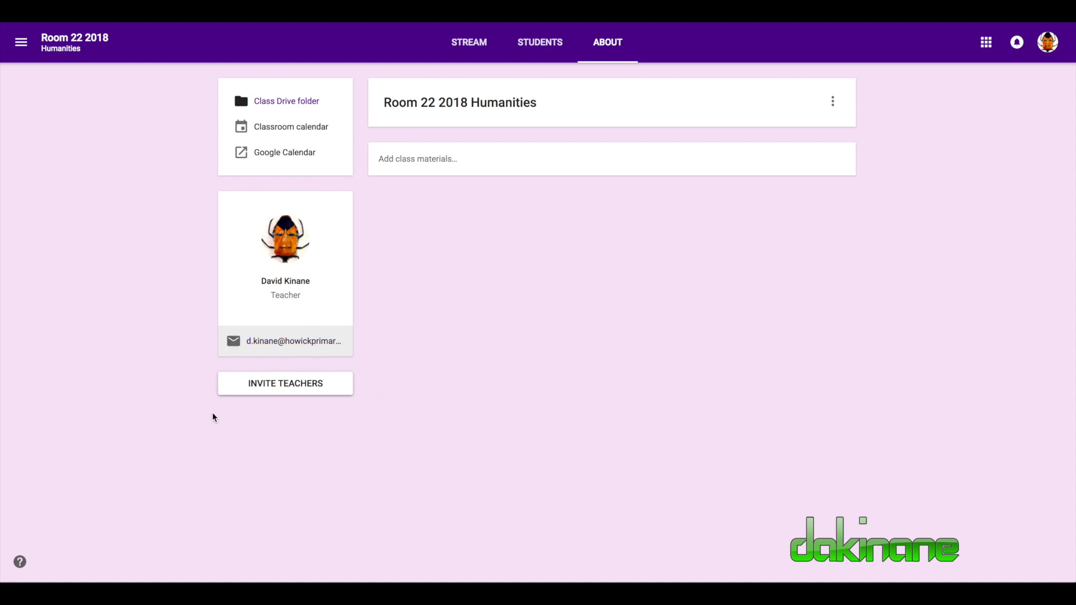
mouse_move(579, 276)
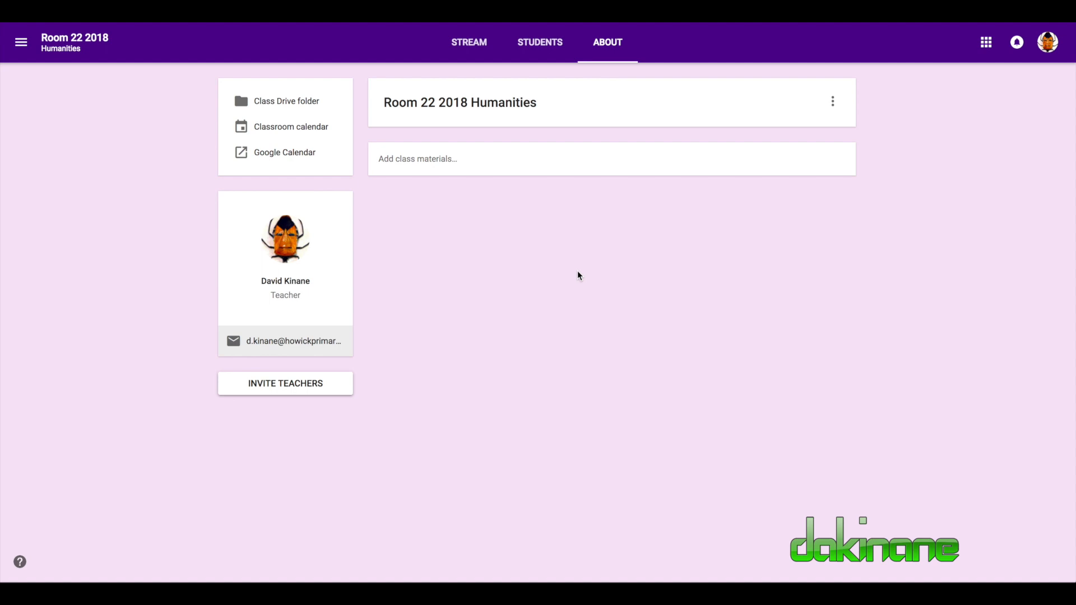
mouse_move(596, 233)
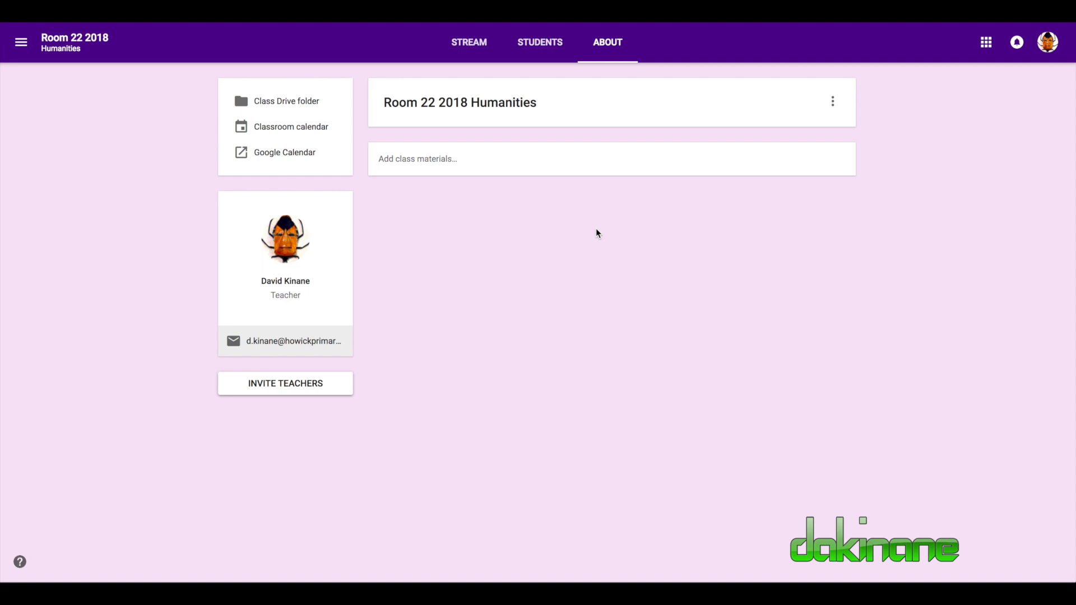
Return to the Room 22 2018 Humanities class stream.
click(468, 42)
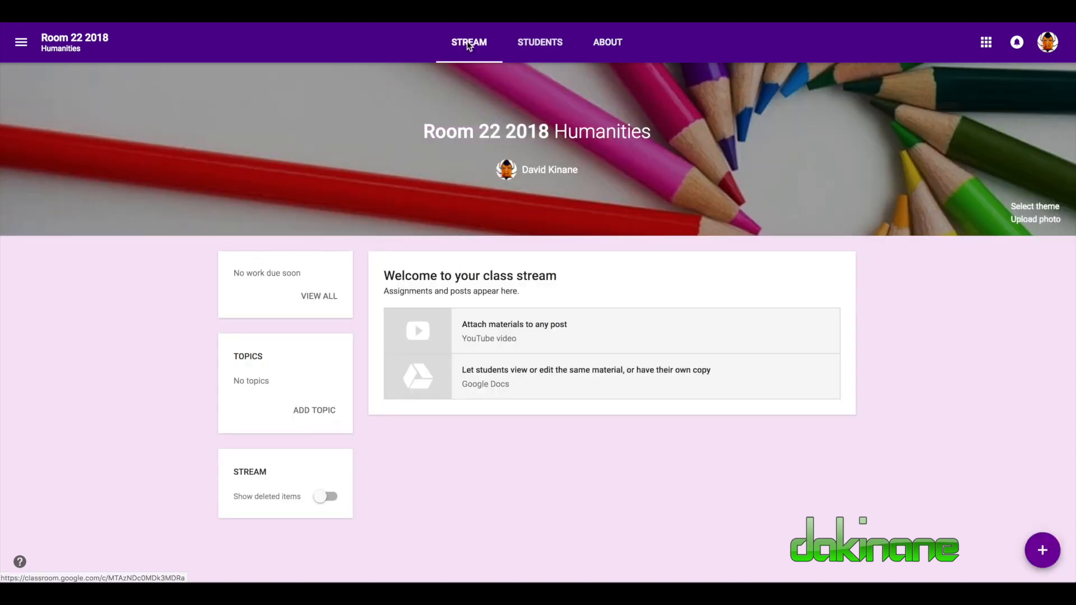
mouse_move(928, 390)
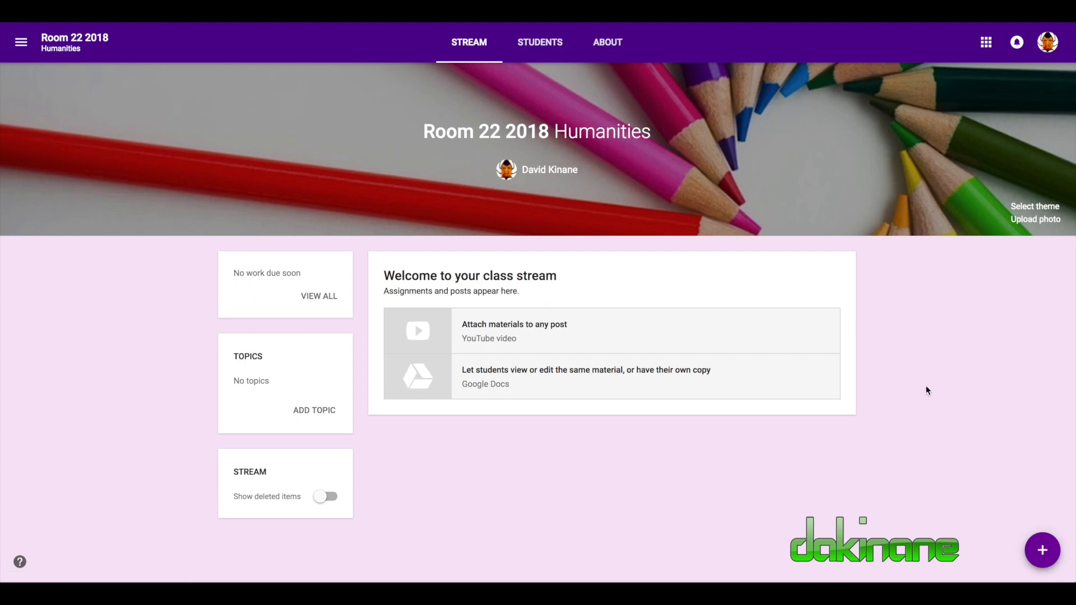
mouse_move(922, 396)
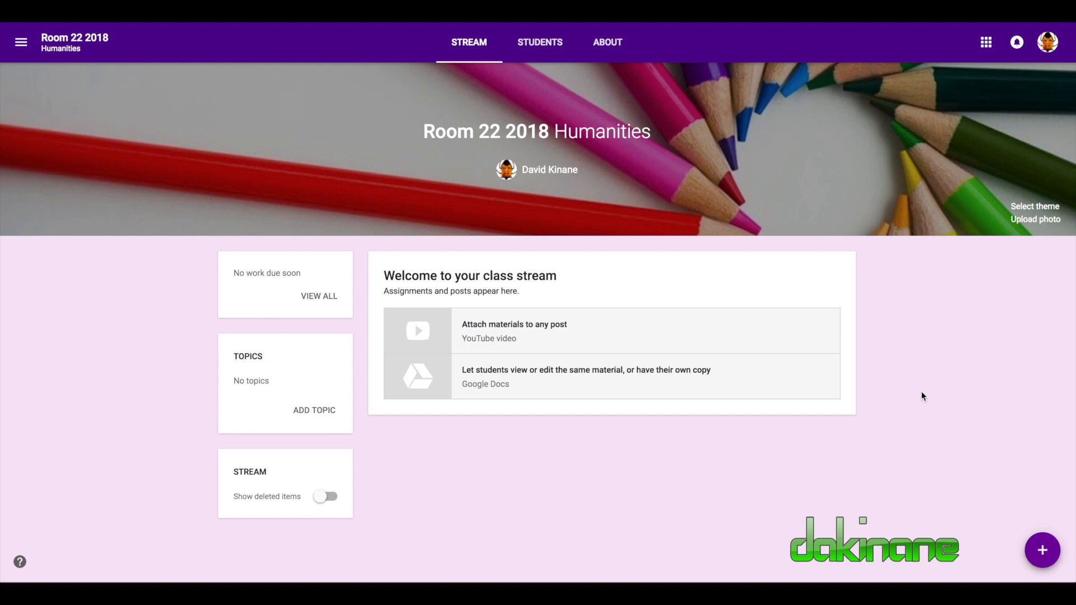
mouse_move(657, 108)
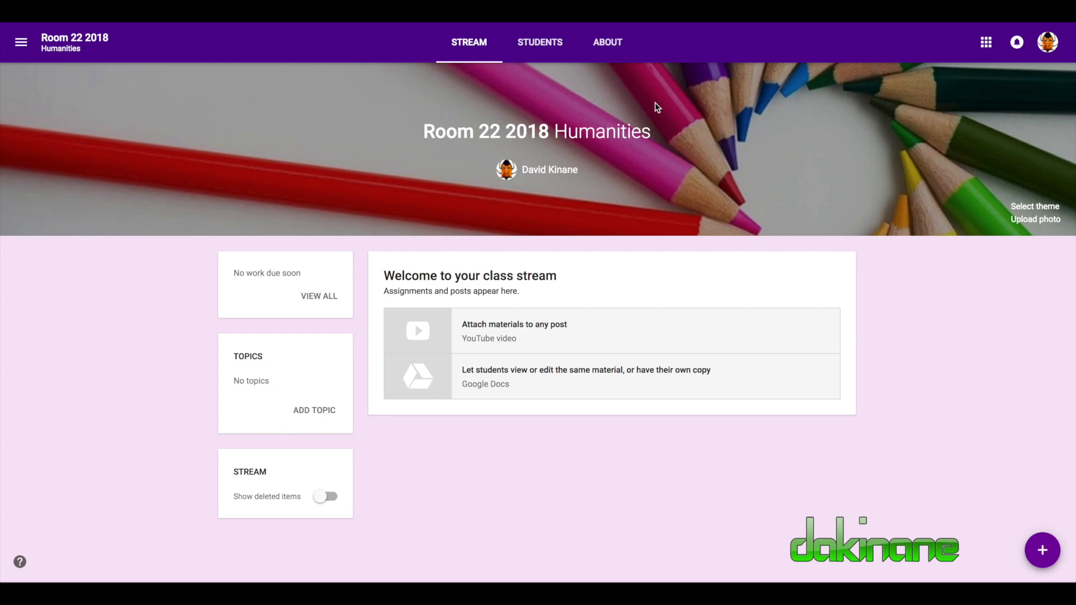
Begin a new class material on the About page with a YouTube video attachment.
click(606, 41)
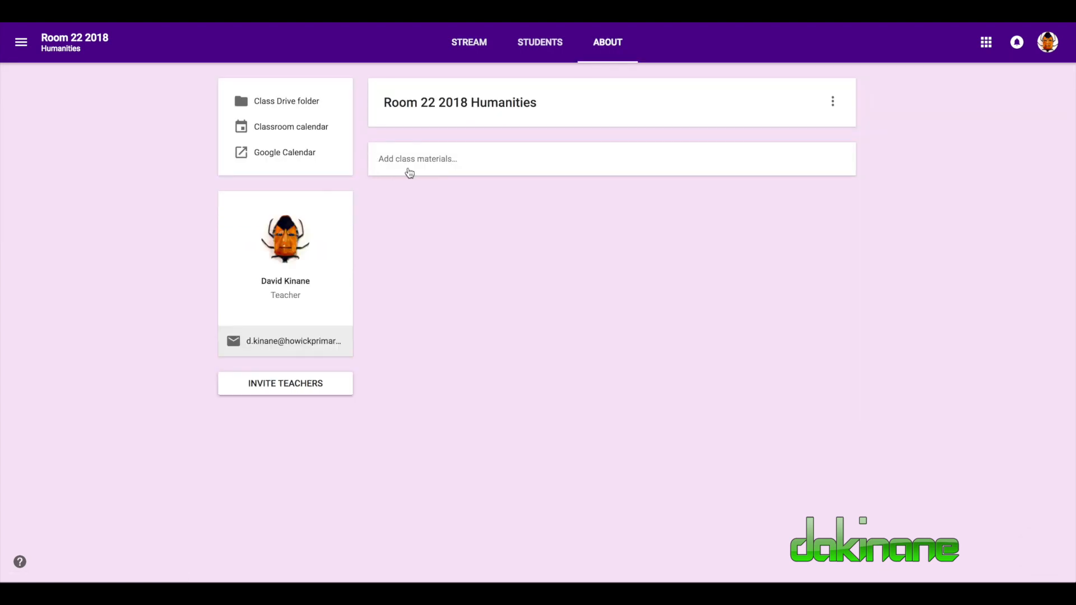
mouse_move(424, 165)
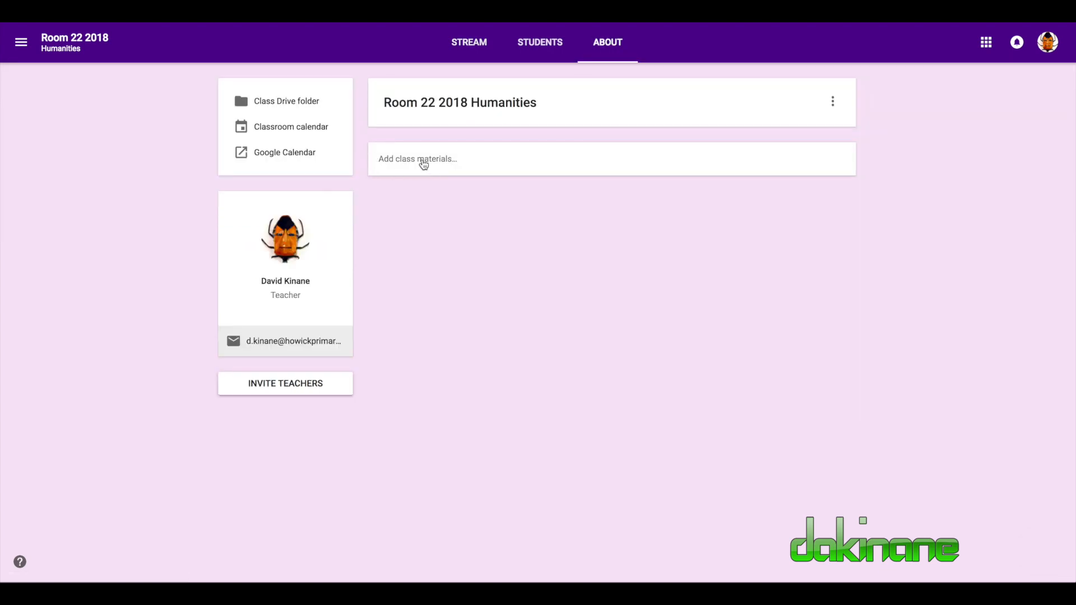
click(417, 158)
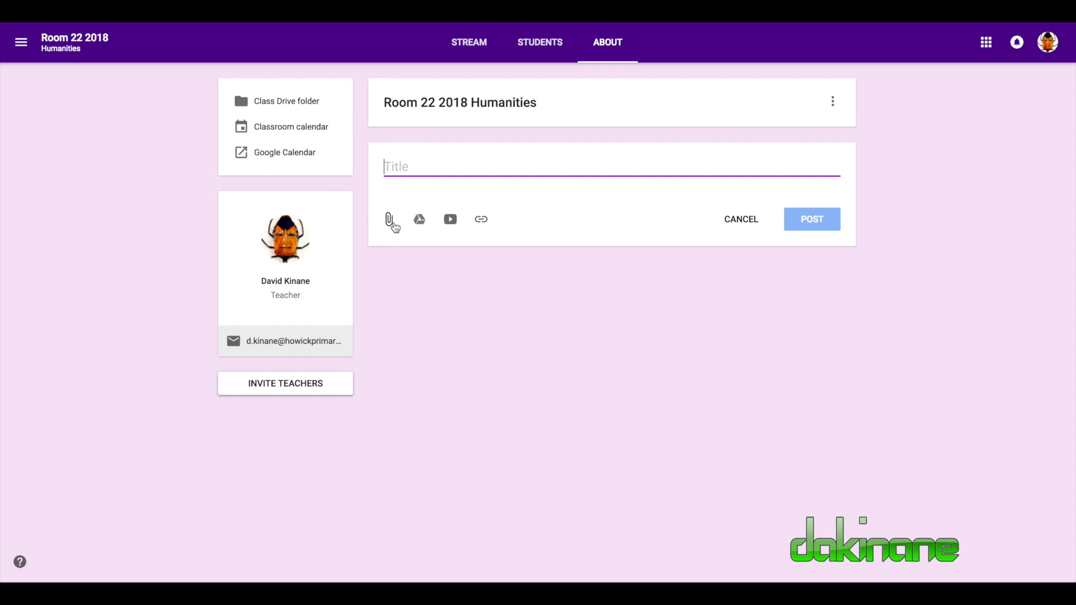
mouse_move(419, 220)
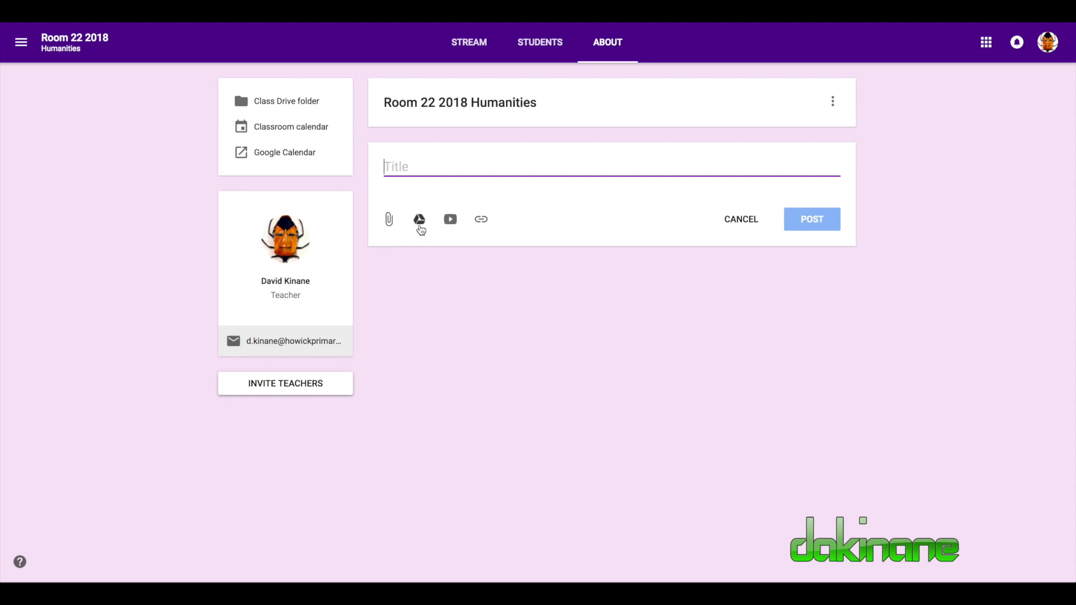
mouse_move(482, 225)
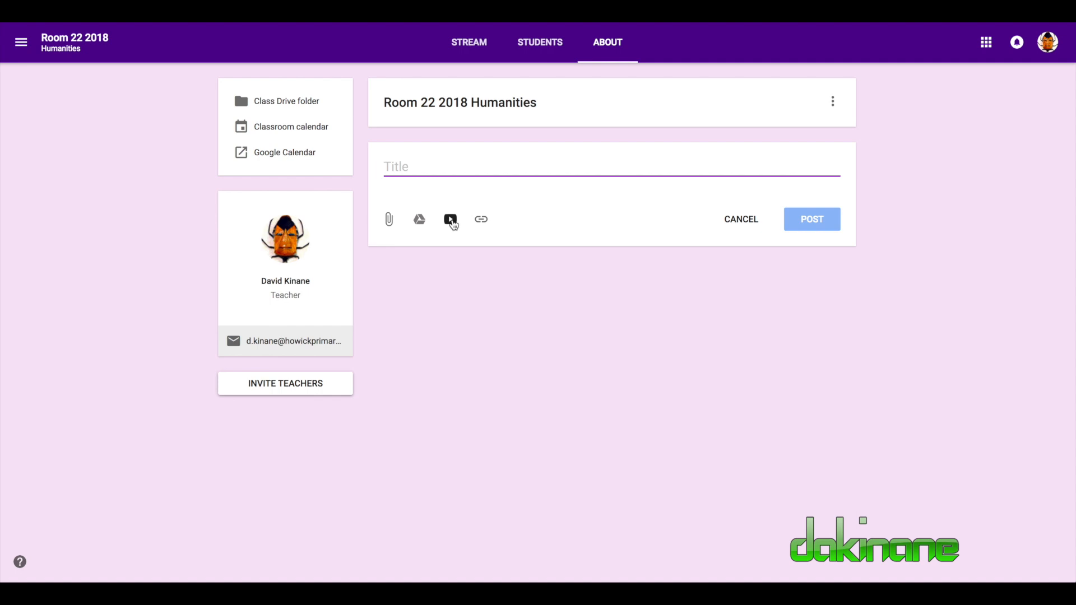
click(481, 166)
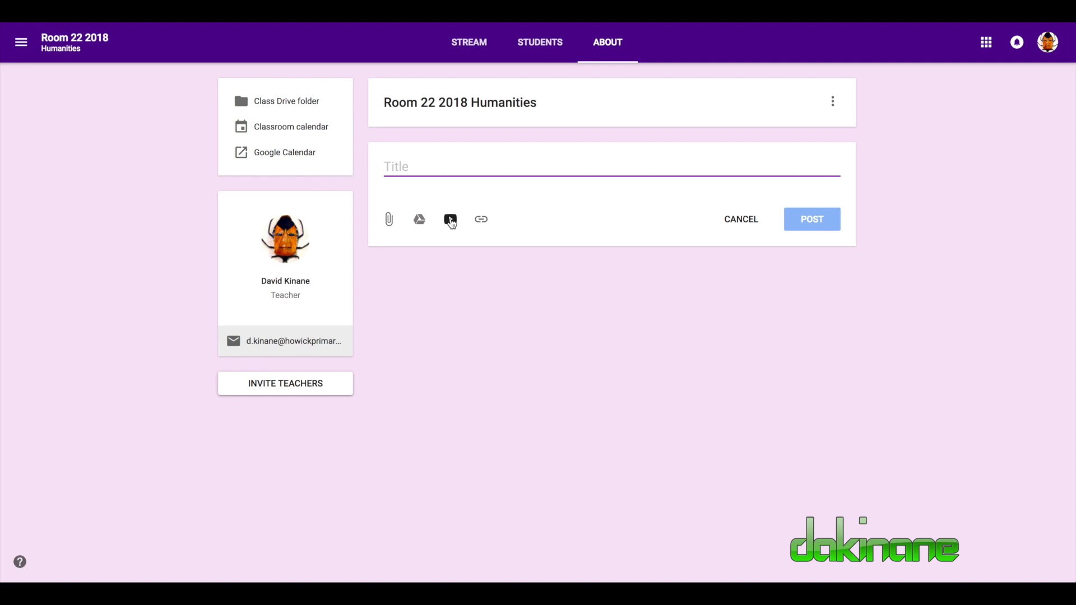
click(450, 220)
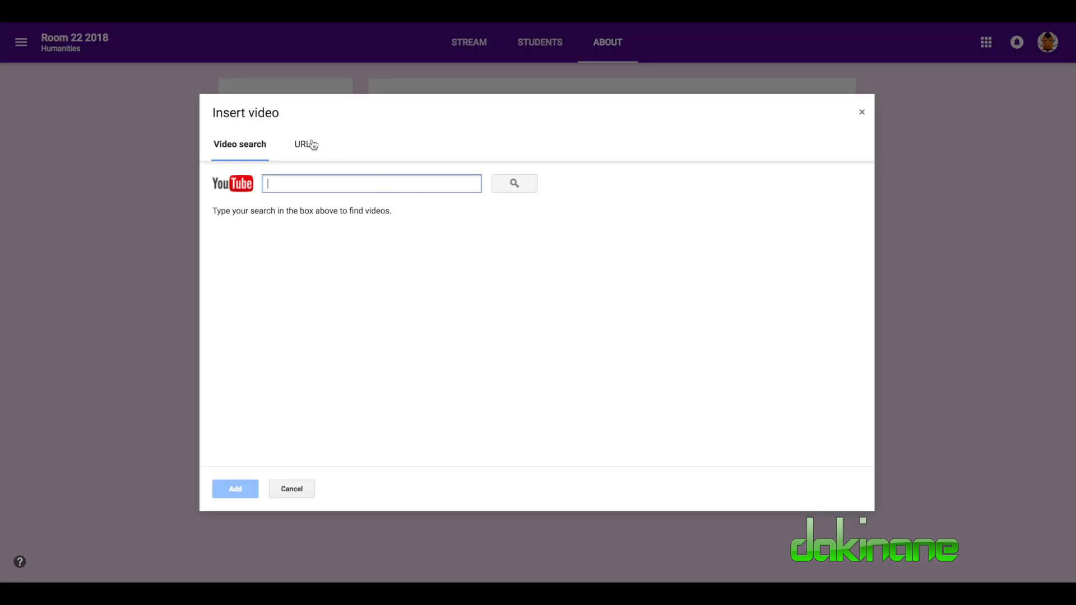
click(301, 145)
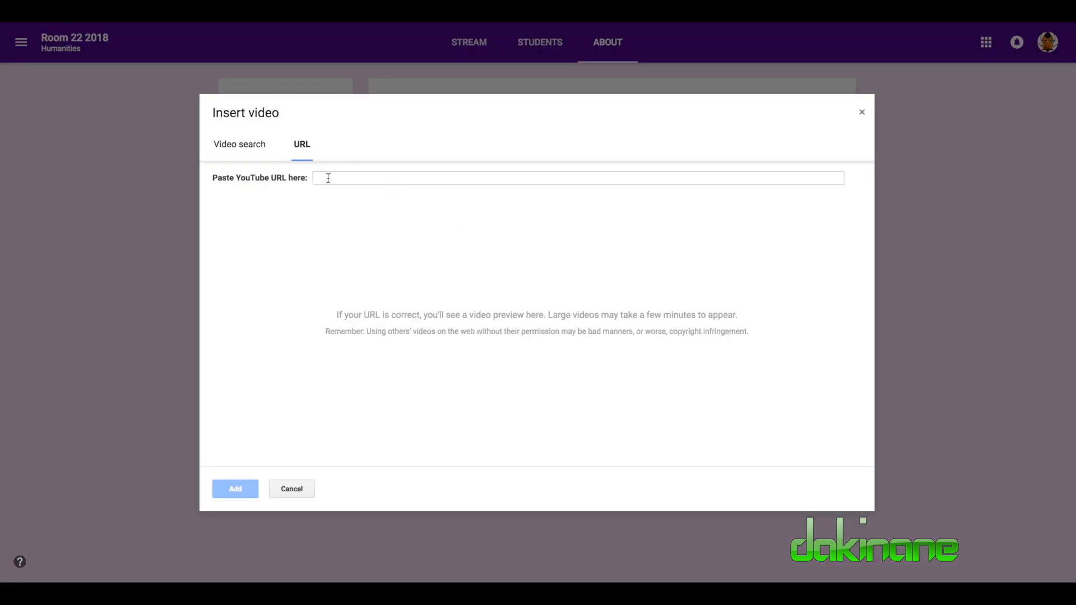
text(https://www.youtube.com/watch?v=vSIoQ7MVJeo)
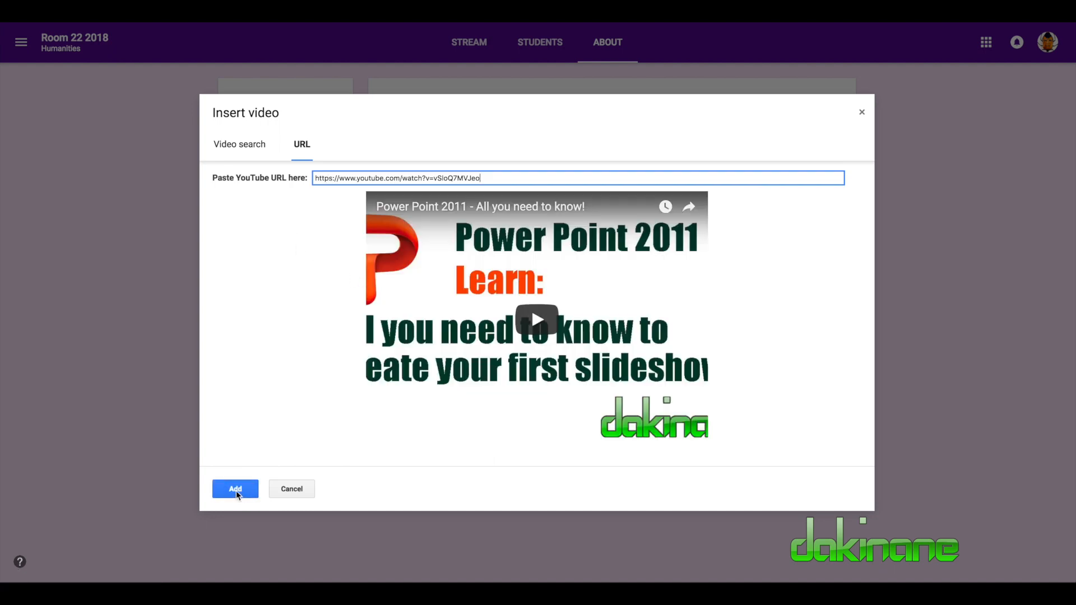
click(235, 489)
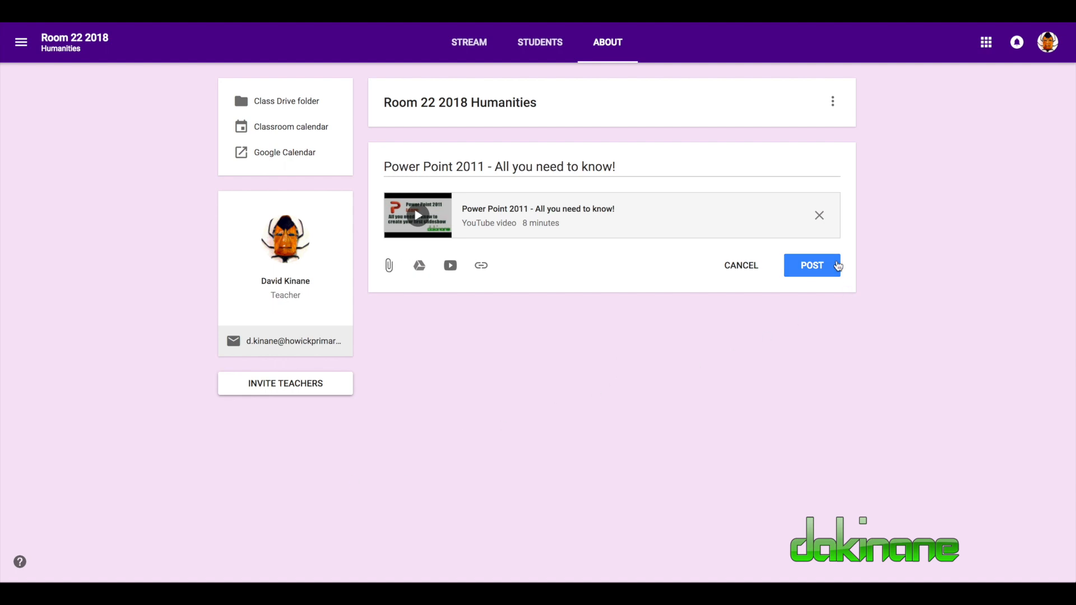
Post the 'Power Point 2011 - All you need to know!' video as class material.
click(812, 265)
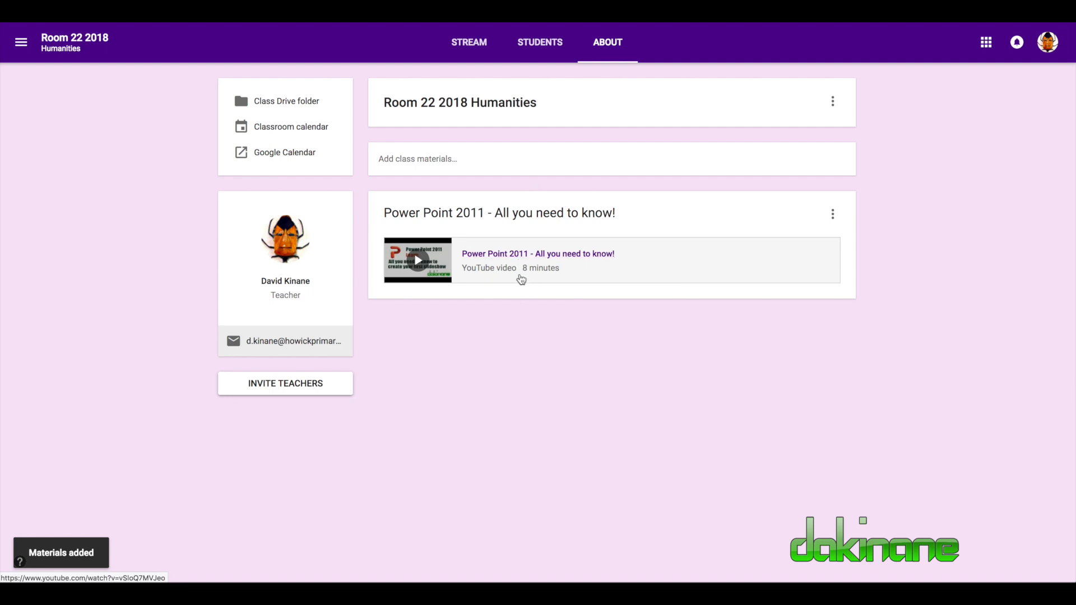
mouse_move(564, 159)
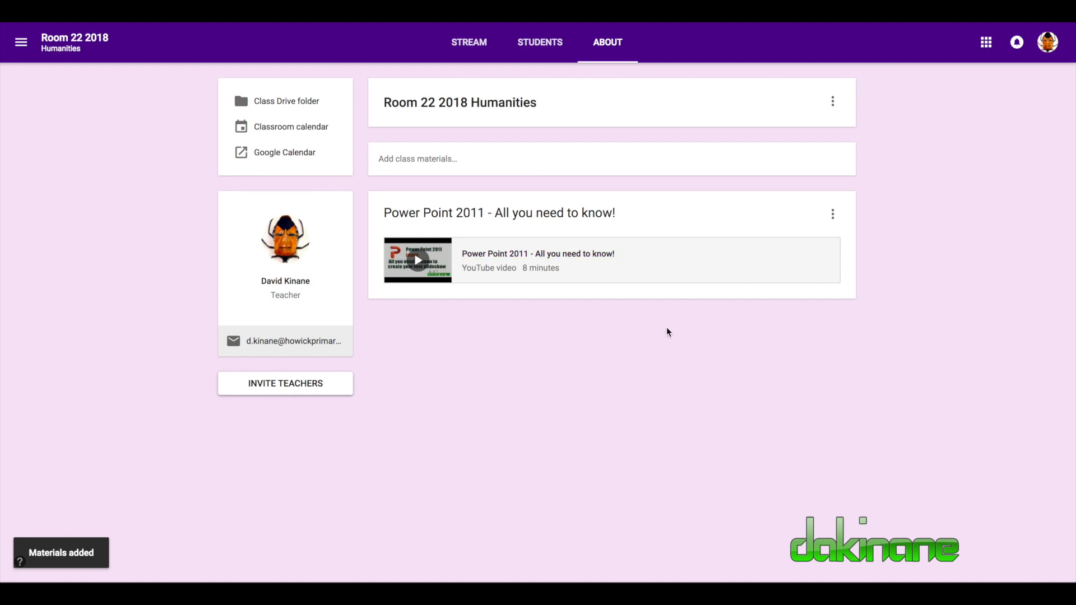
Toggle between Stream and About to confirm the posted video, ending on the class stream.
click(469, 42)
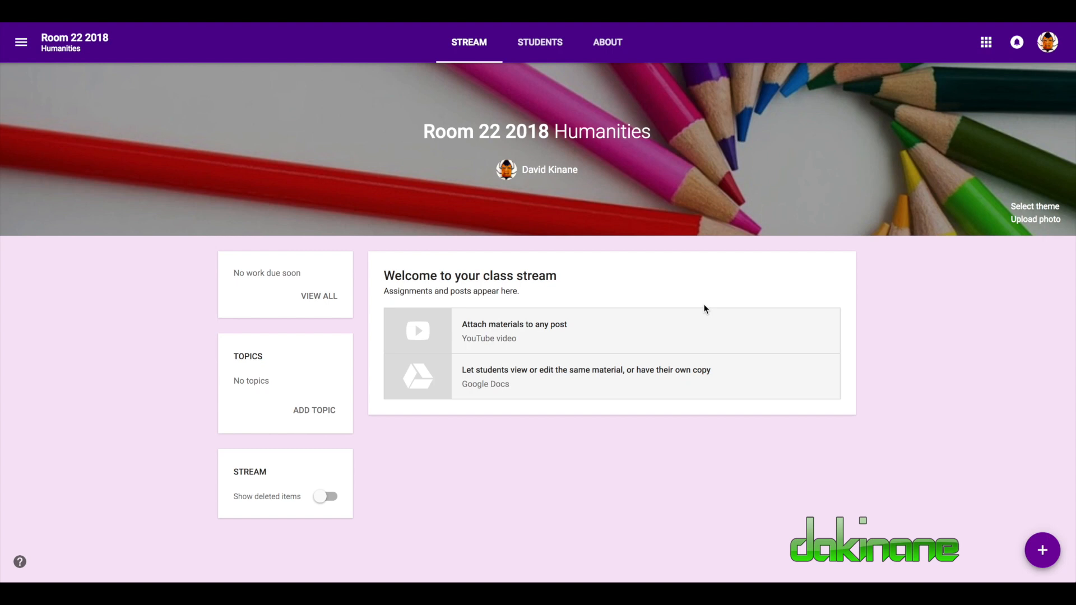
mouse_move(693, 114)
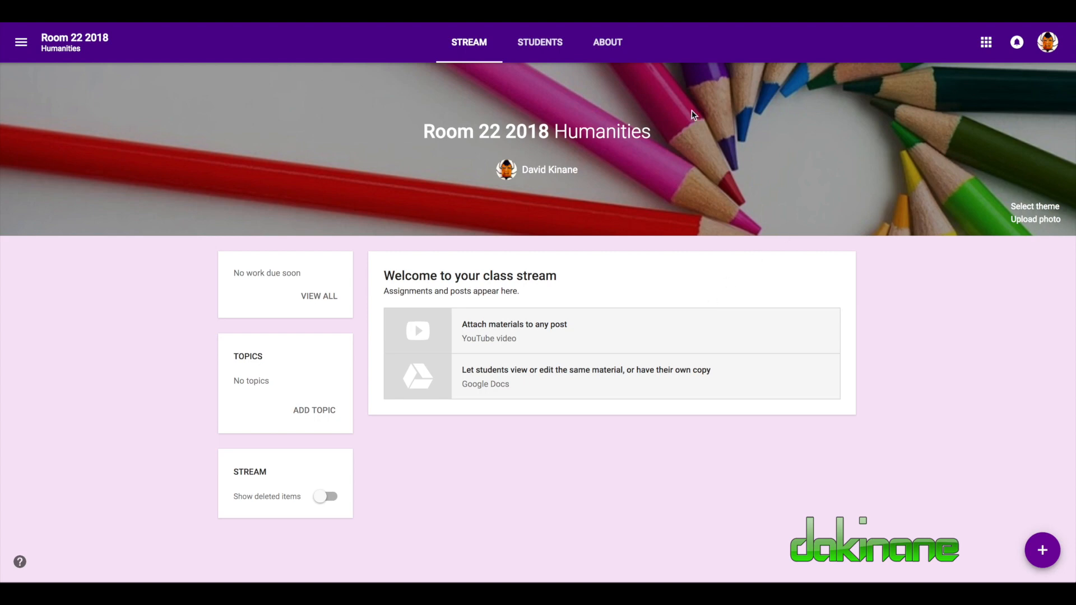
click(606, 41)
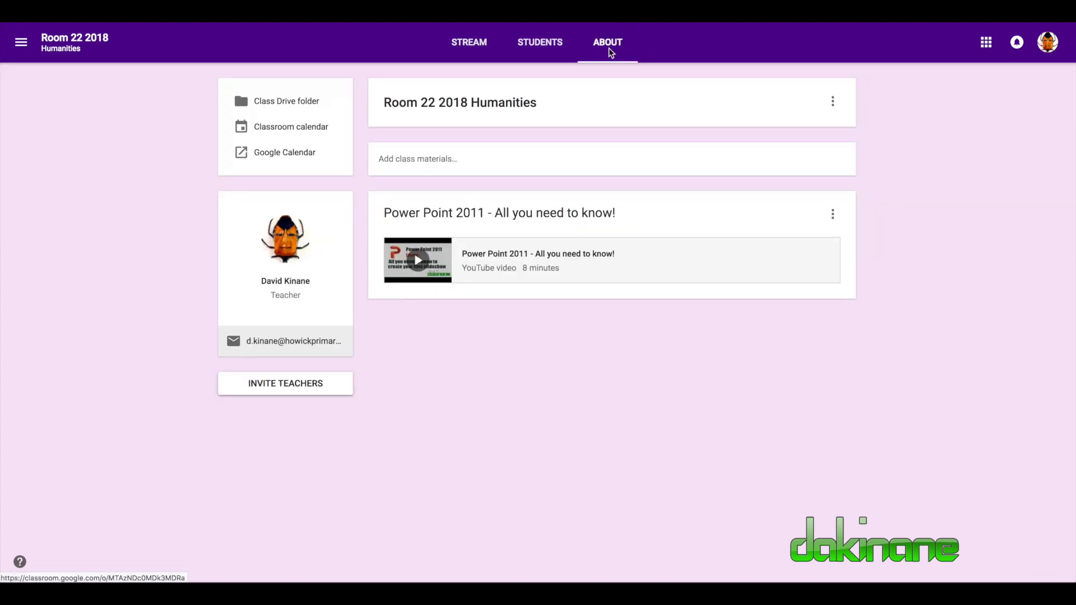
mouse_move(568, 317)
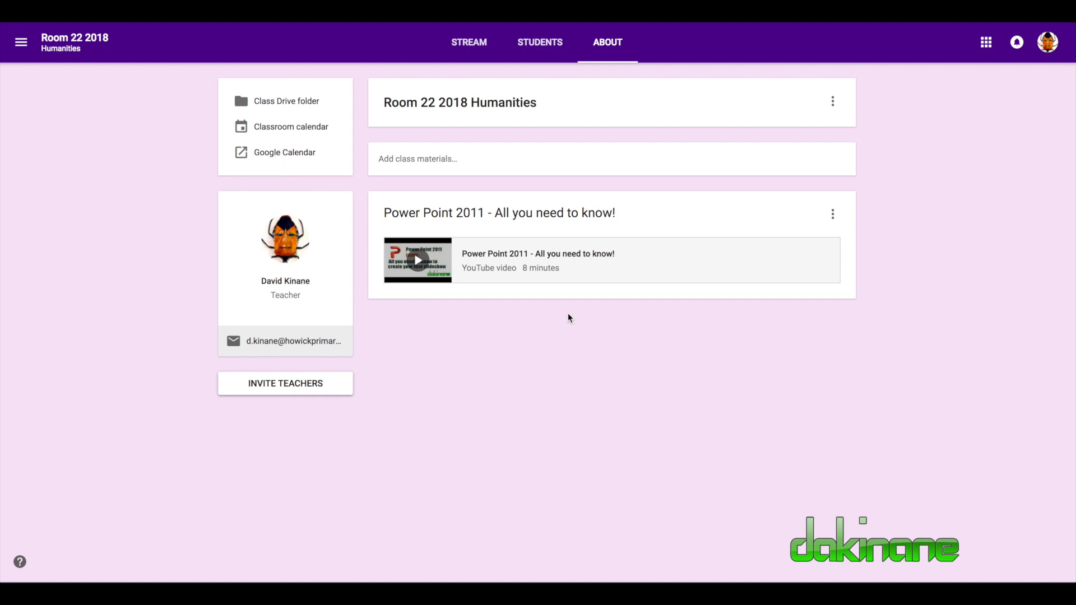
click(469, 41)
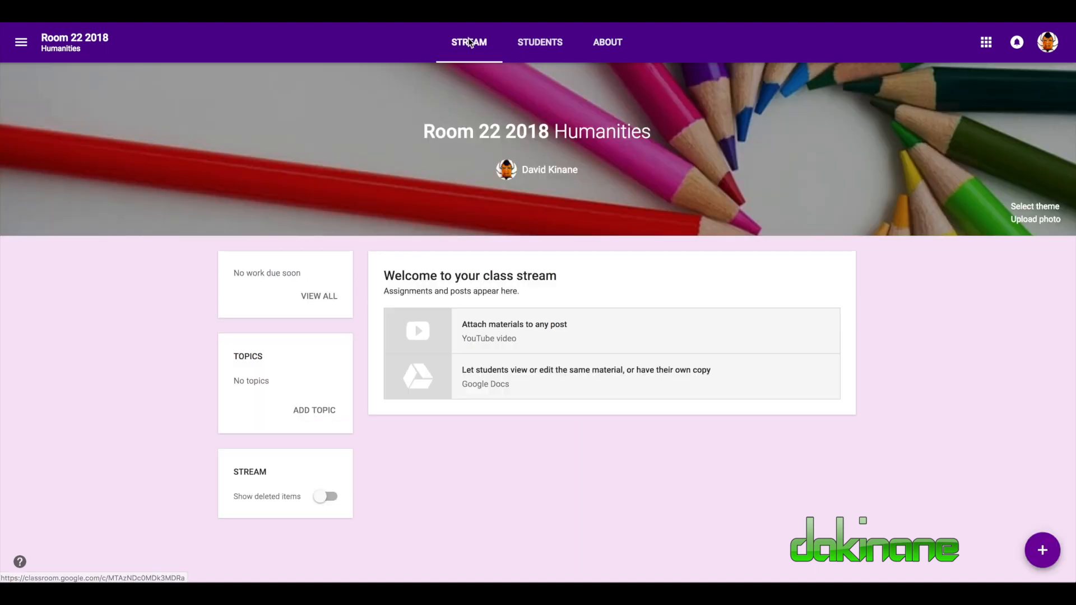
click(540, 42)
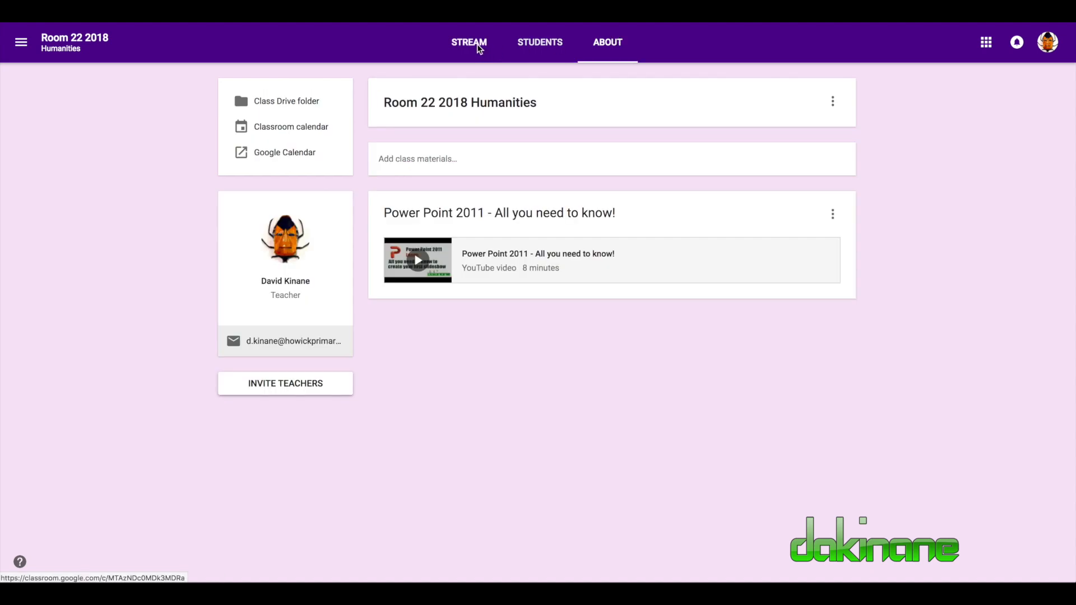
click(469, 42)
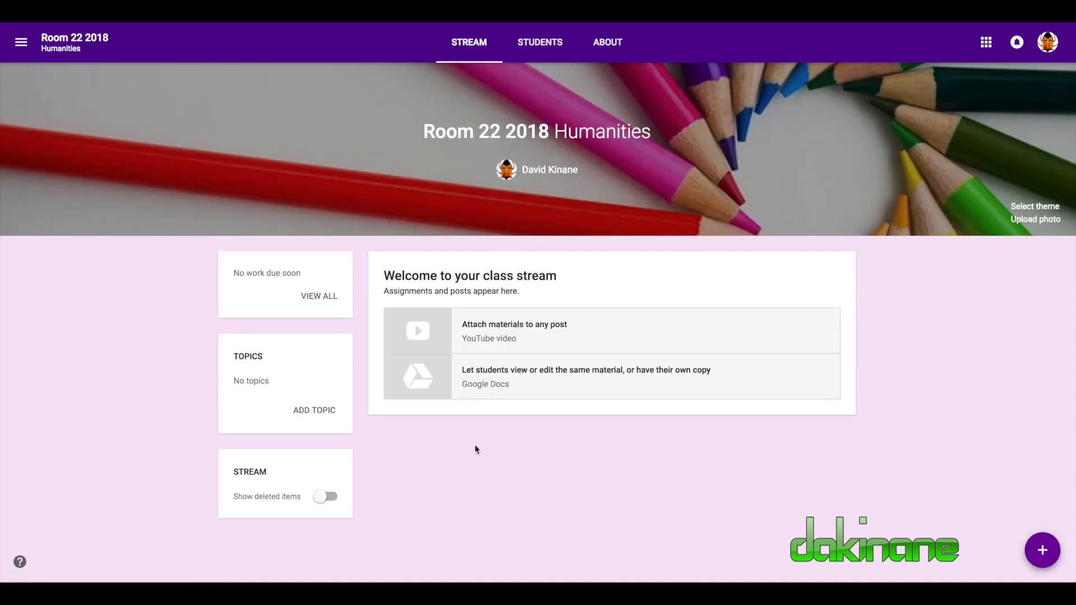